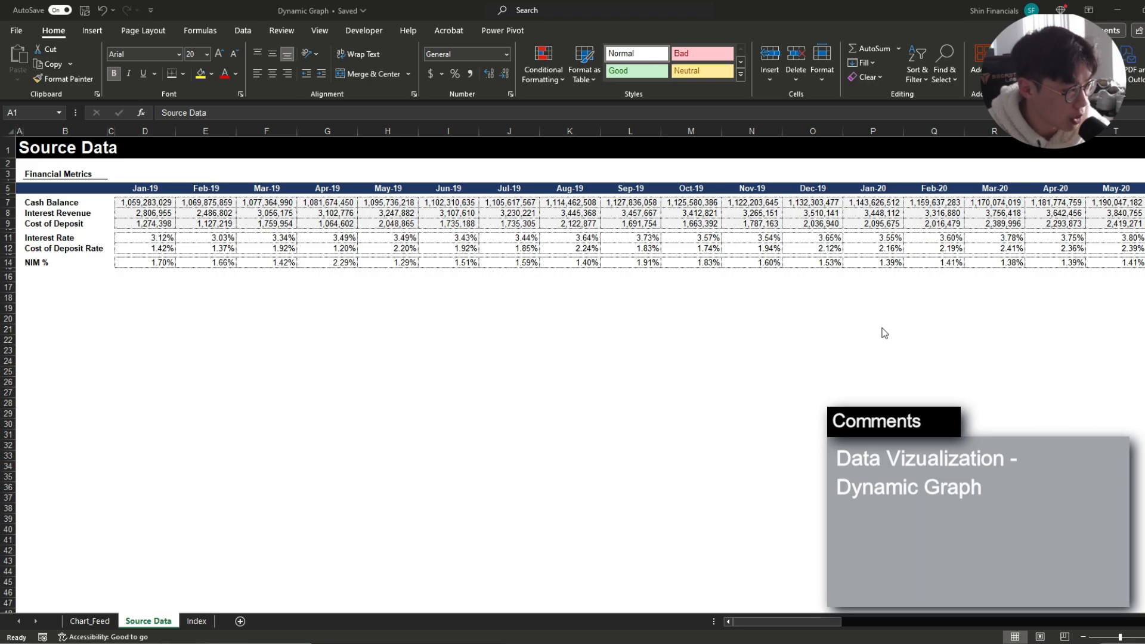
- Flip between Source Data and Chart_Feed, confirm the chart's NIM % series settings, and end on Chart_Feed
click(89, 620)
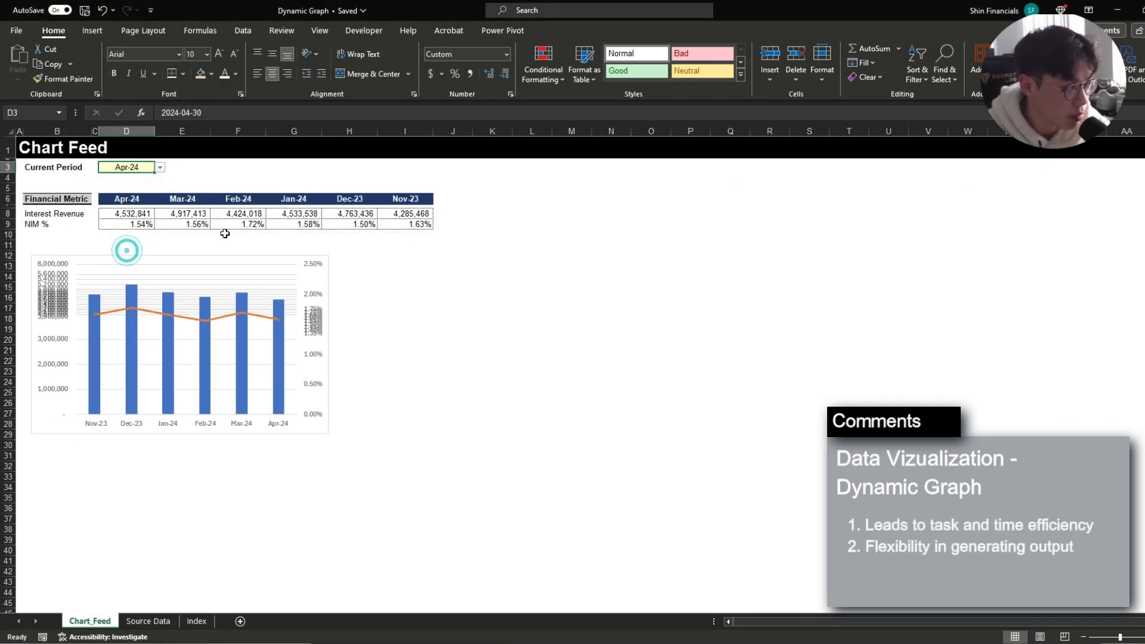
click(237, 235)
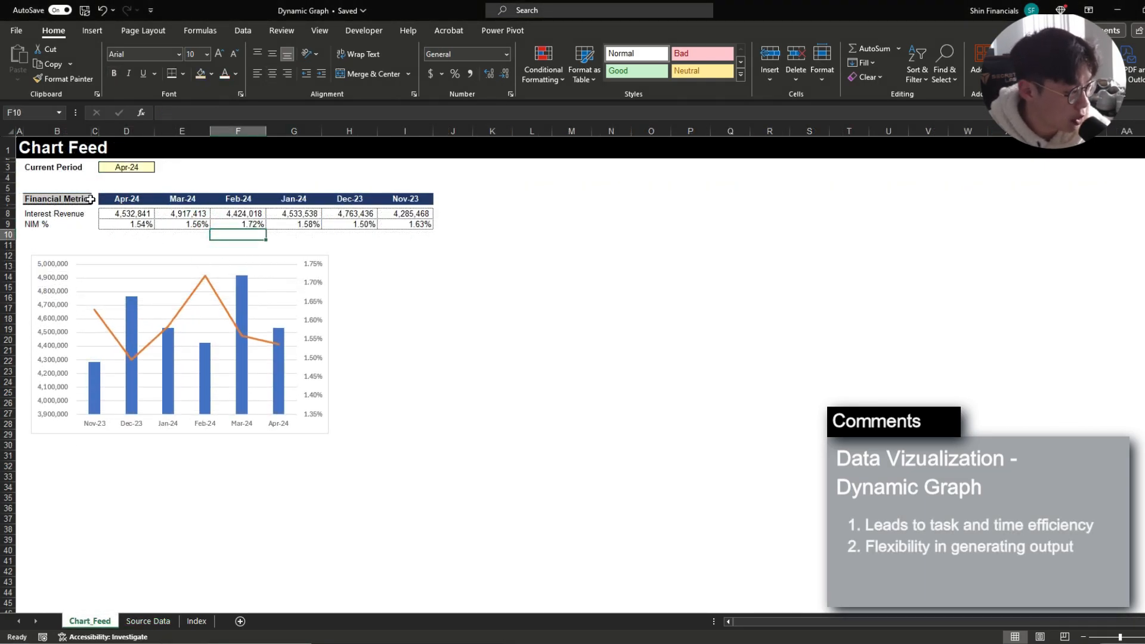
click(148, 621)
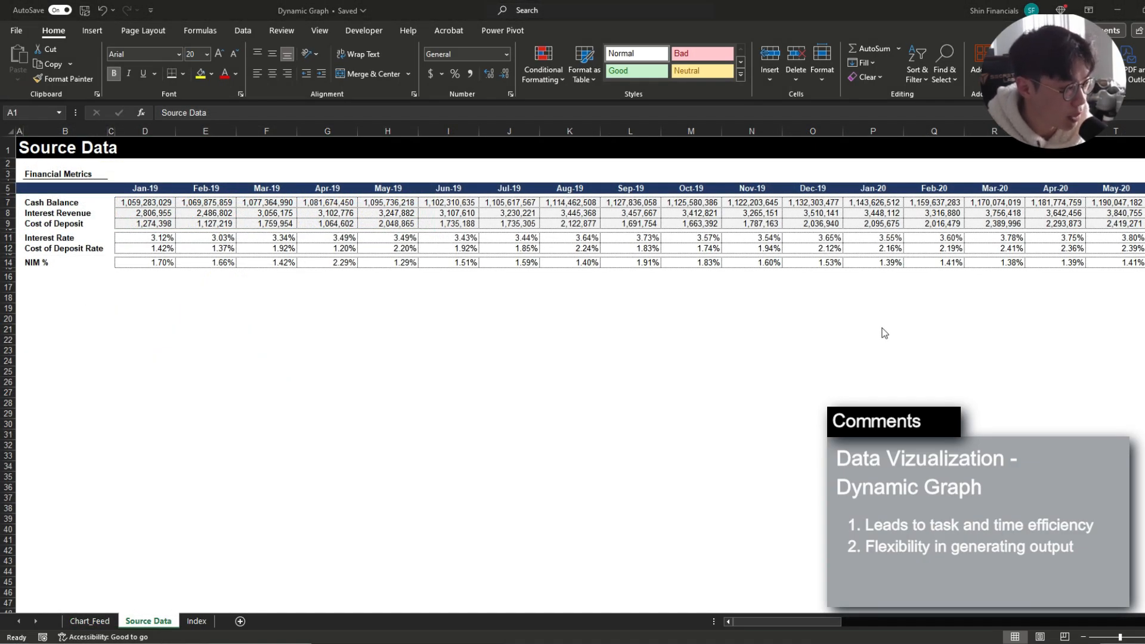
click(89, 624)
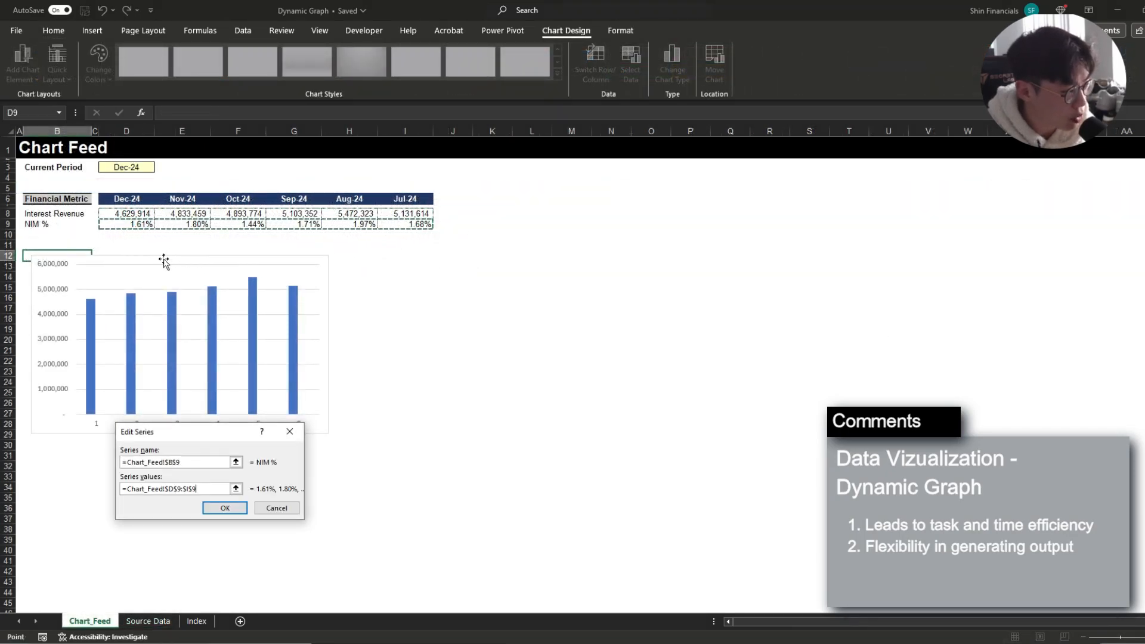
click(224, 508)
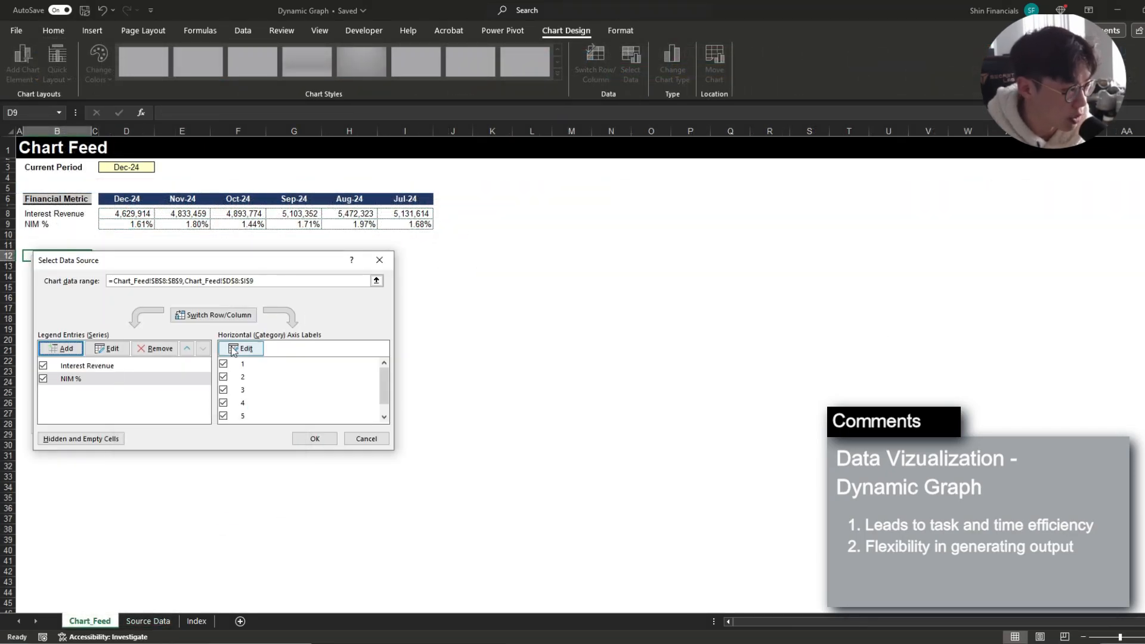
click(148, 620)
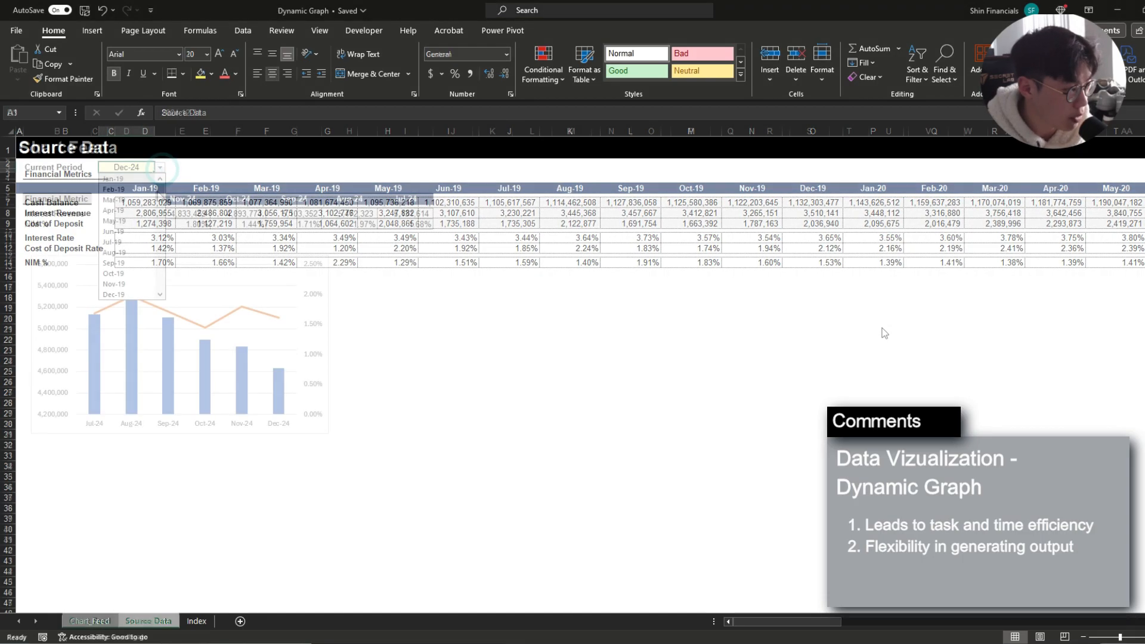
click(89, 621)
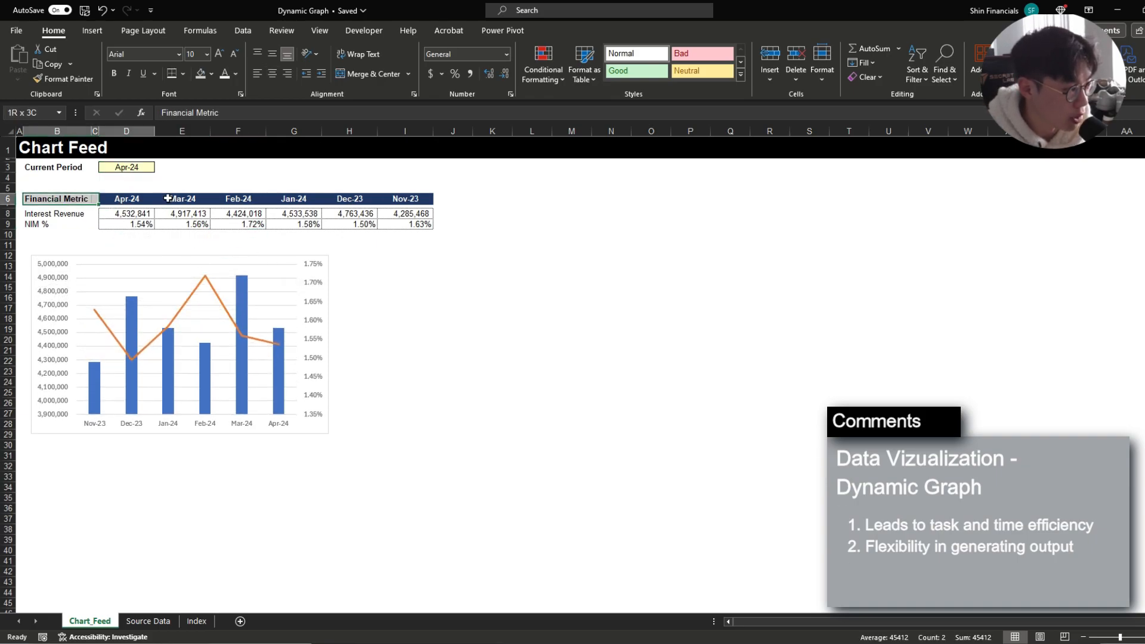
- Review Source Data's first Interest Revenue value, first three NIM % values and the date behind the Jan-19 header
click(148, 621)
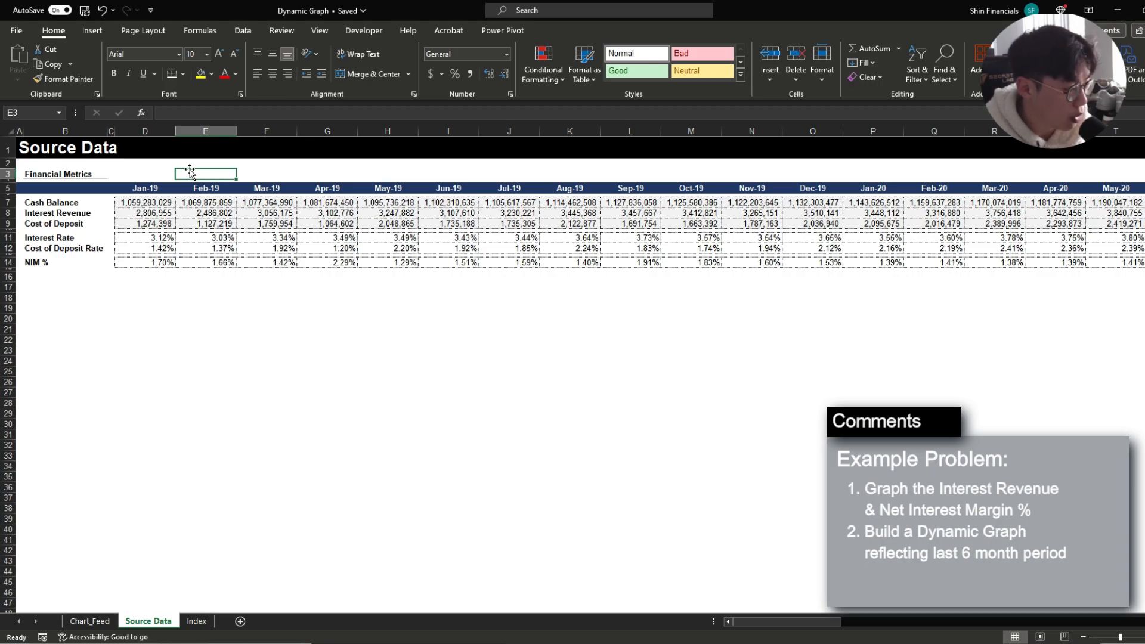
click(145, 212)
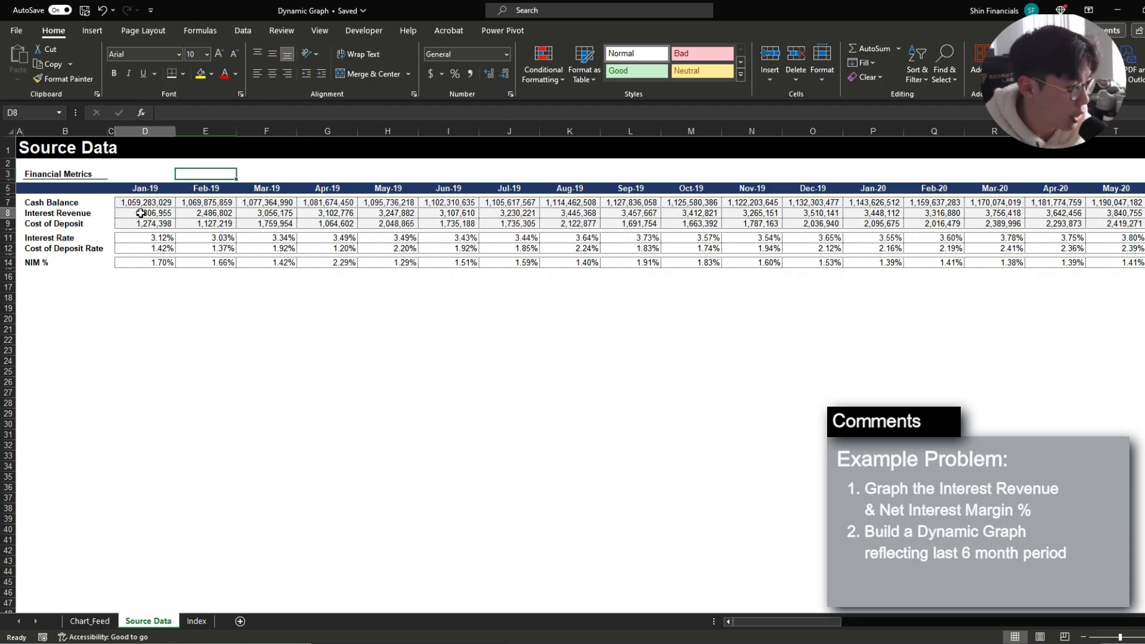
drag(145, 262, 266, 262)
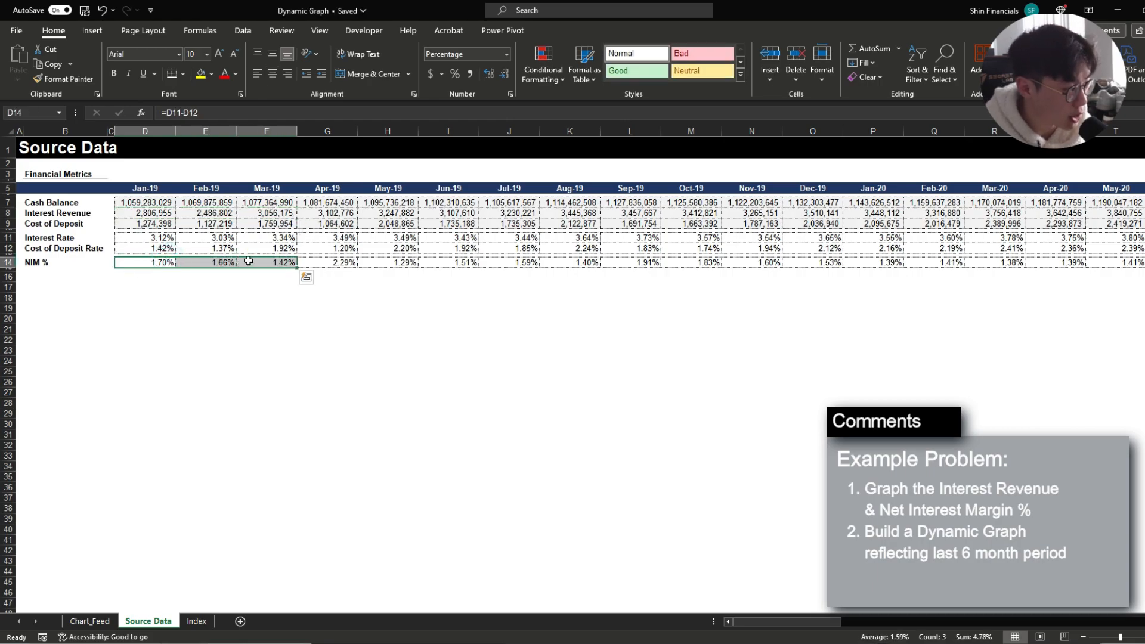
click(144, 188)
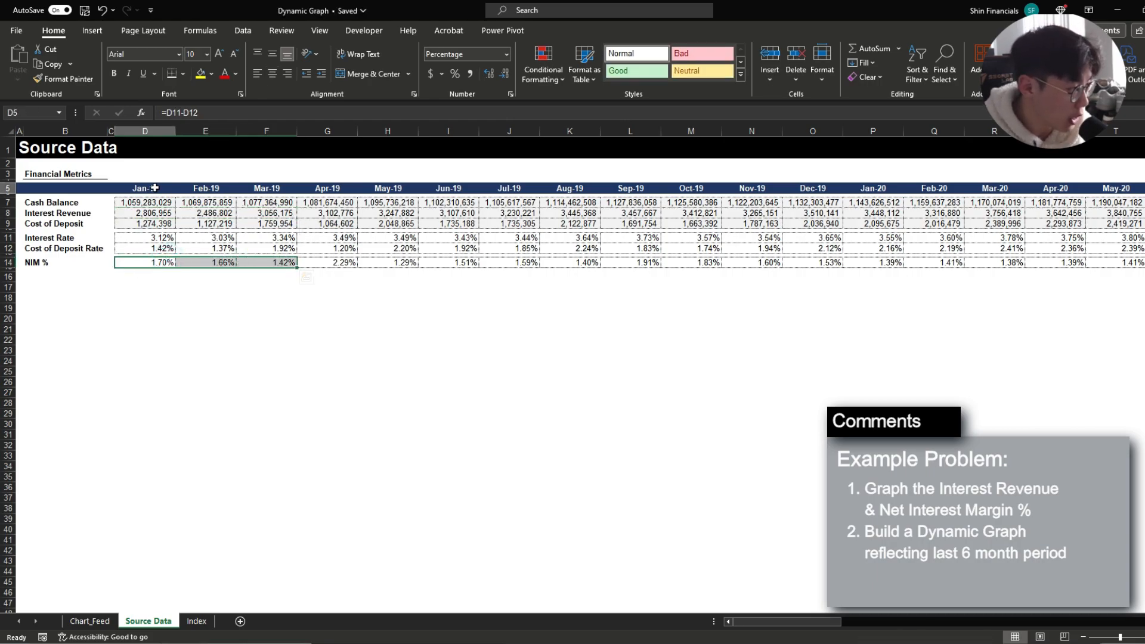
click(144, 188)
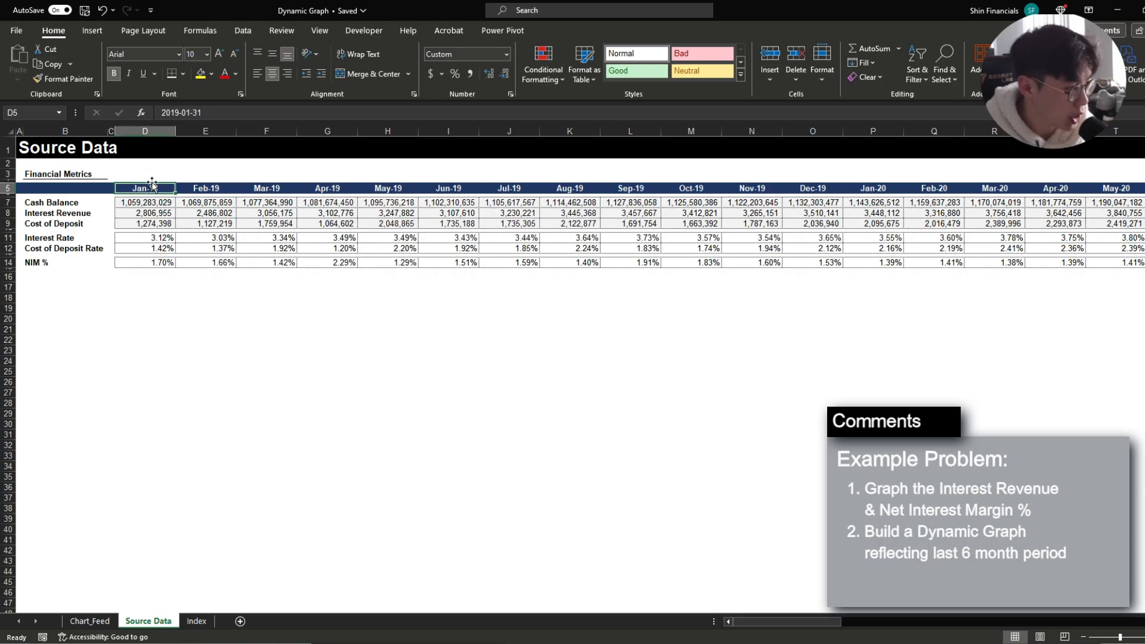
scroll(right, 3)
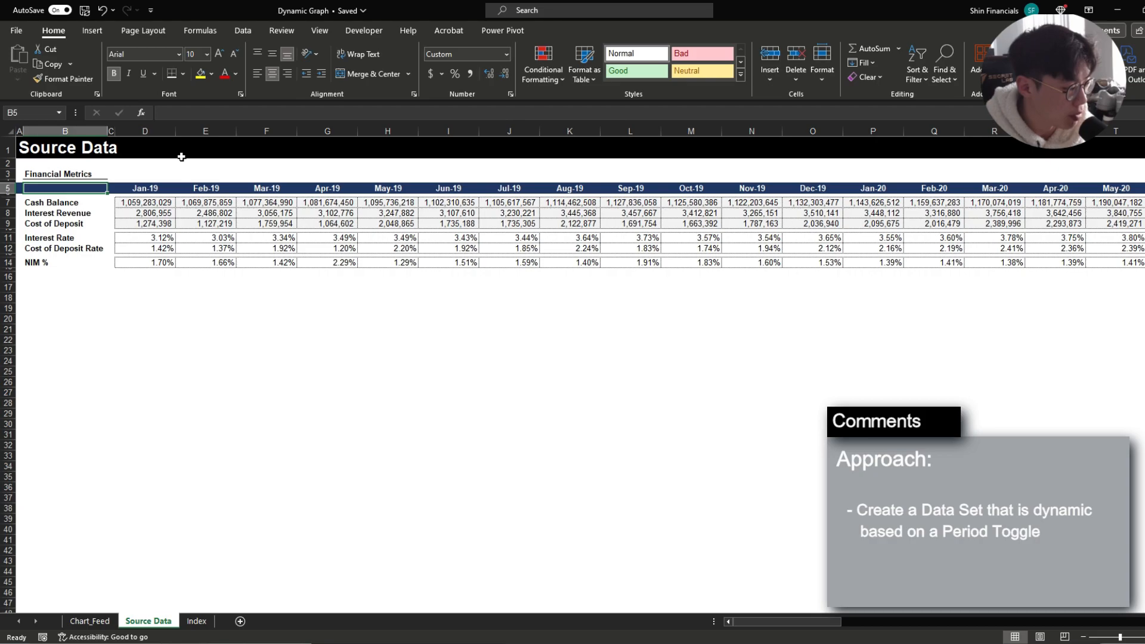
- Give the Current Period input cell C3 a light yellow fill, leaving its data validation for later
click(89, 620)
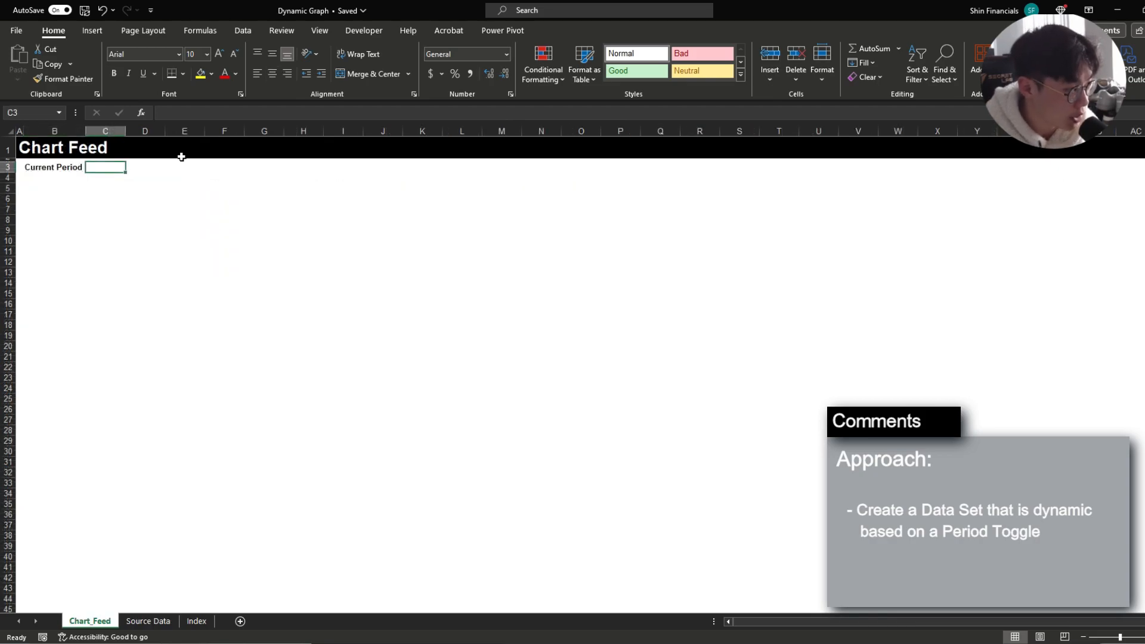
click(54, 167)
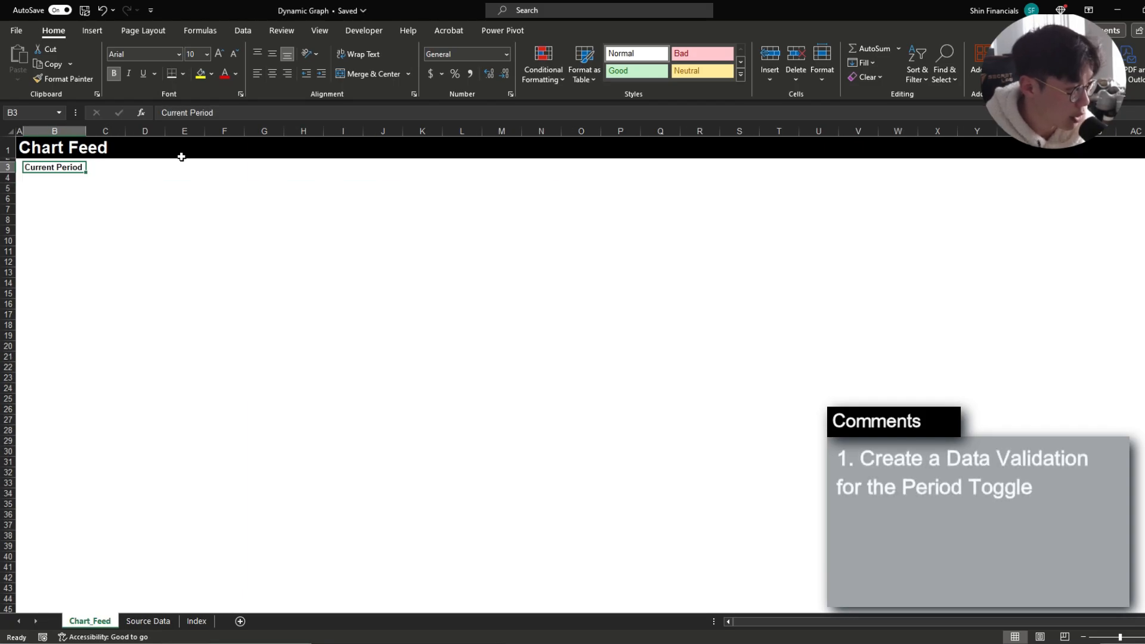
click(105, 167)
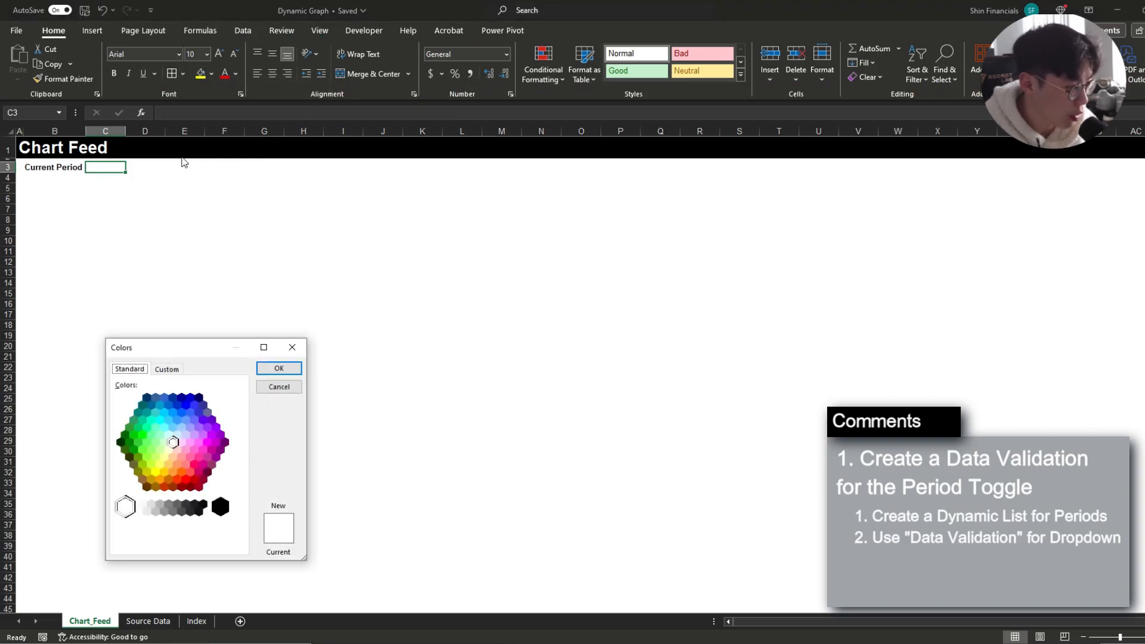
click(278, 367)
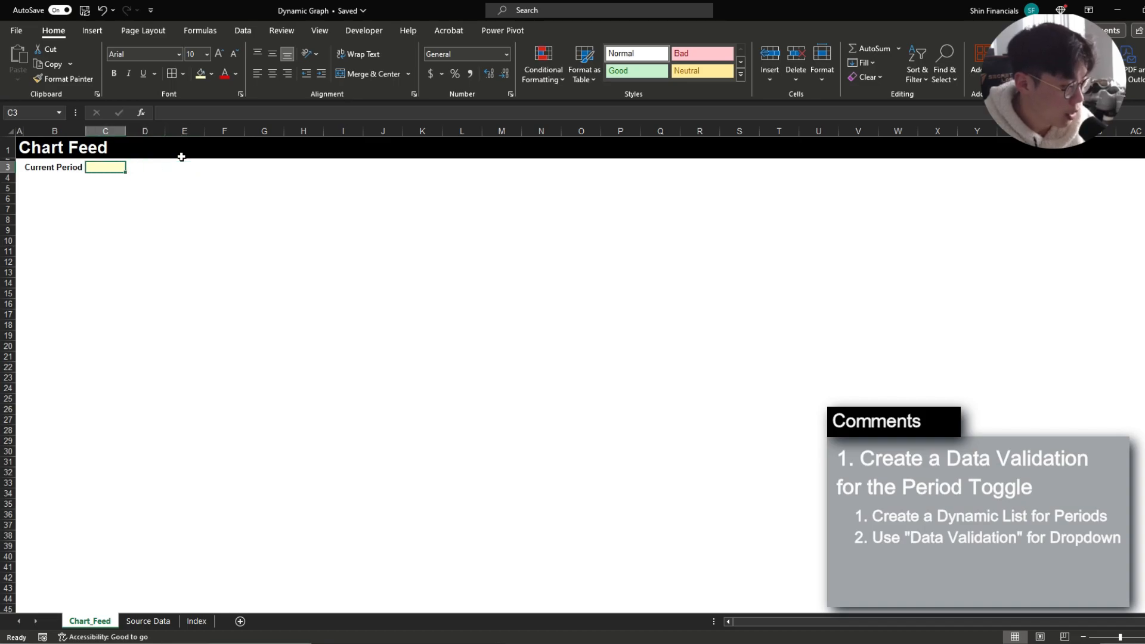
click(752, 62)
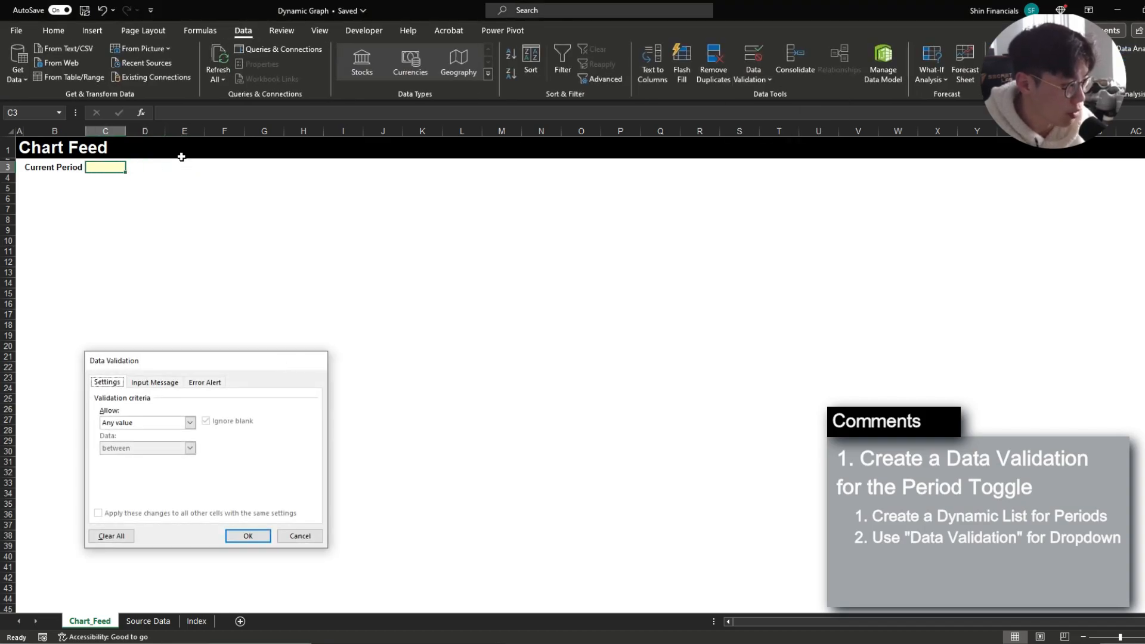
click(148, 621)
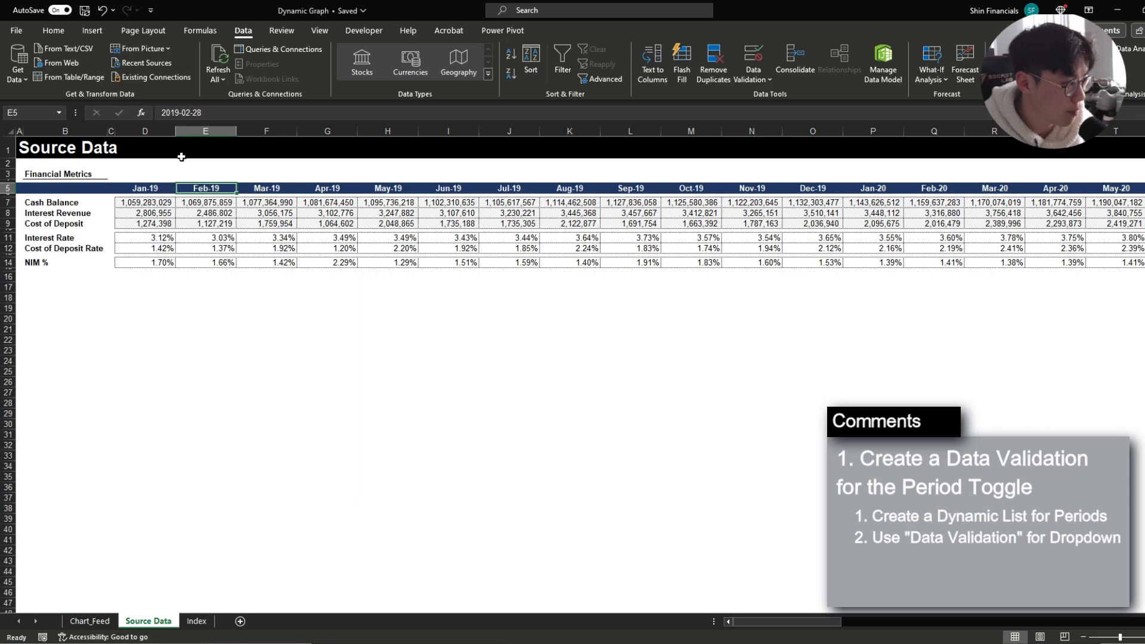
- In Index B4, build a FILTER over 'Source Data'!$5:$5 keeping non-blank month headers through Dec-24
click(195, 620)
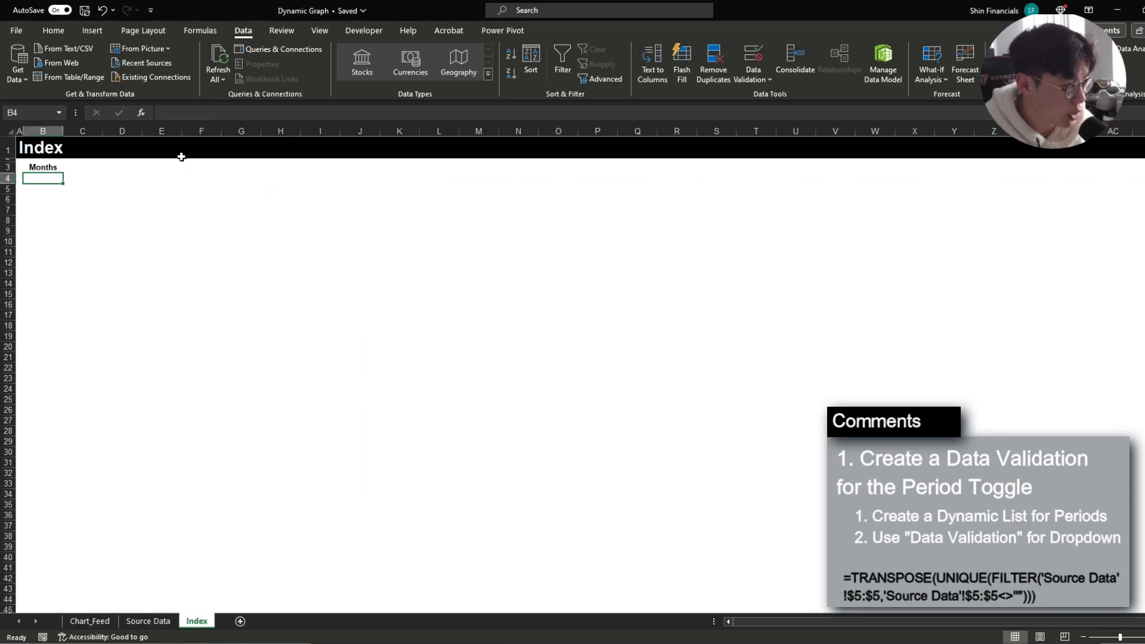
text(=FILTER()
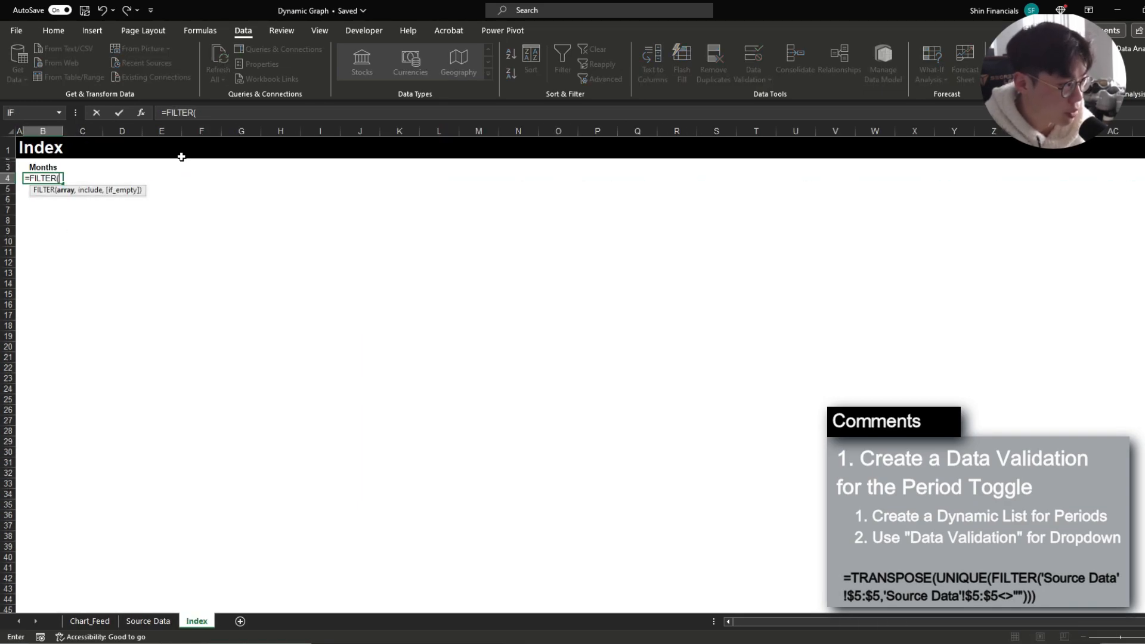
click(148, 620)
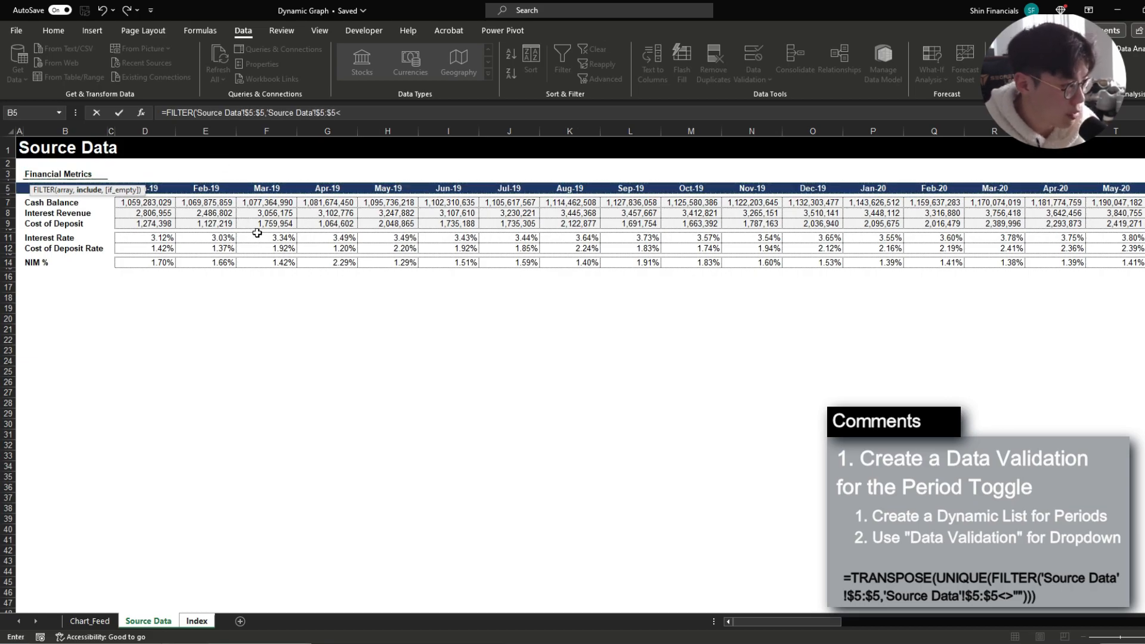
click(197, 620)
text(>""))
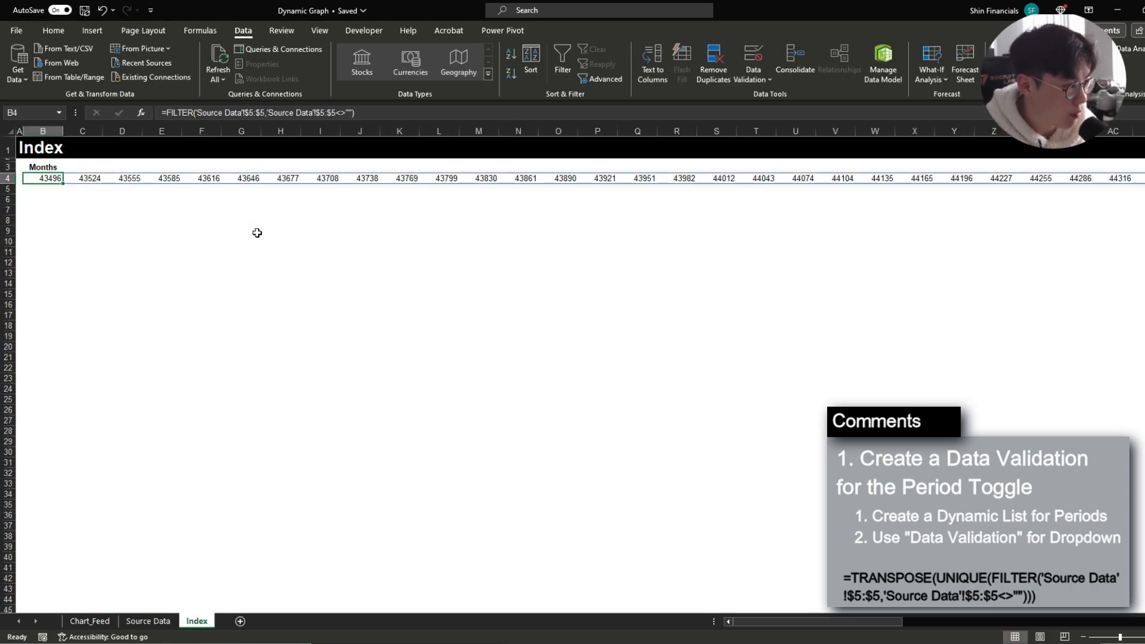
click(148, 620)
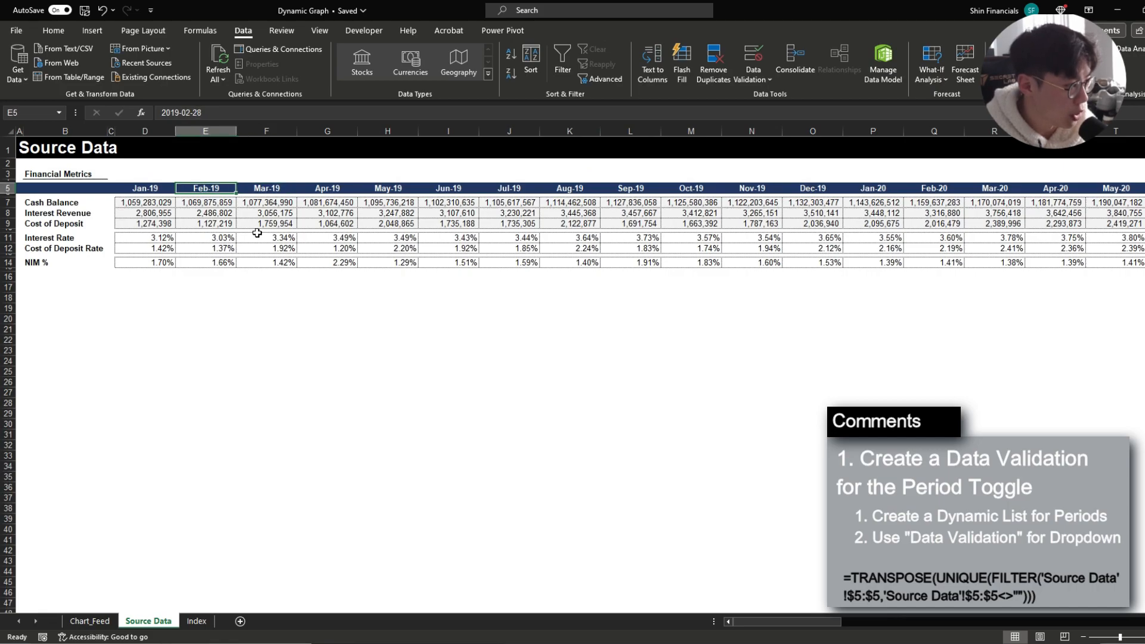
click(144, 187)
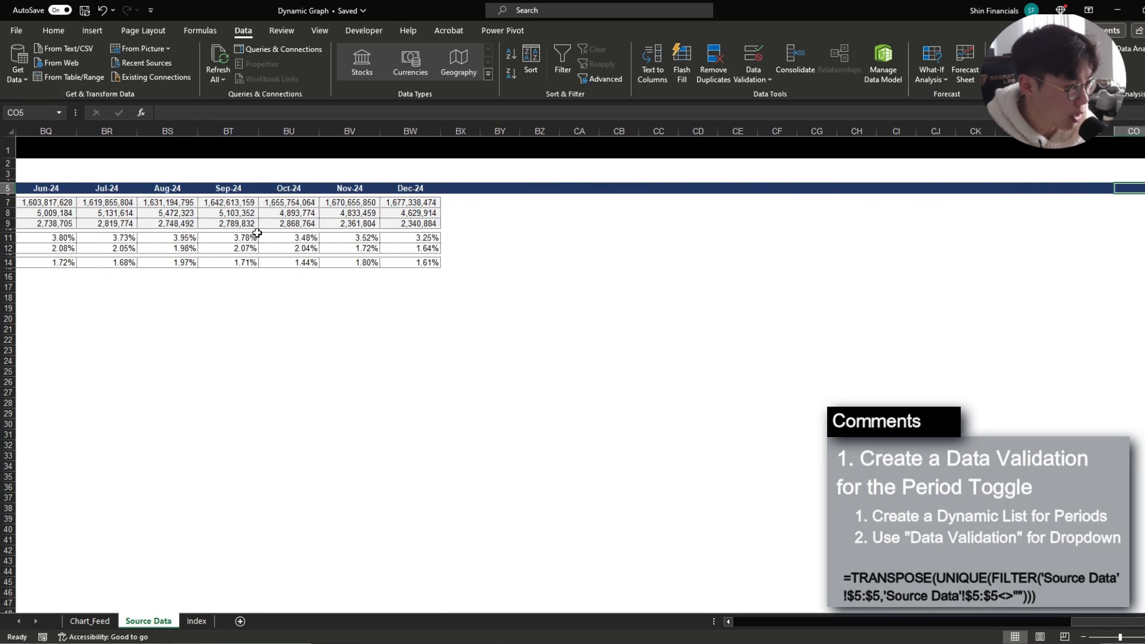
click(167, 187)
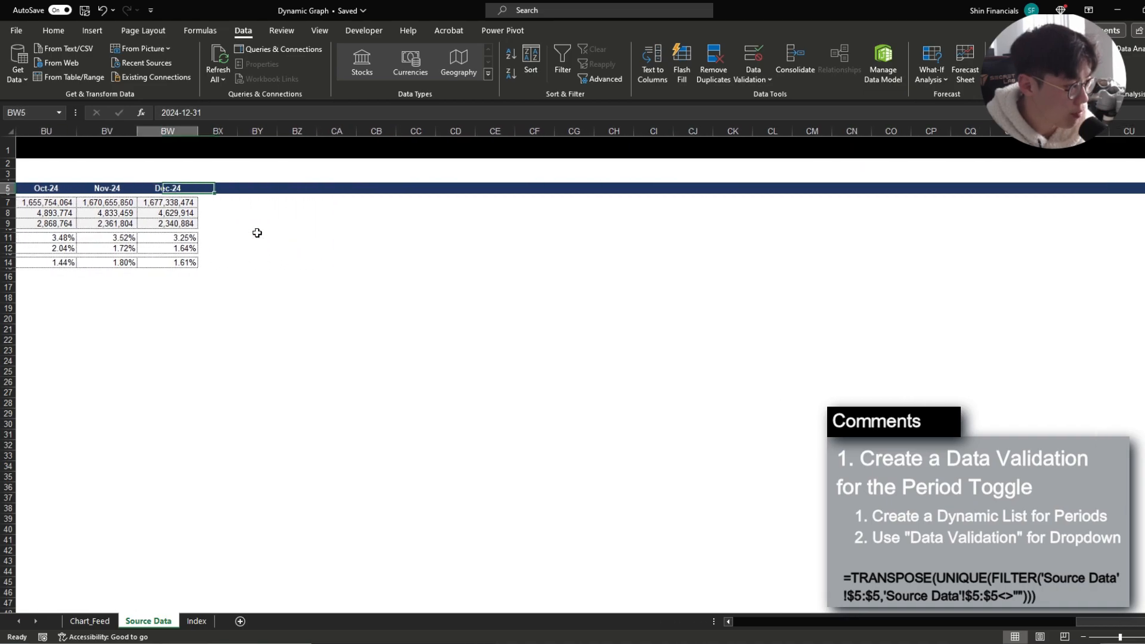
click(196, 620)
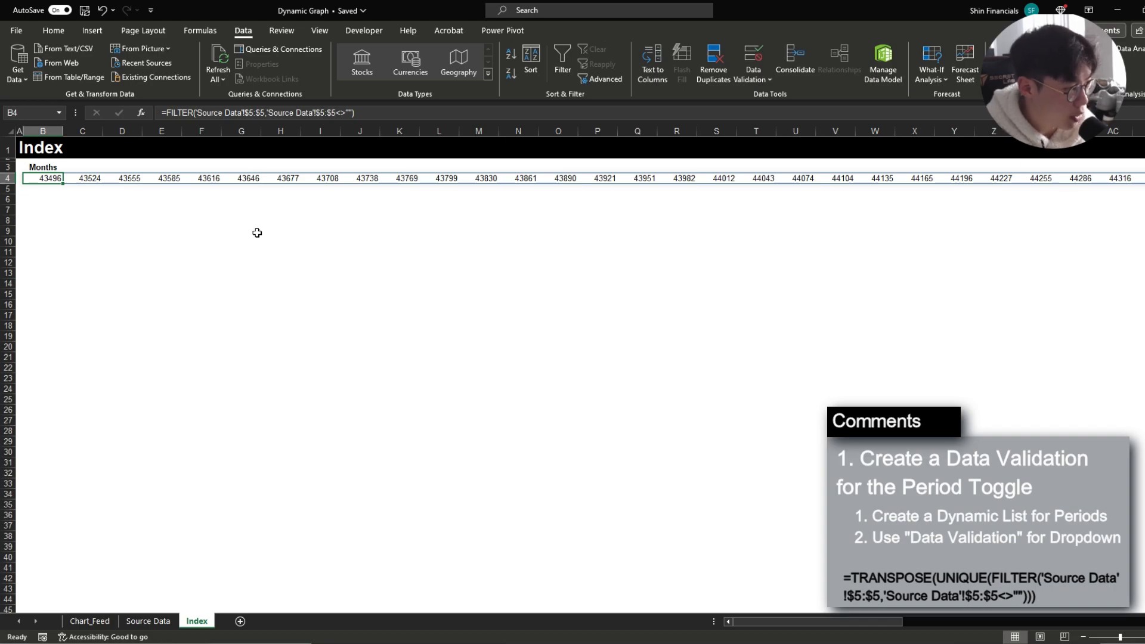
- Wrap the B4 formula in TRANSPOSE(UNIQUE(...)) so the months spill down column B as serial numbers
double_click(42, 178)
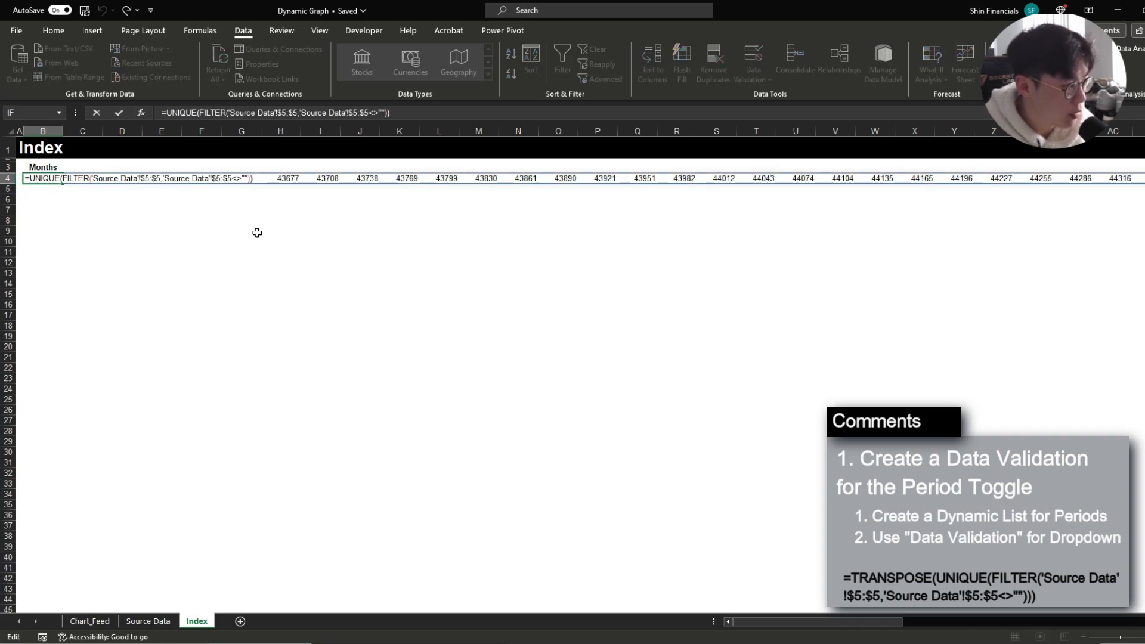
text(Tran)
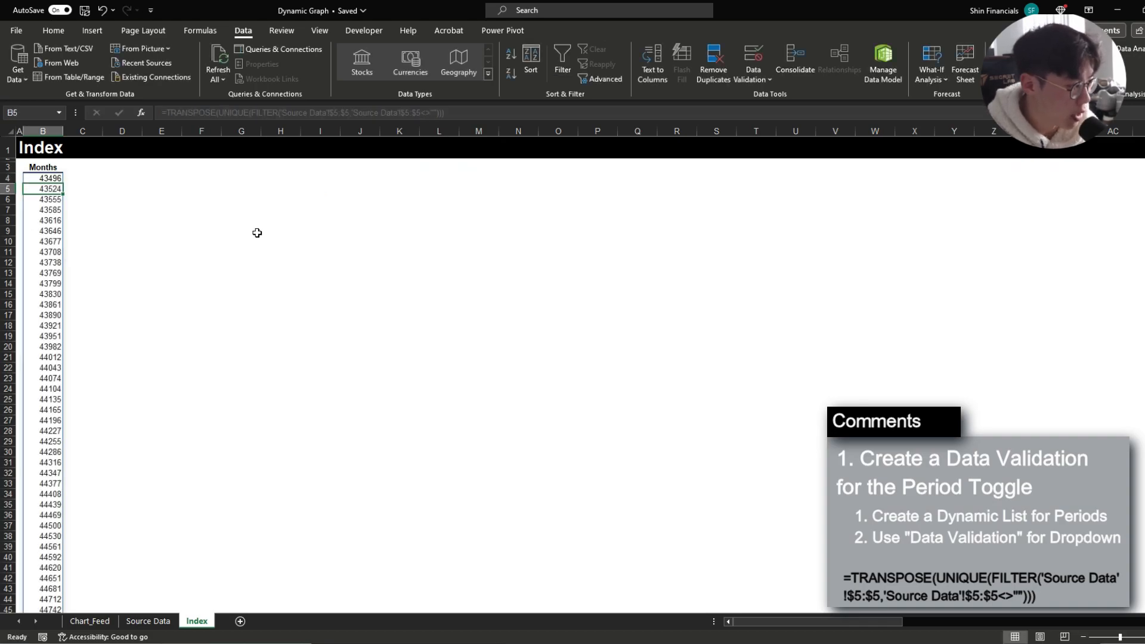
click(42, 178)
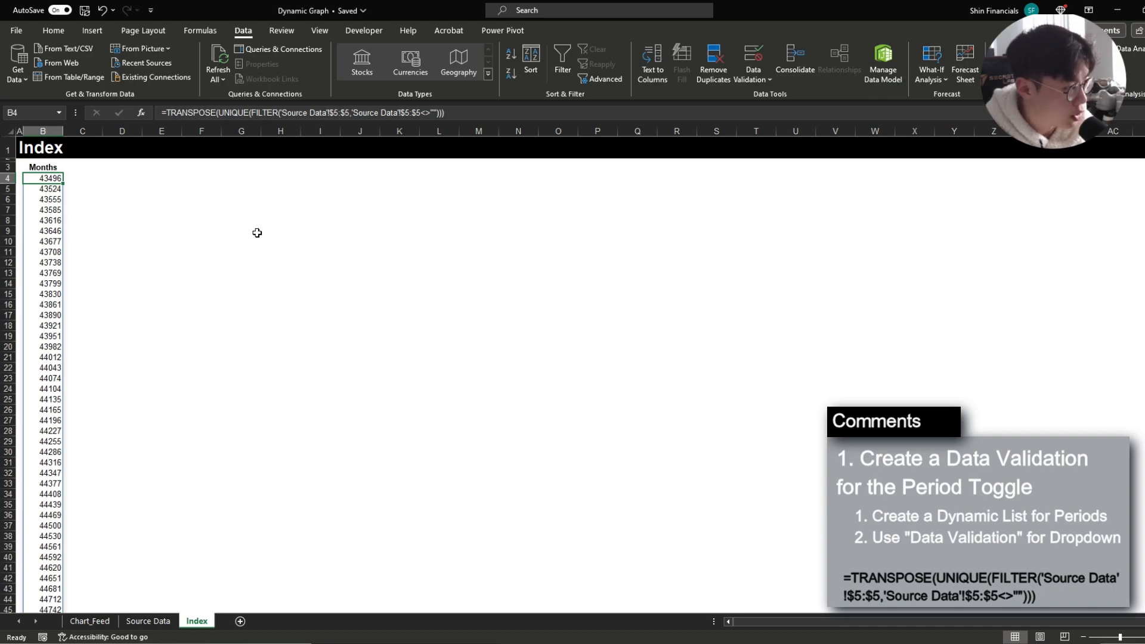
click(53, 30)
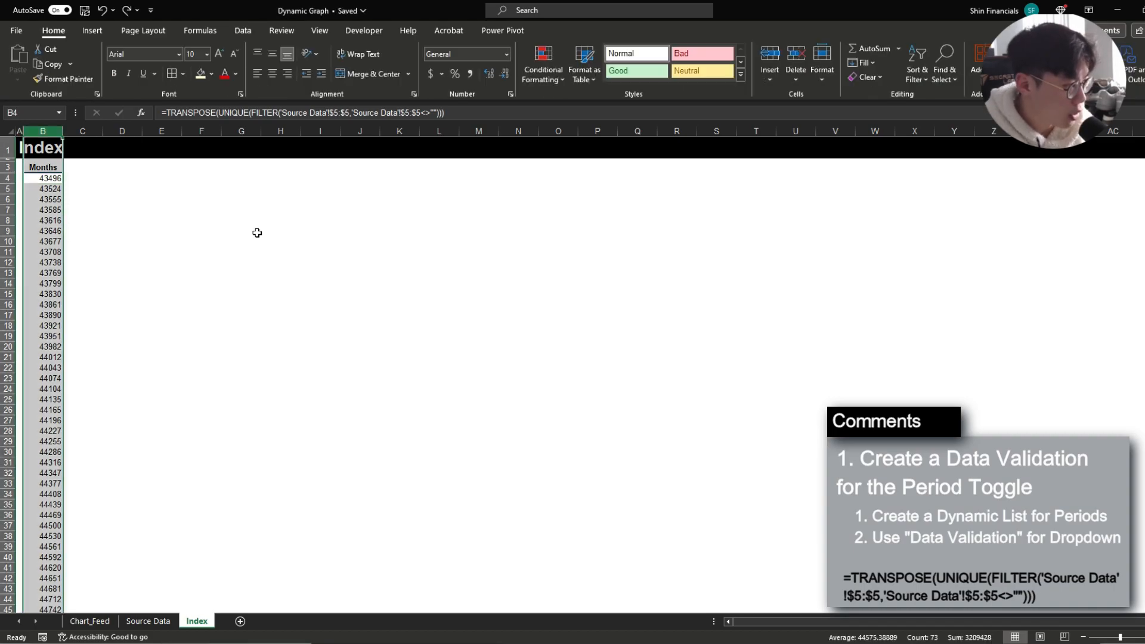
- Format column B with the custom number format mmm-yy so the list reads Jun-21 through Dec-24
key(ctrl+1)
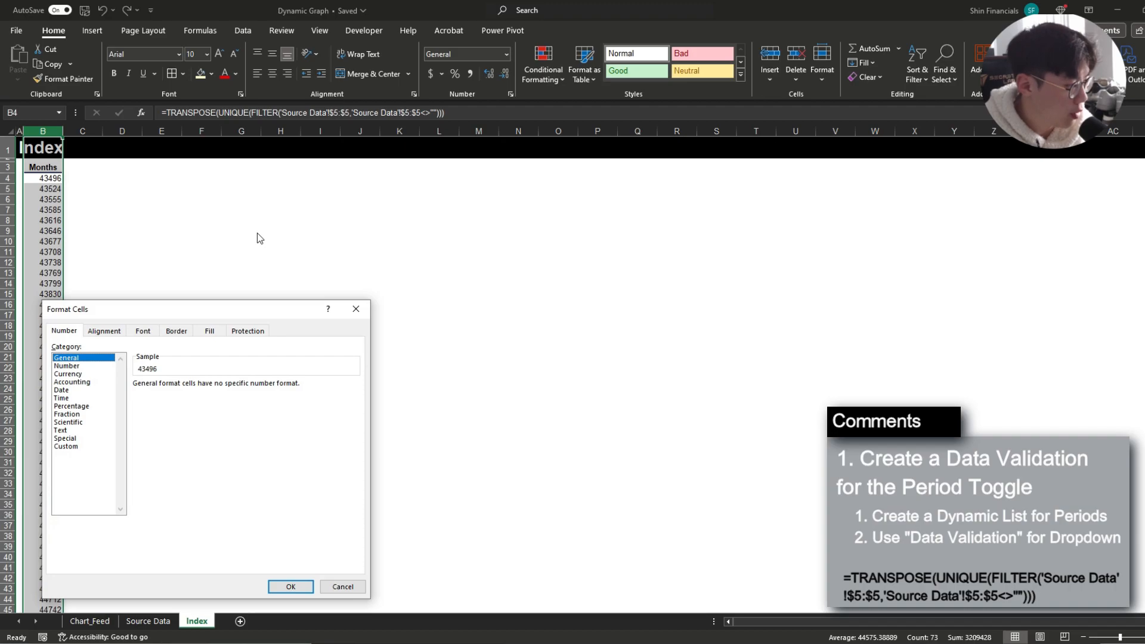
click(65, 446)
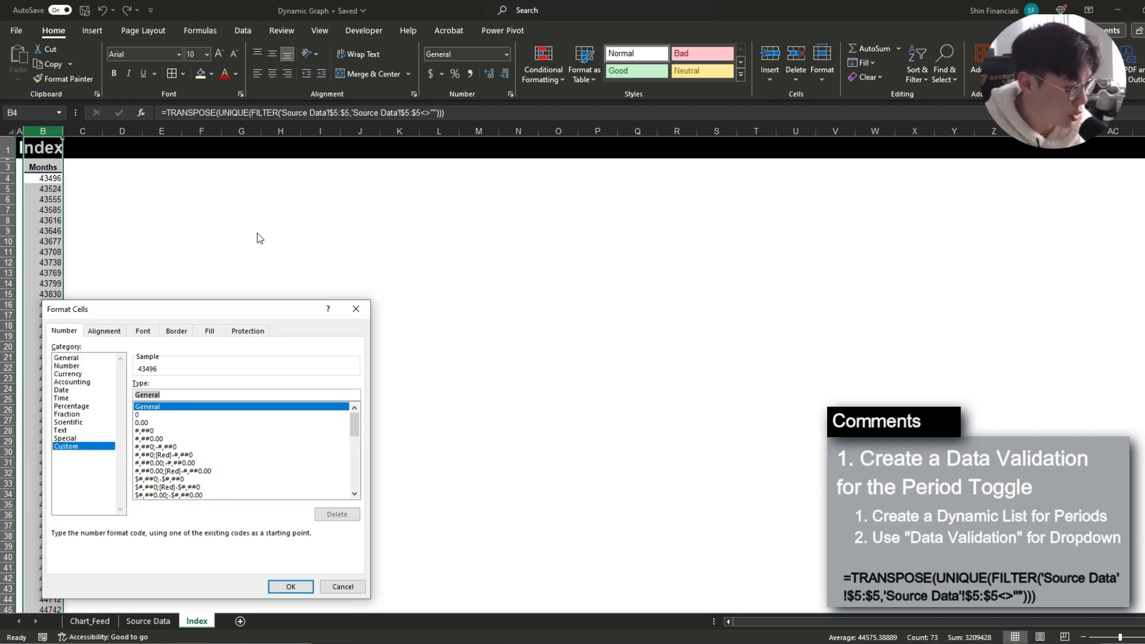
text(mmm-yy)
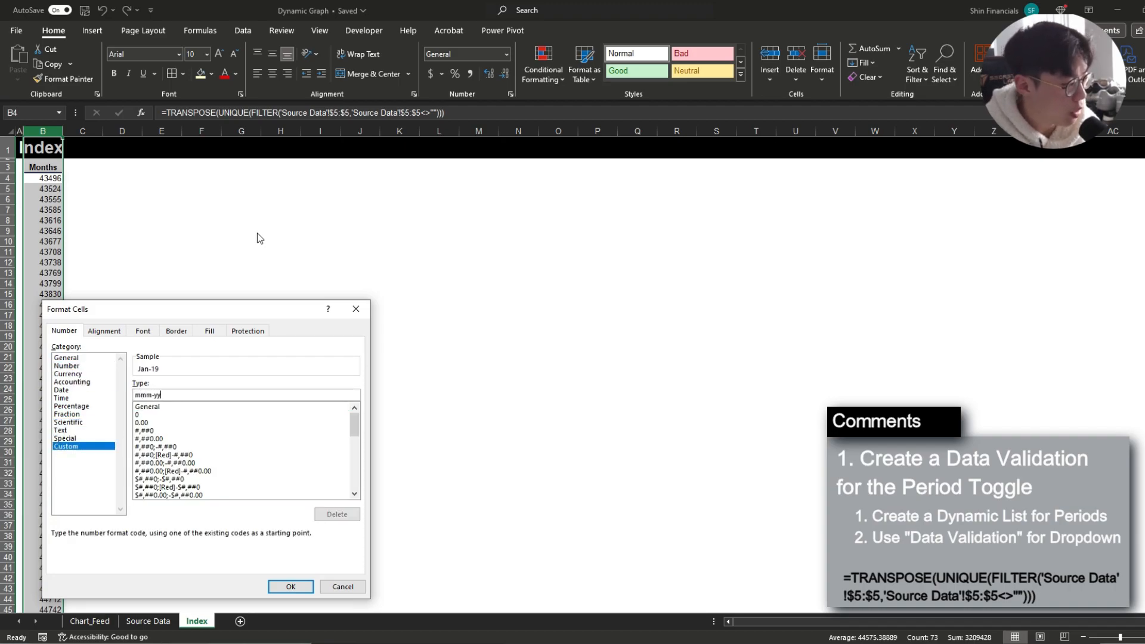
click(290, 587)
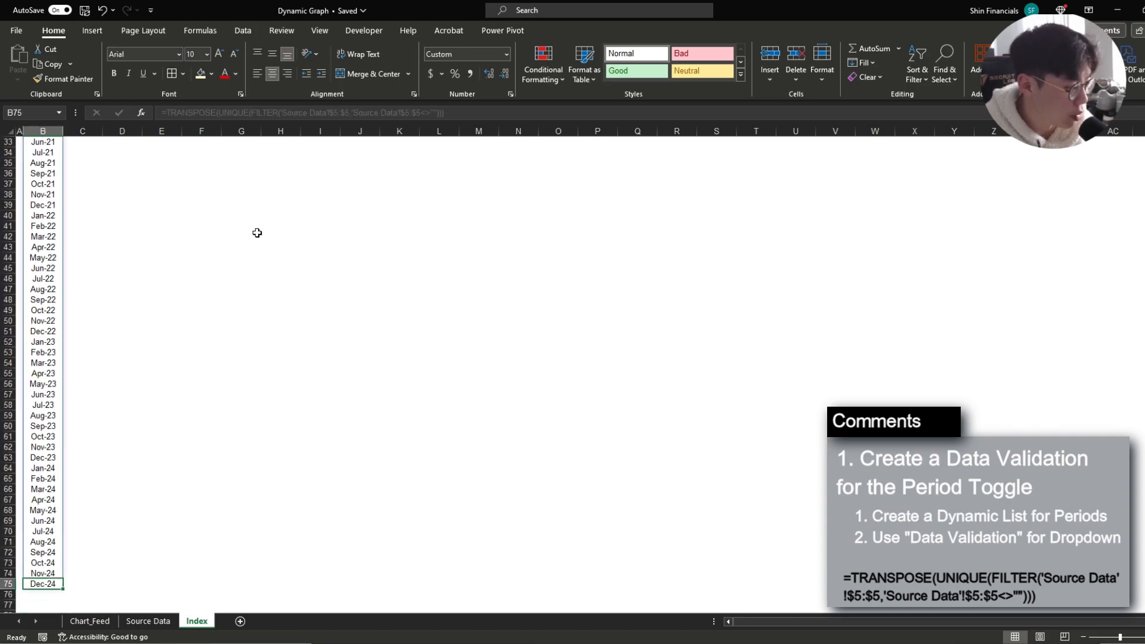
- Confirm a new Jan-25 header on Source Data flows into the Index month list, then return to Chart_Feed
click(148, 620)
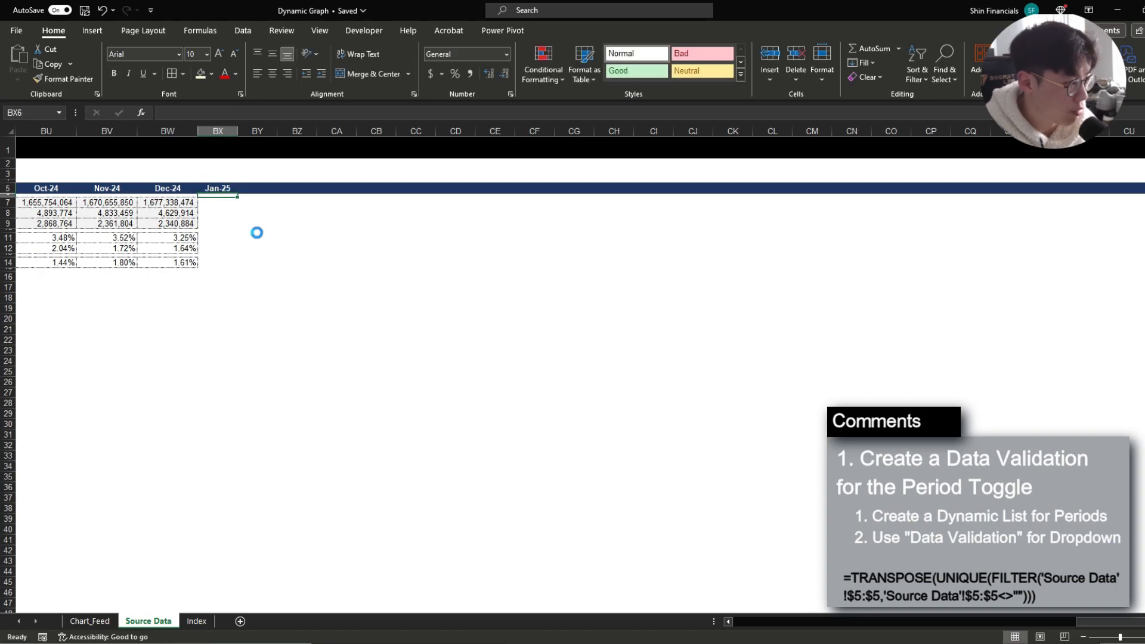
click(195, 620)
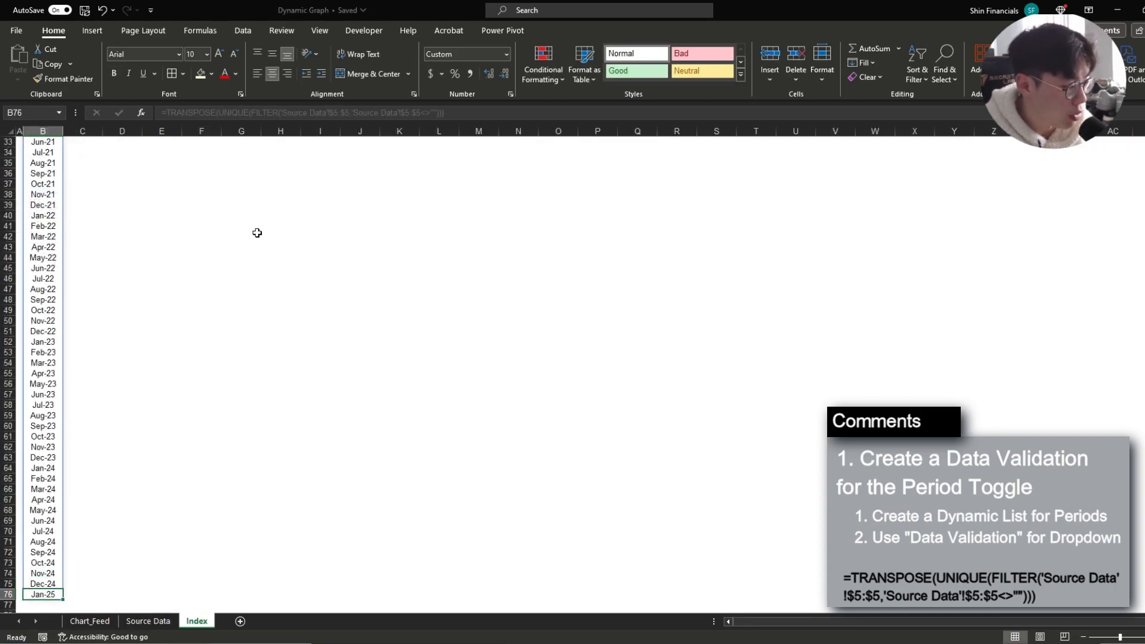
click(148, 620)
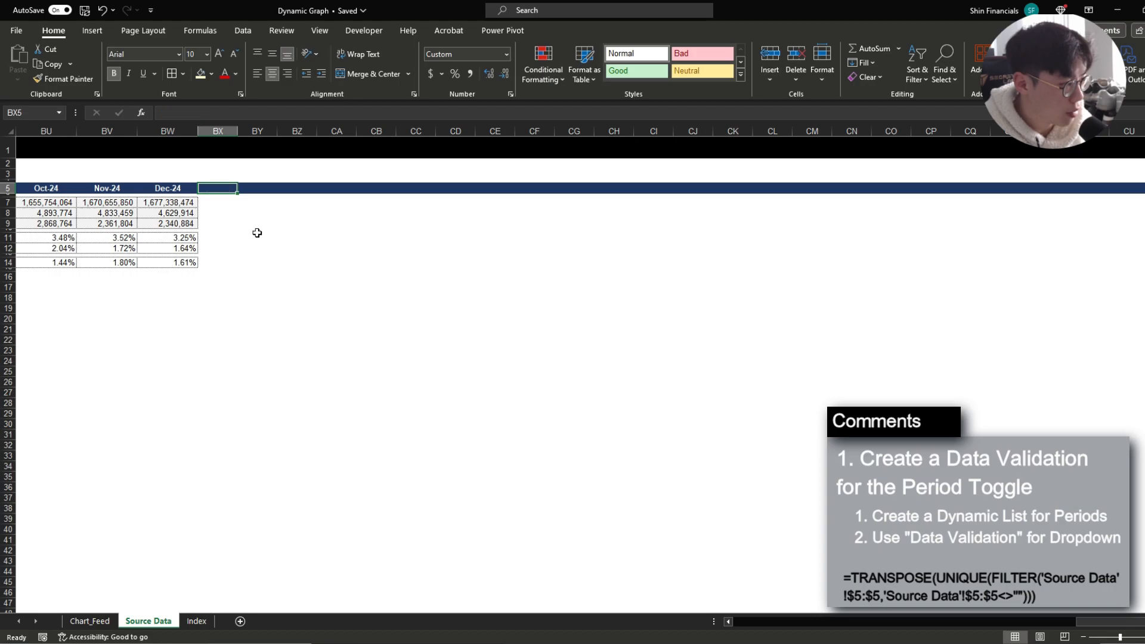
click(89, 621)
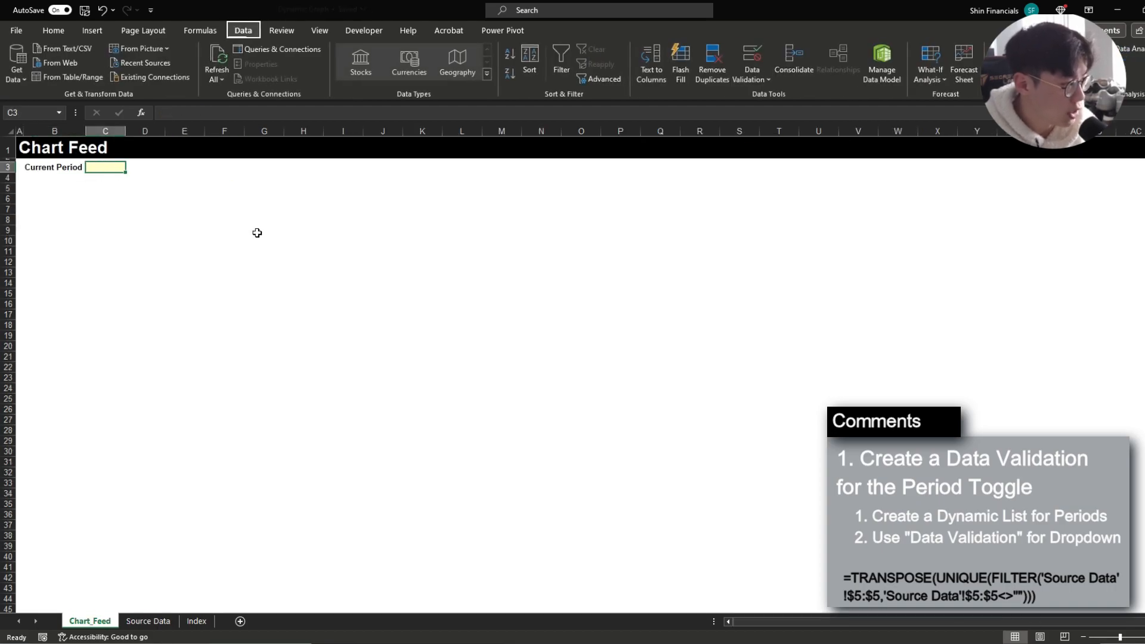
- Validate the Current Period cell C3 as a List sourced from =Index!$B$4#
click(751, 62)
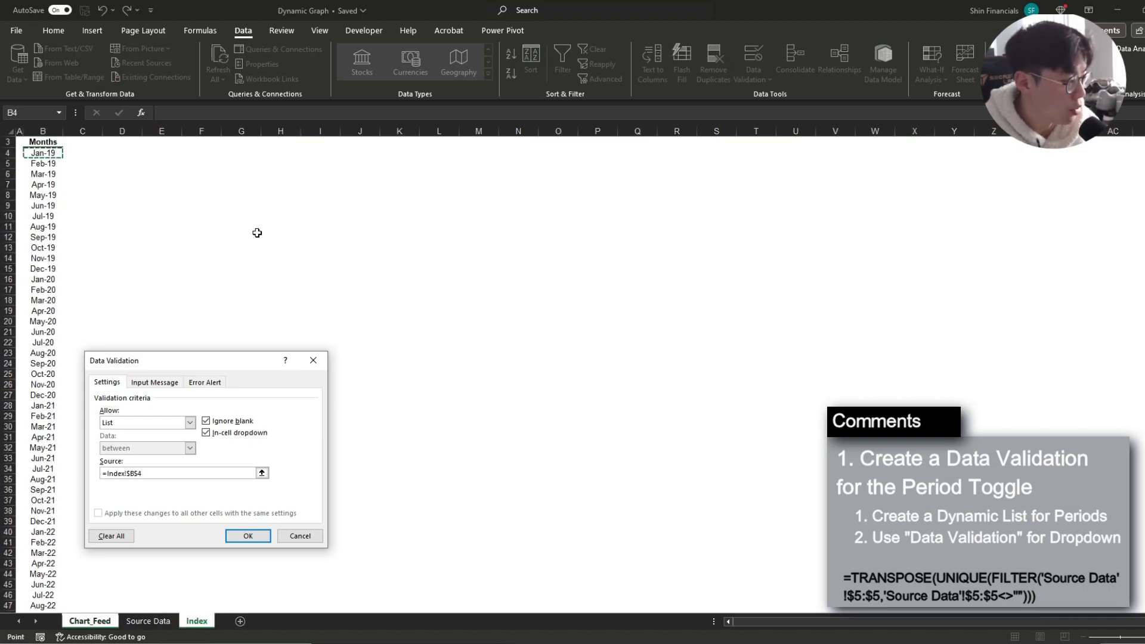
text(#)
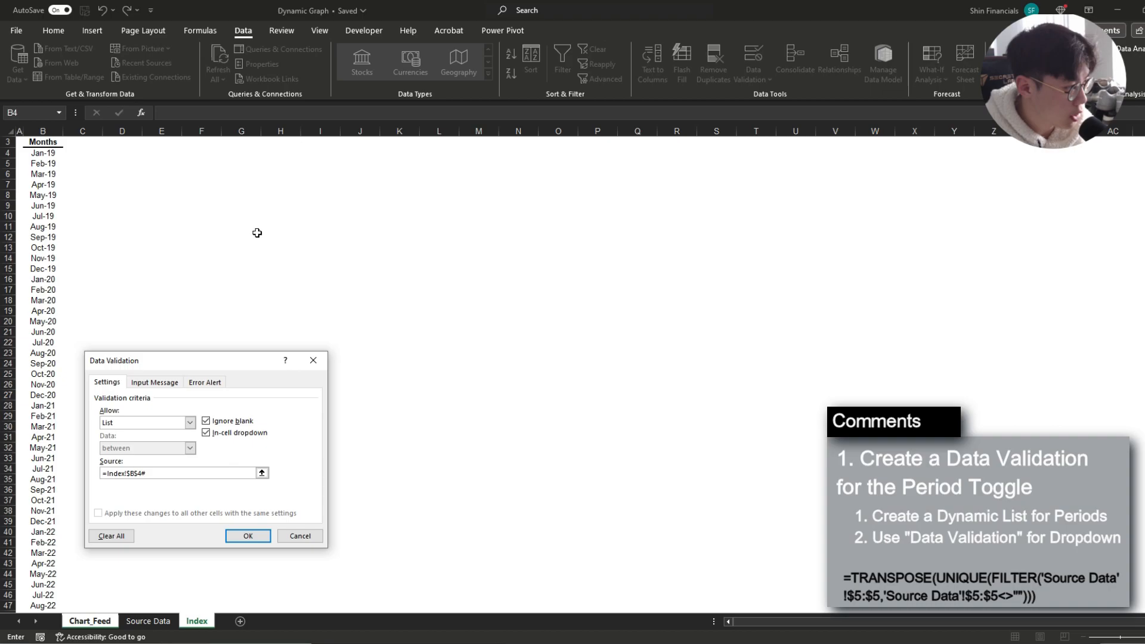
click(247, 535)
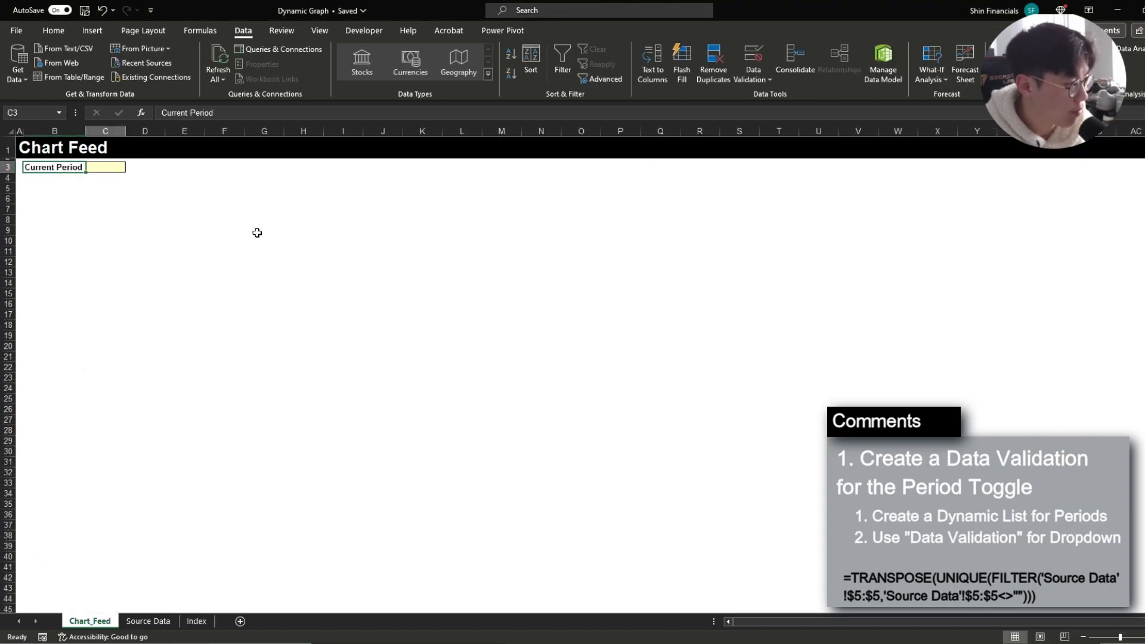
- Test the Current Period dropdown against the Index months without choosing a period yet
click(130, 167)
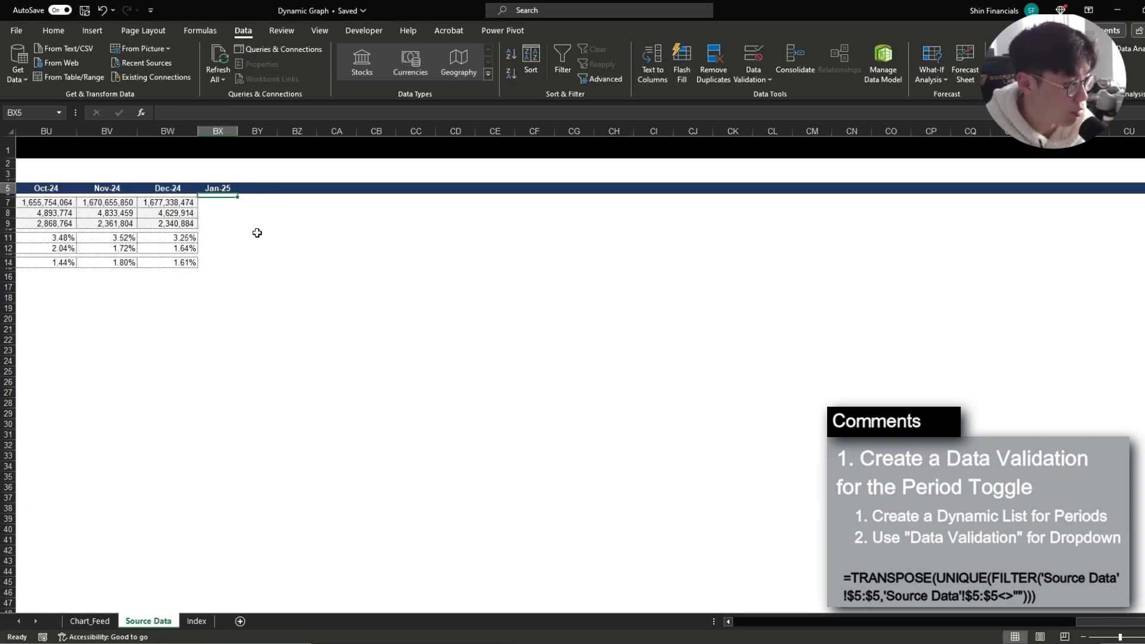
click(195, 620)
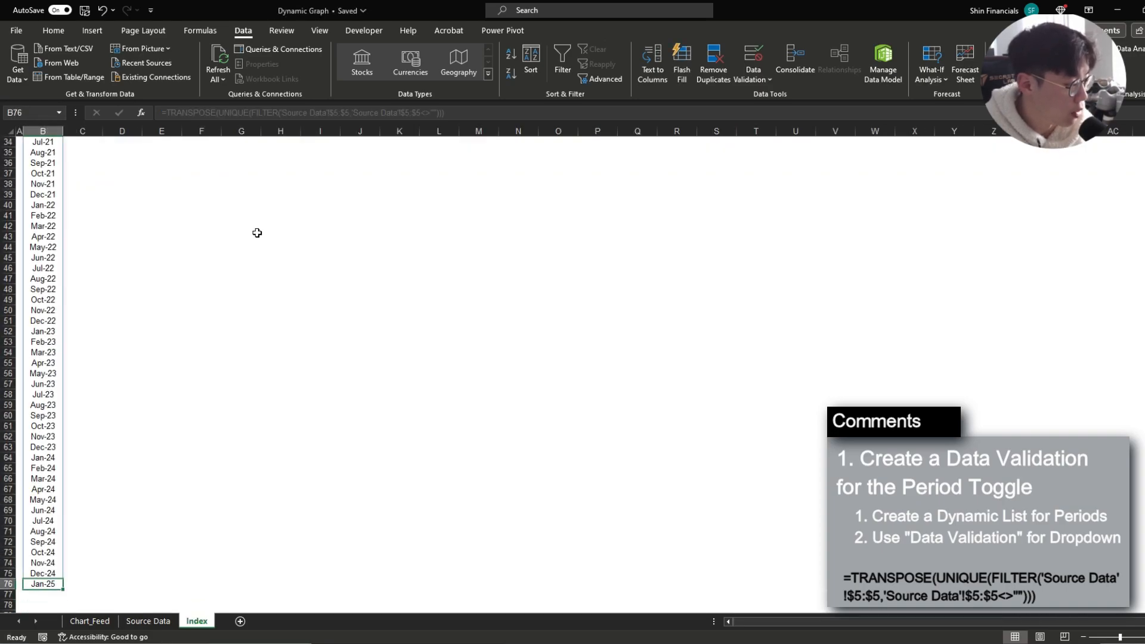
click(89, 620)
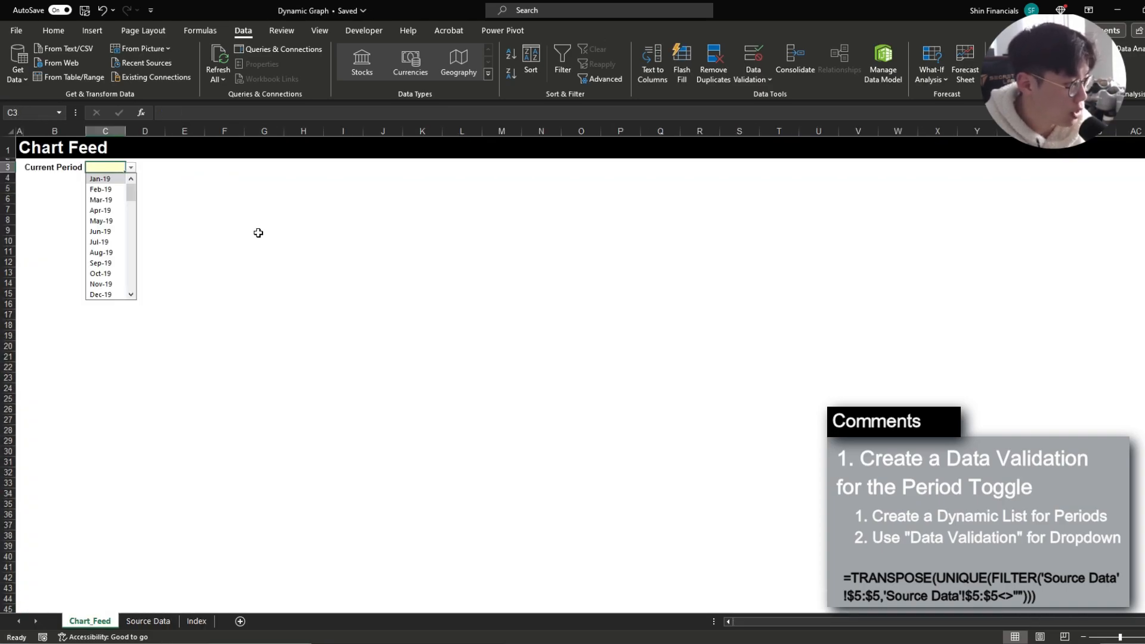
scroll(down, 3)
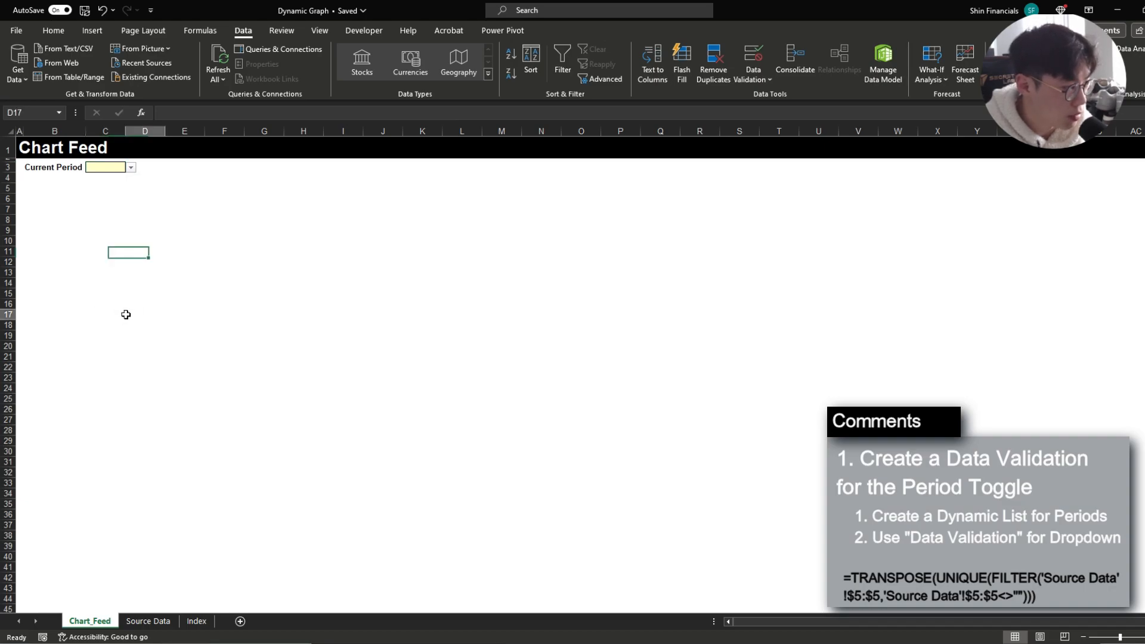
click(195, 620)
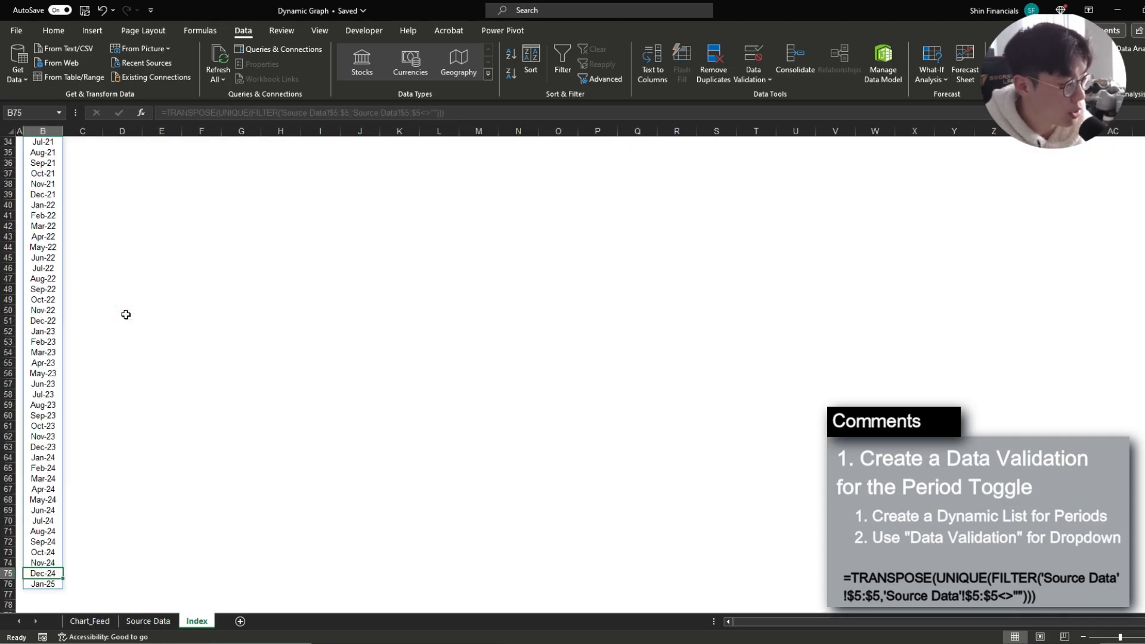
click(89, 621)
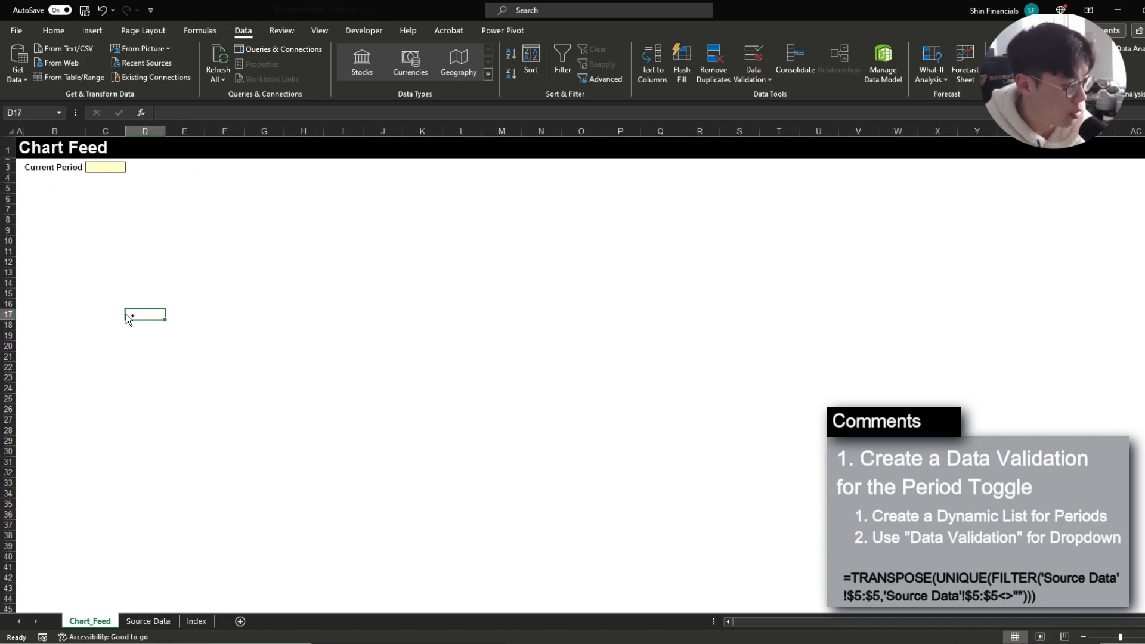
click(52, 167)
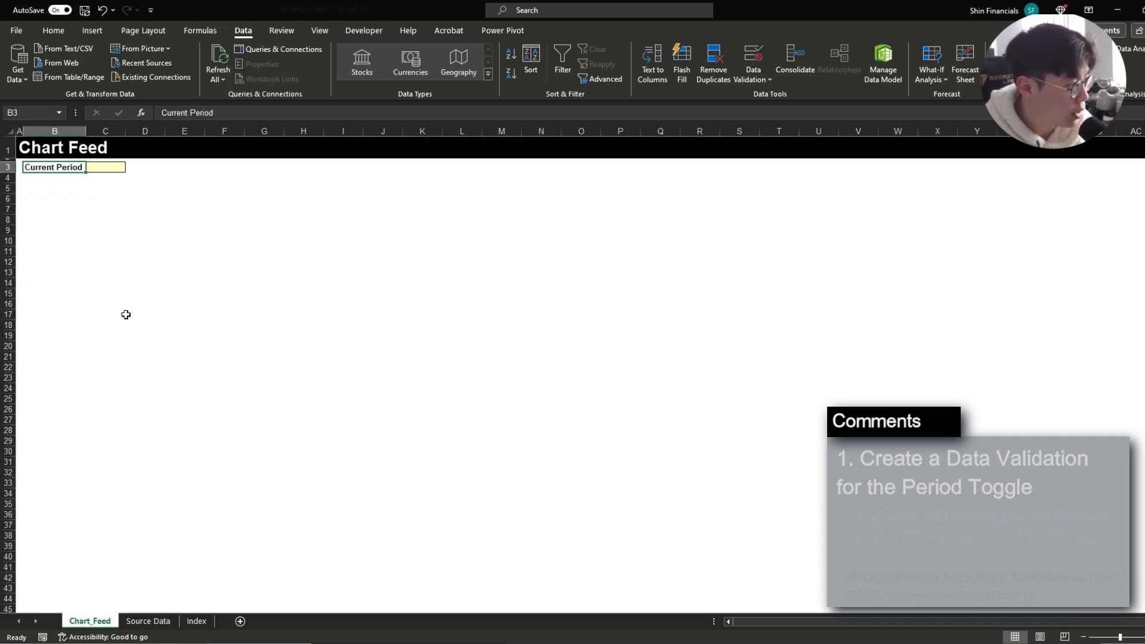
click(53, 189)
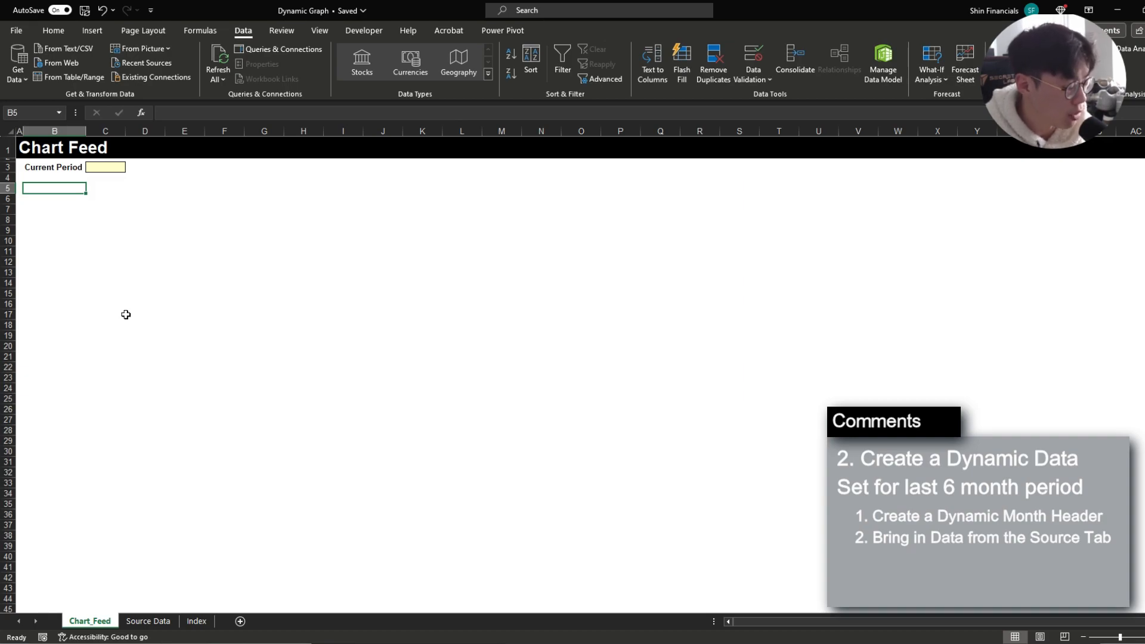
- Choose Dec-24 in C3, link C6 with =$C$3 and fill =EOMONTH(C6,-1) from D6 to H6
click(130, 167)
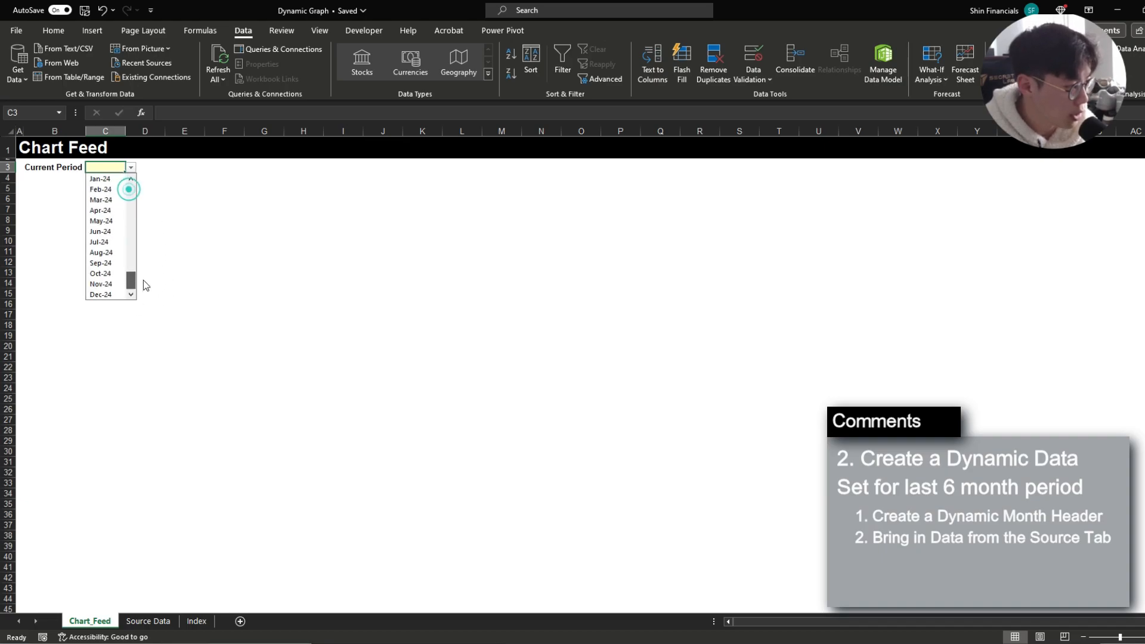
click(100, 294)
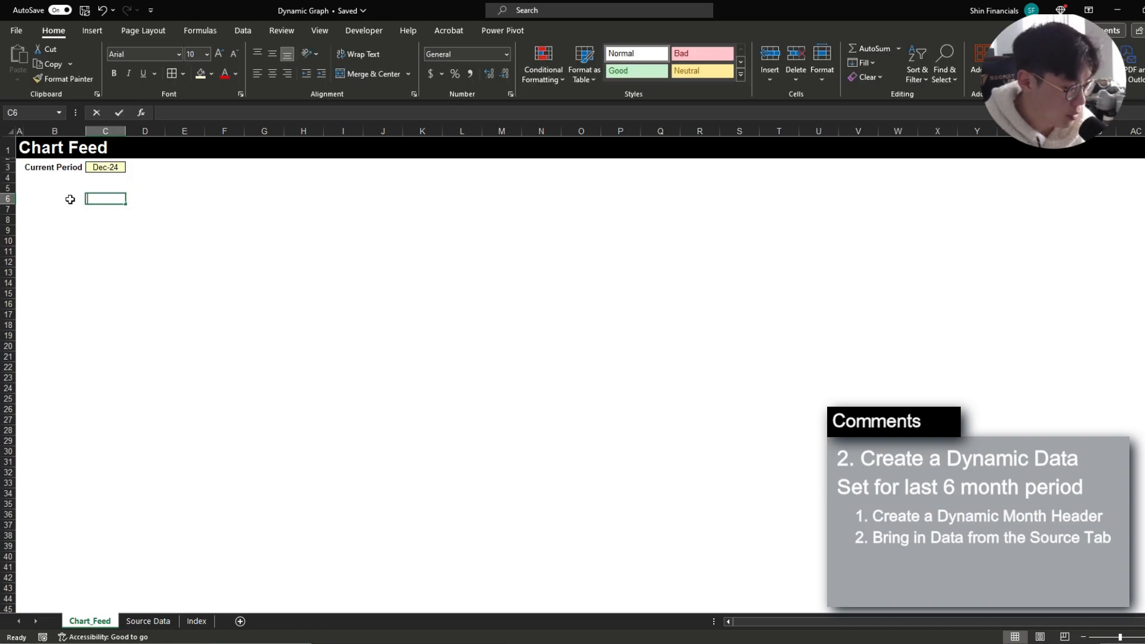
text(=$C$3)
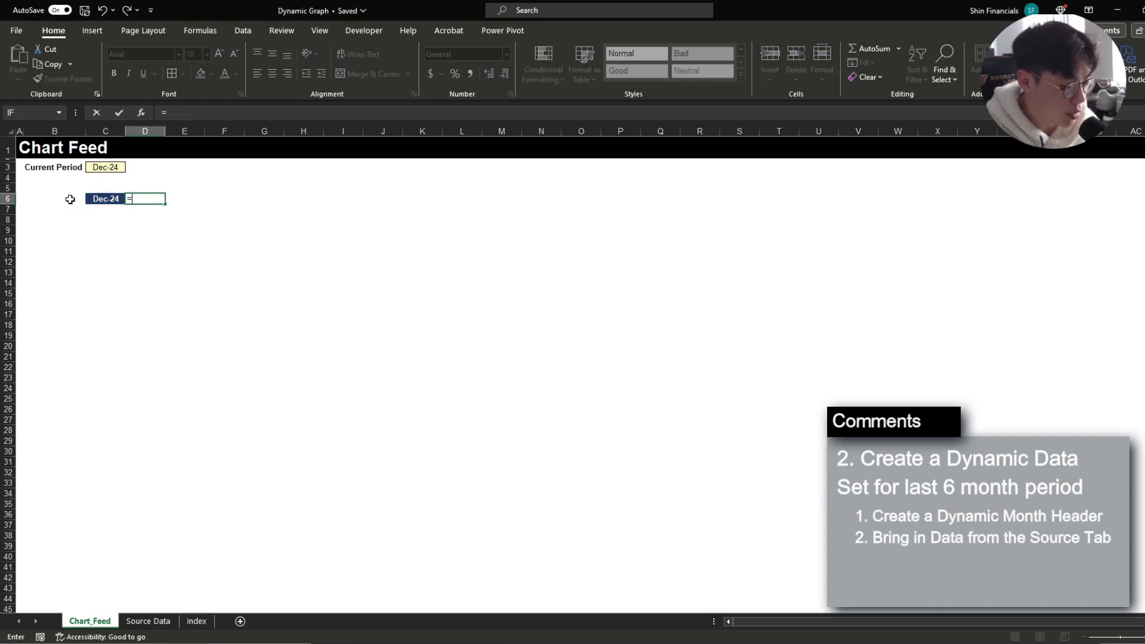
text(EOMONTH(C6,-1)
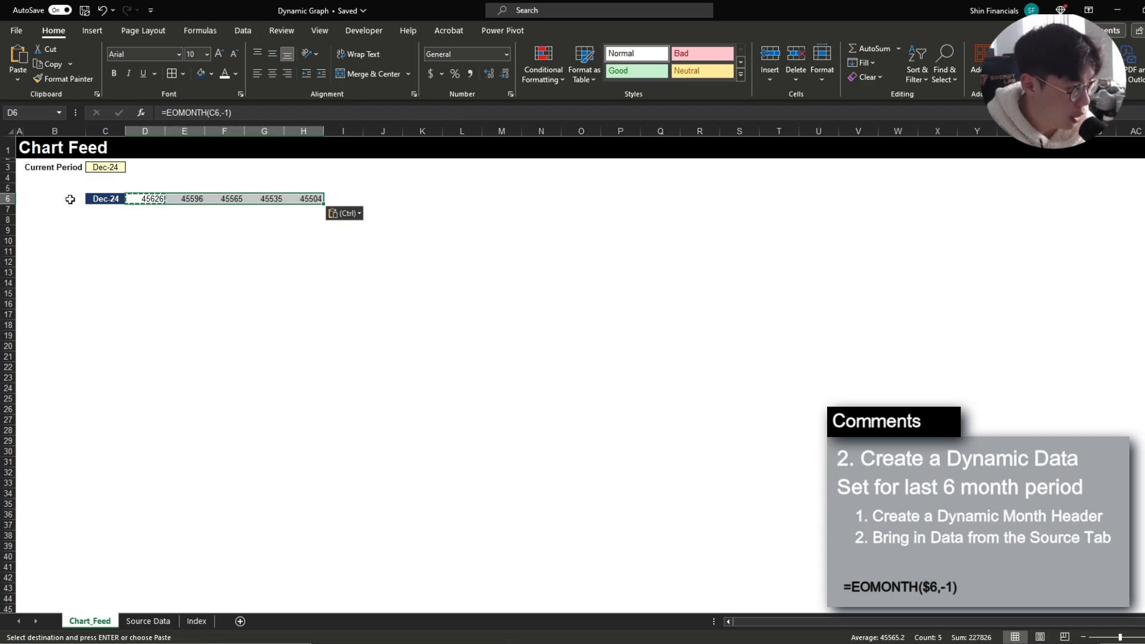
- Copy the header style across the six months, check the Aug-24 formula, and keep Dec-24 as current period
click(105, 199)
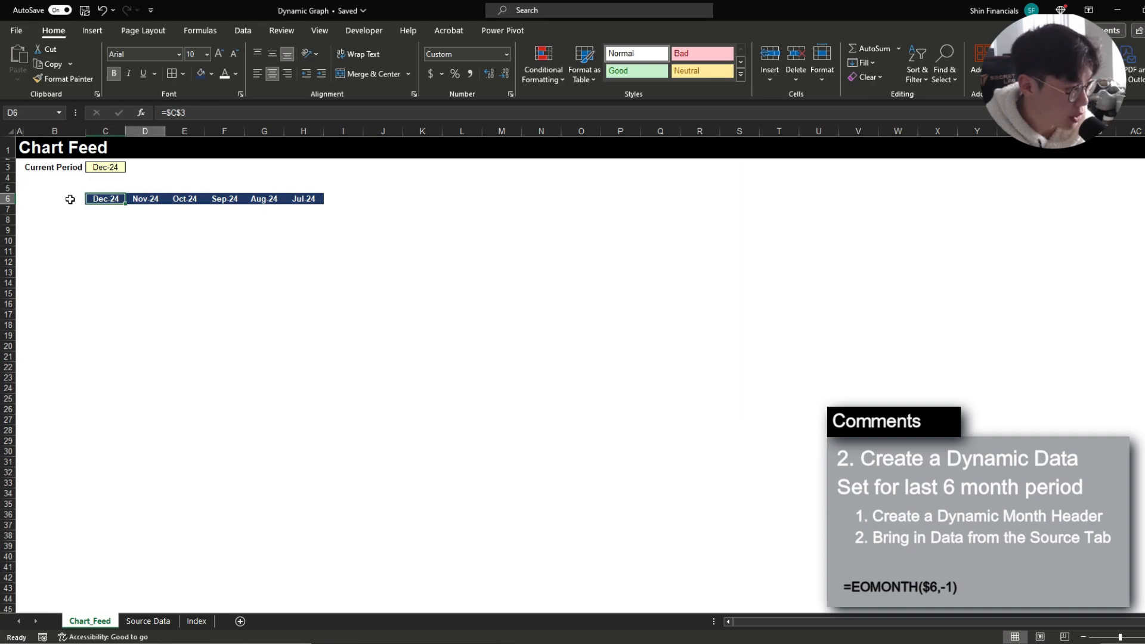
click(263, 199)
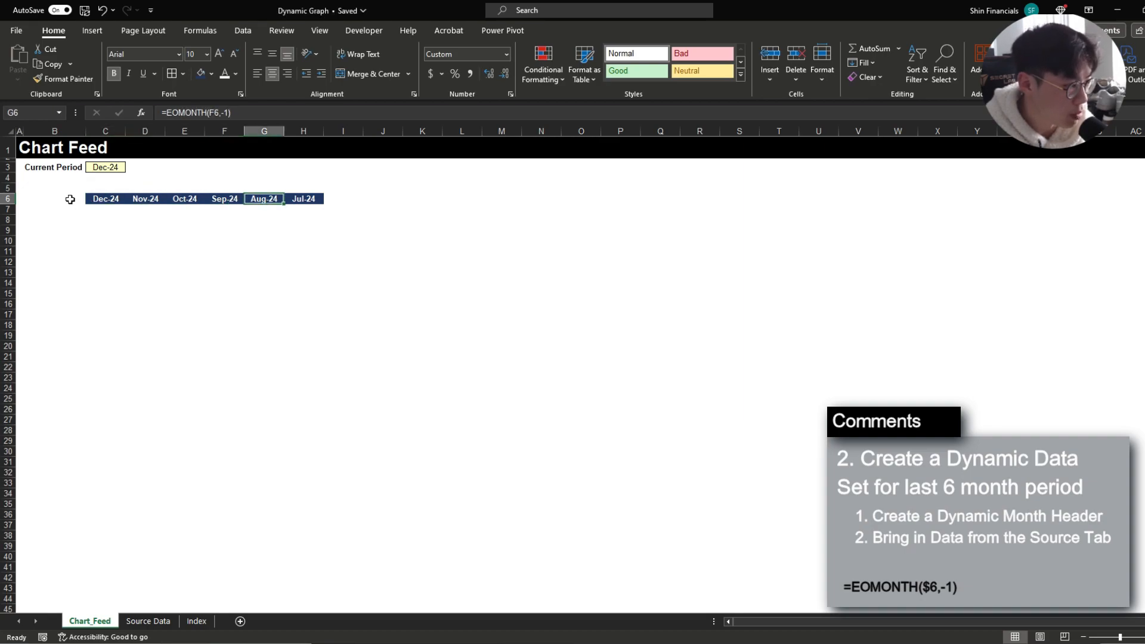
click(105, 167)
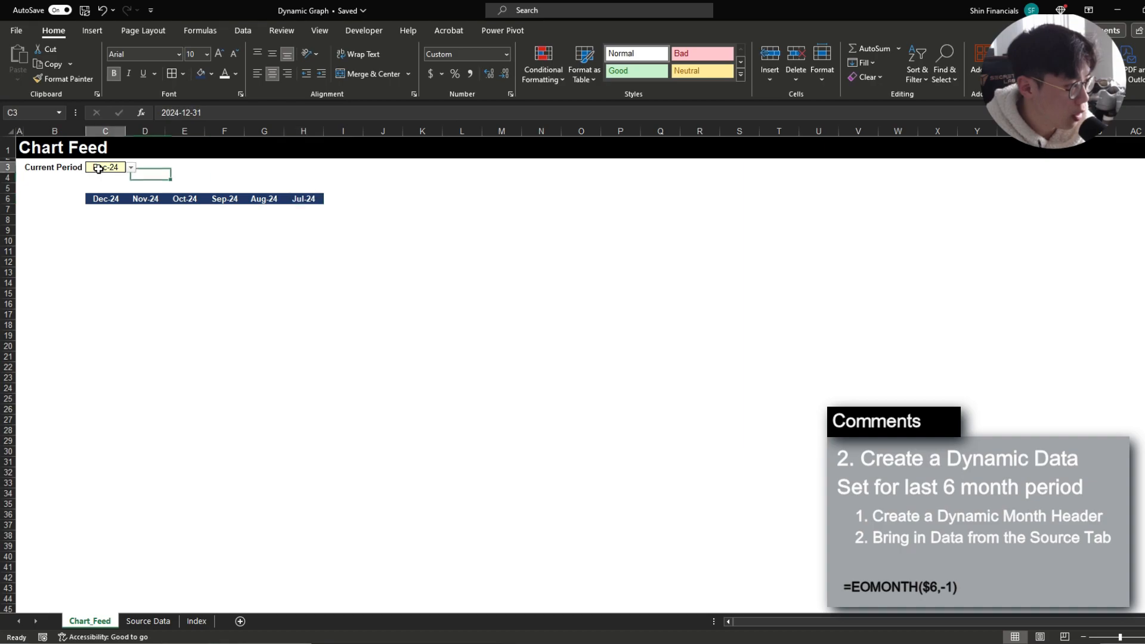
click(130, 167)
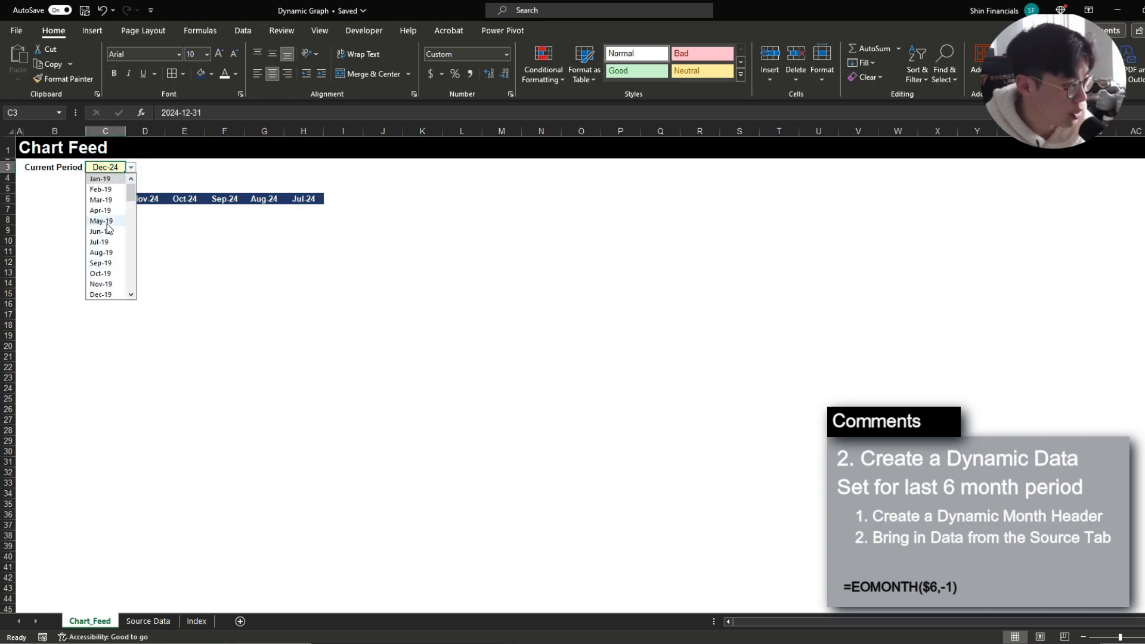
click(100, 220)
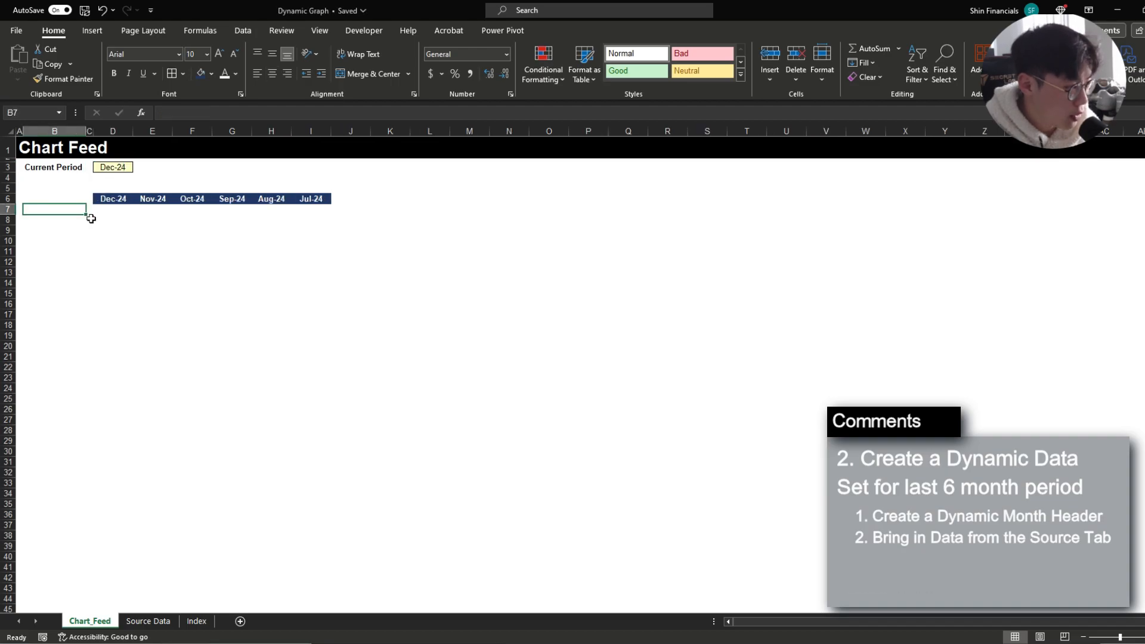
- Check the Interest Revenue and NIM % row labels on Source Data, then return to Chart_Feed
click(148, 622)
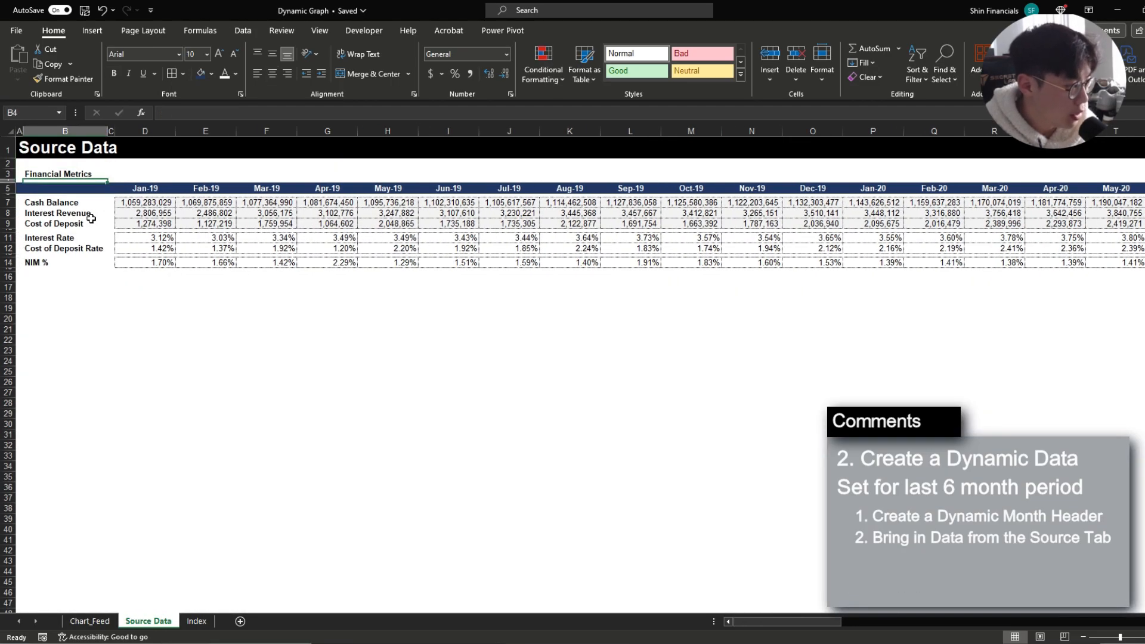
click(64, 213)
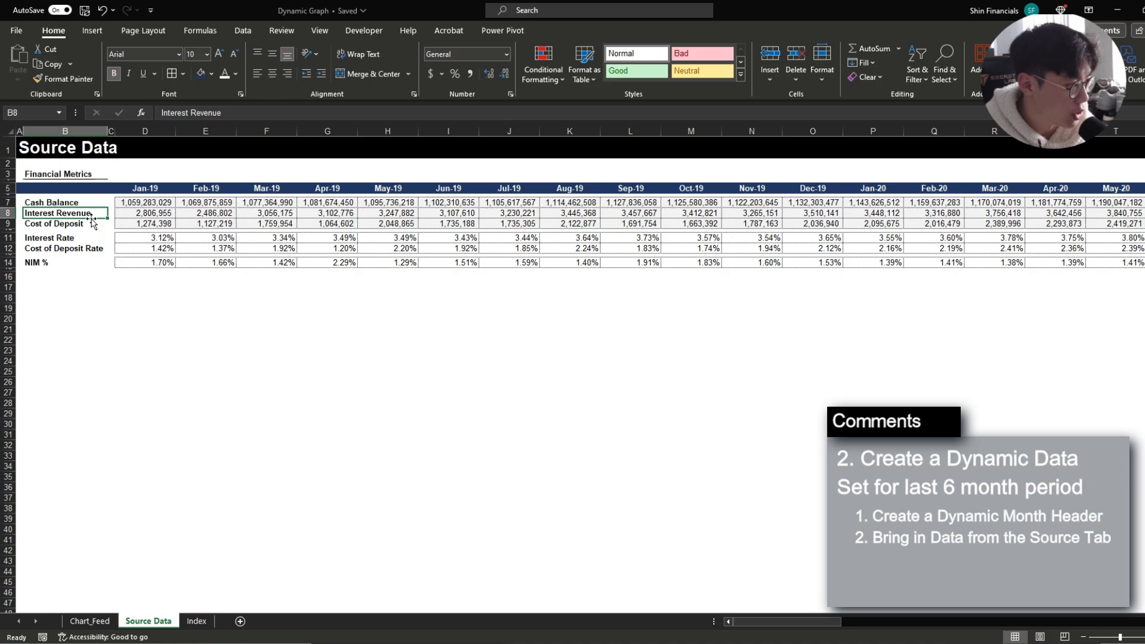
click(65, 263)
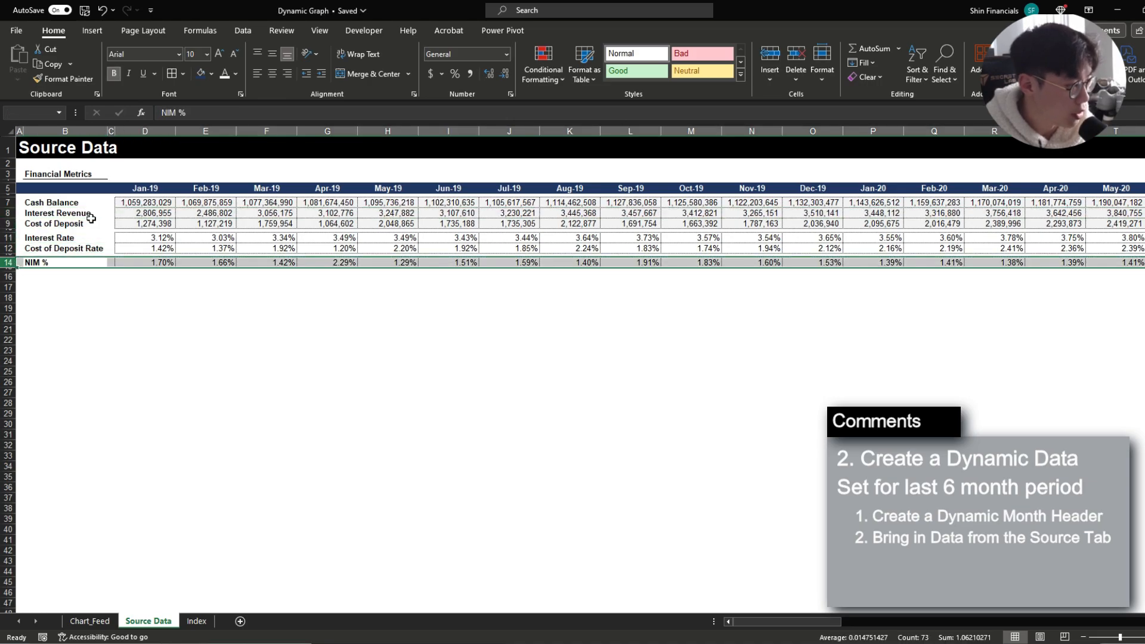
click(90, 621)
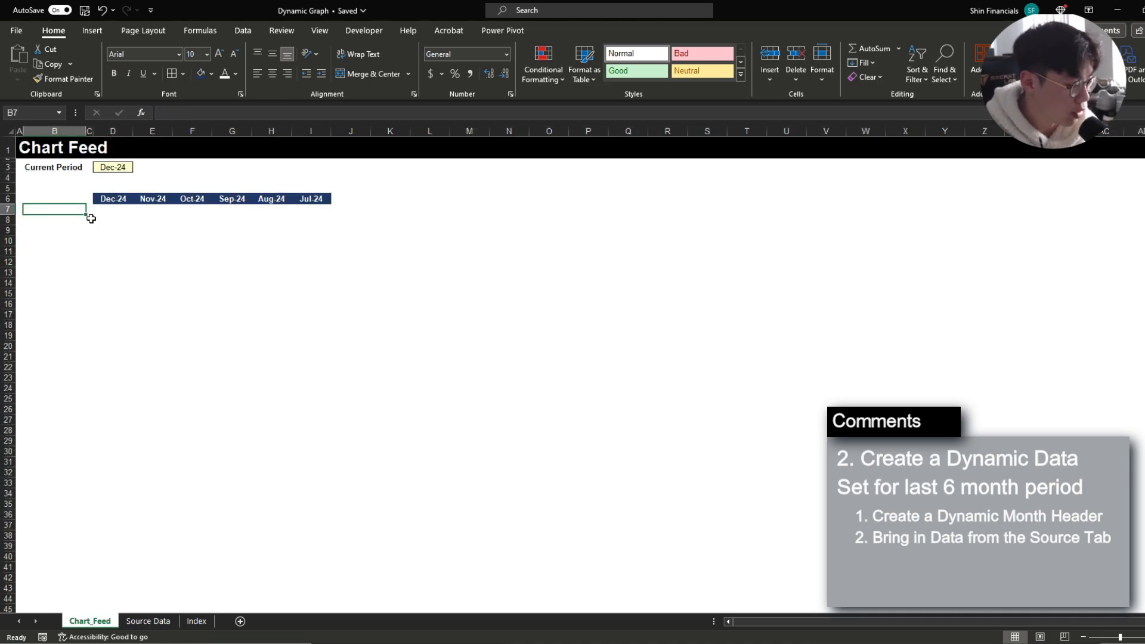
- Enter Interest Revenue in B8 and NIM % in B9, then start a formula in D8
click(53, 212)
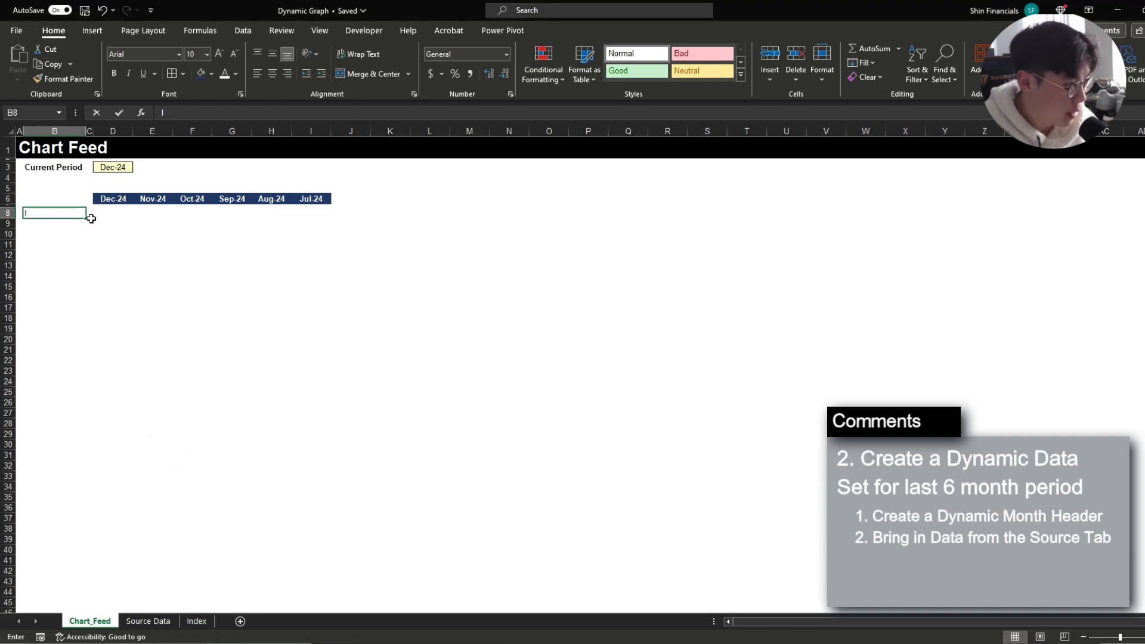
text(Interest Revenue)
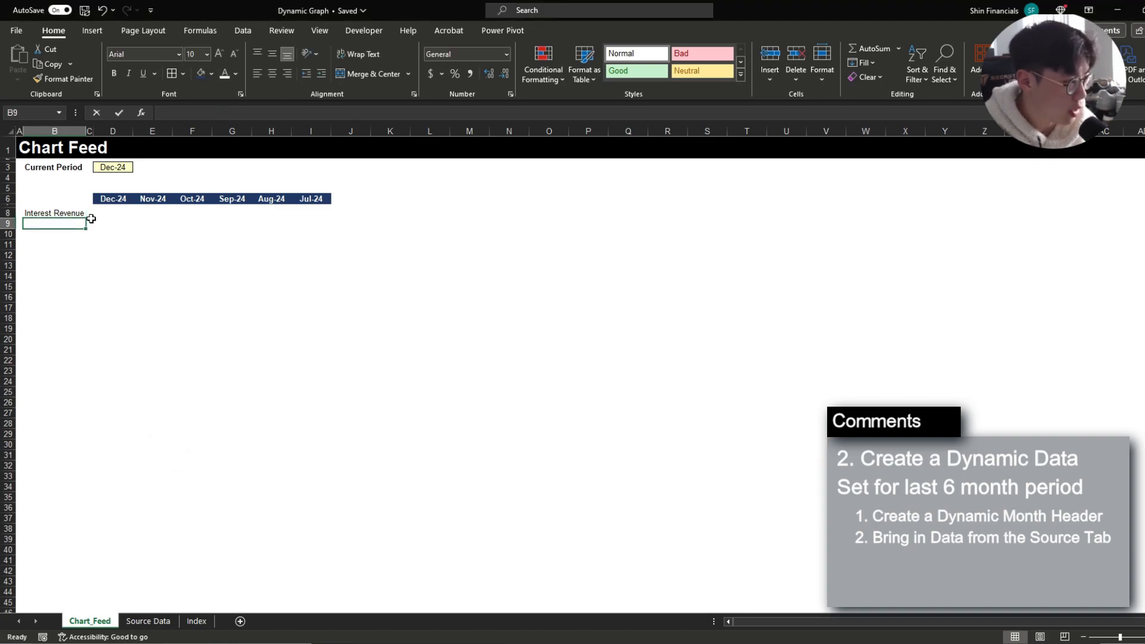
text(NIM %)
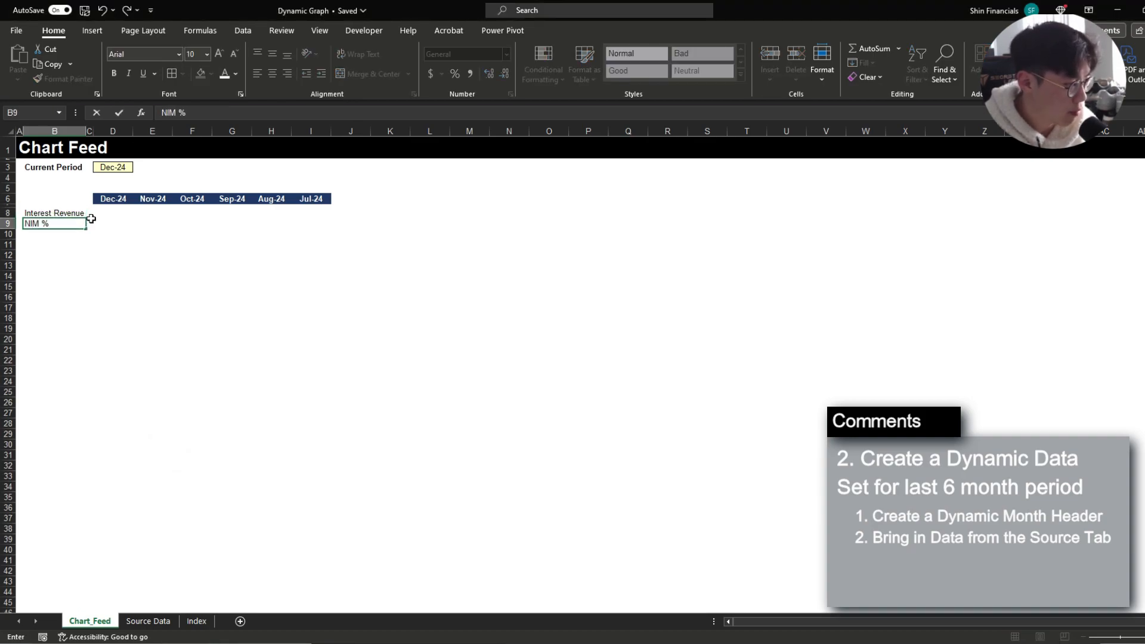
click(112, 212)
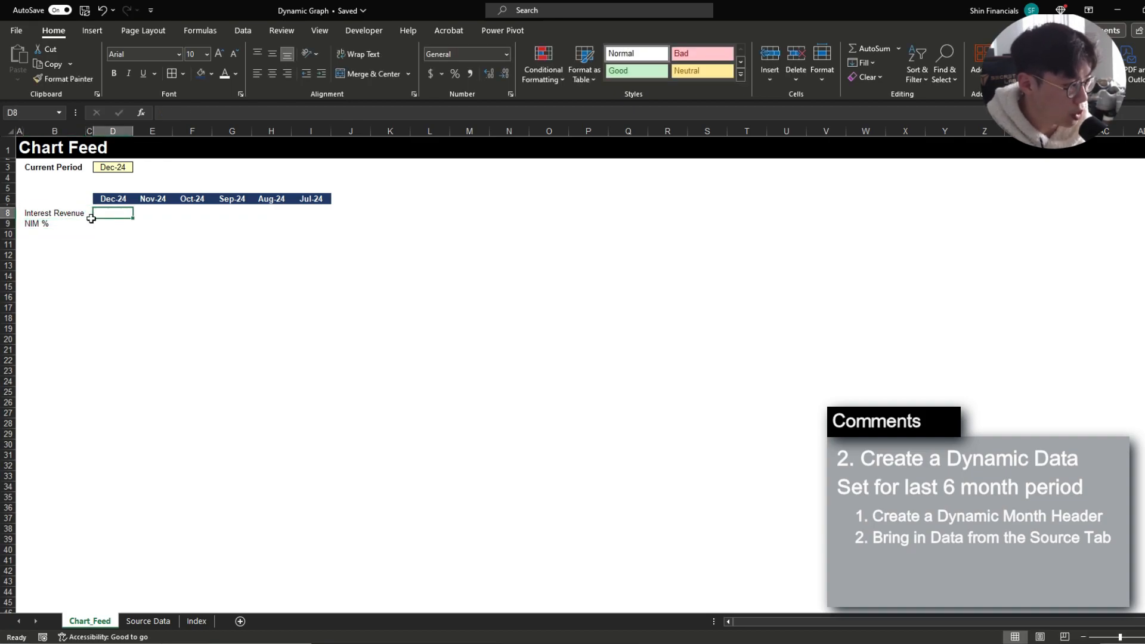
text(=)
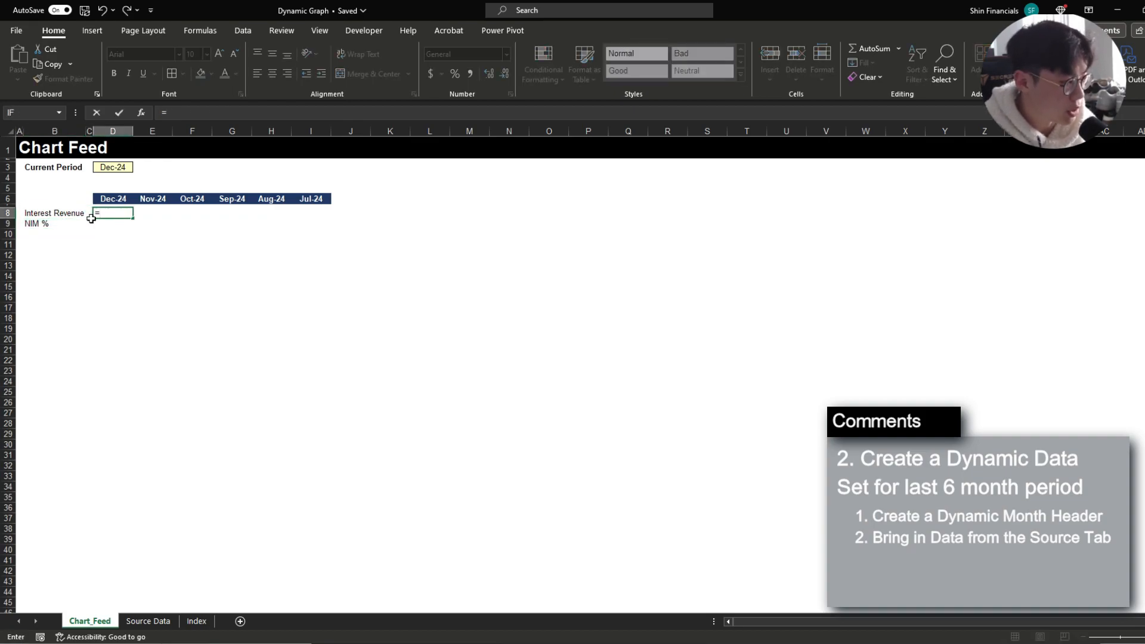
- Complete D8 as INDEX over 'Source Data'!$7:$15 with MATCH on $B8 for the metric and D$6 for the month
click(148, 621)
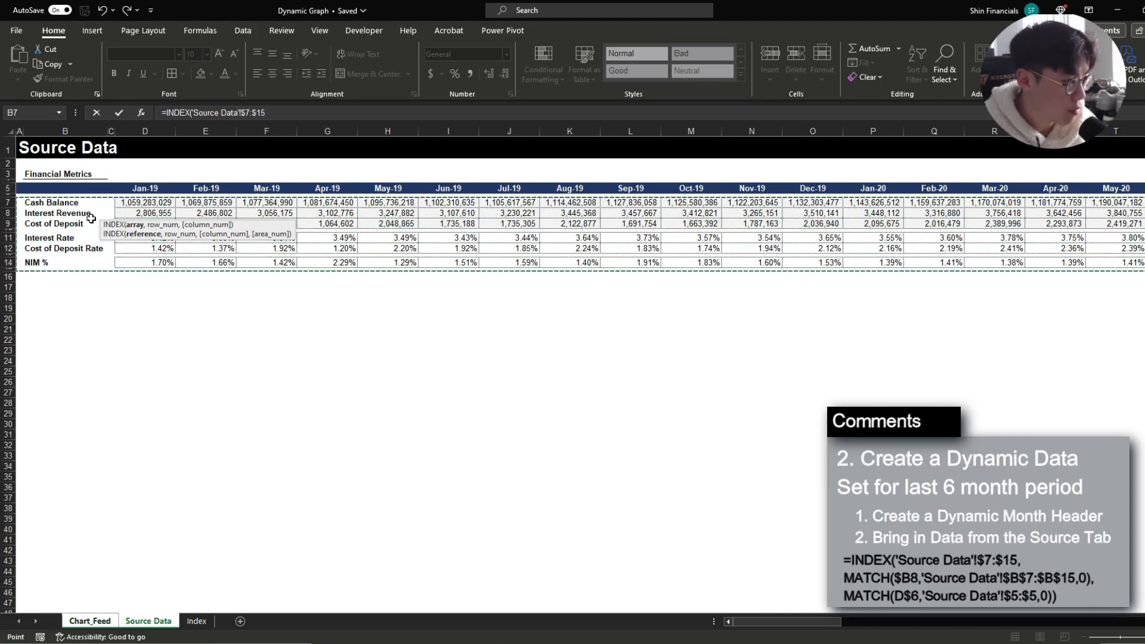
text(,match(0,'Source Data'!$B$7:$B$15)
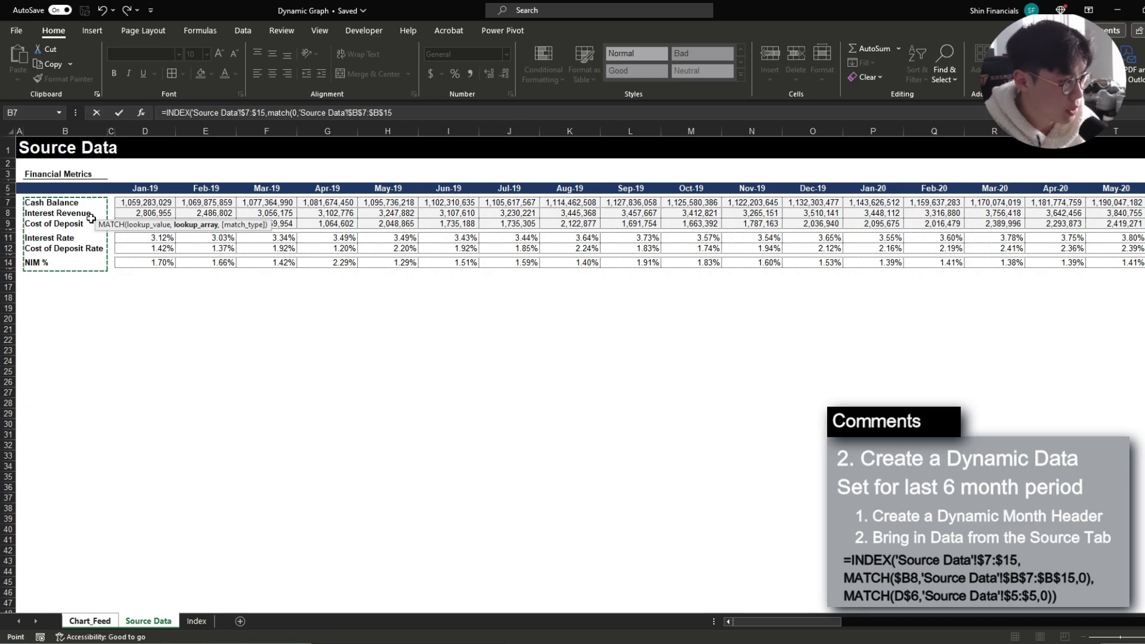
text(,match(0,'Source Data'!A3)
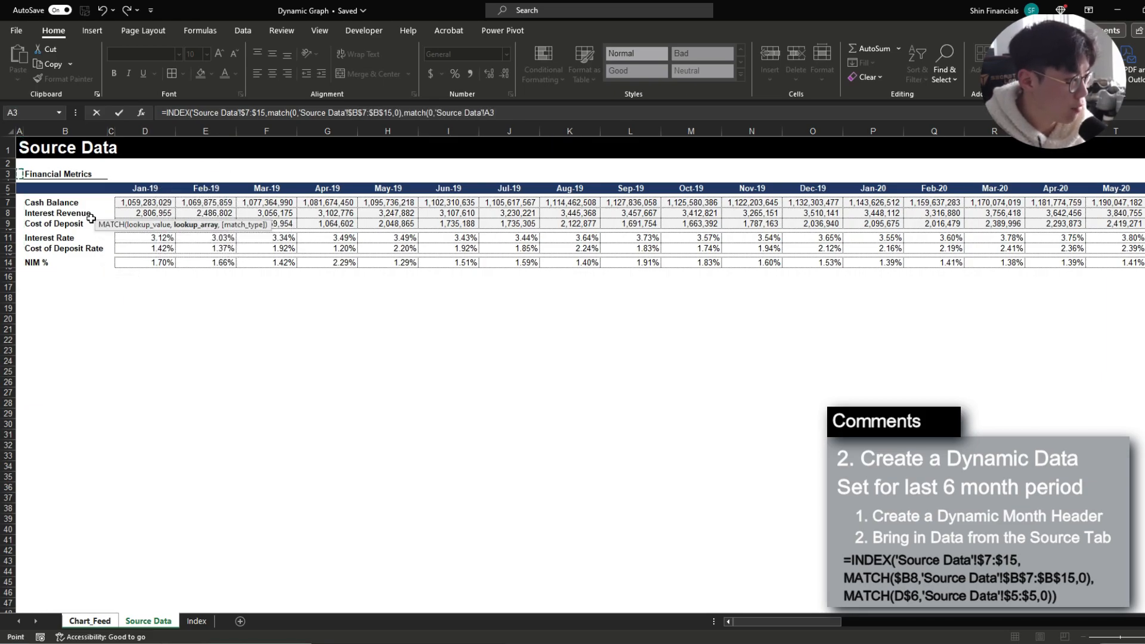
key(Return)
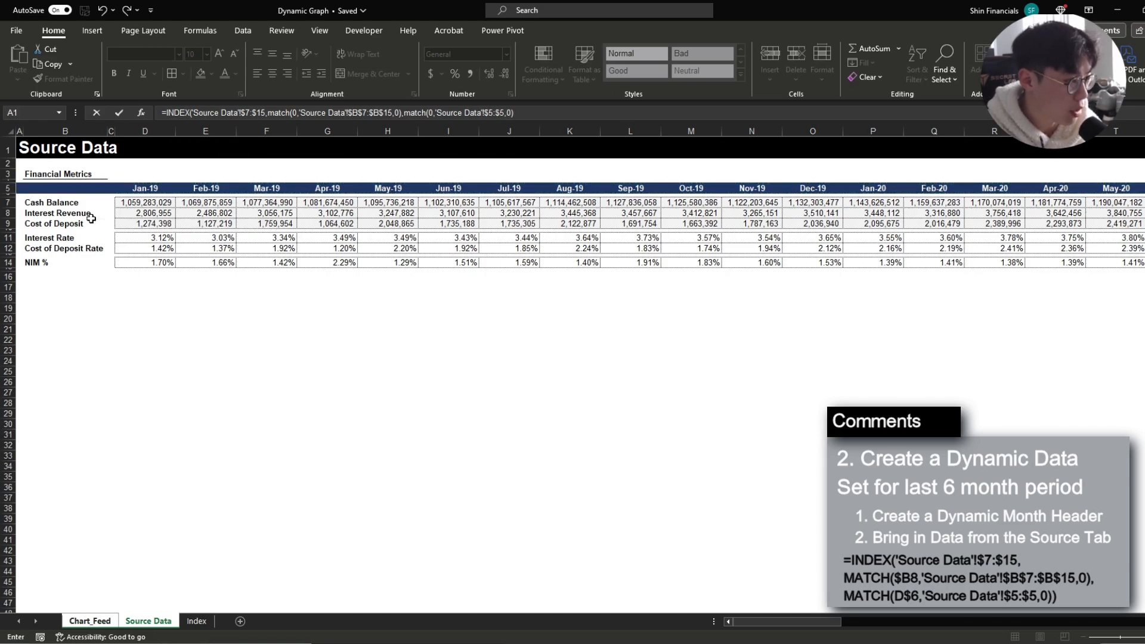
click(89, 620)
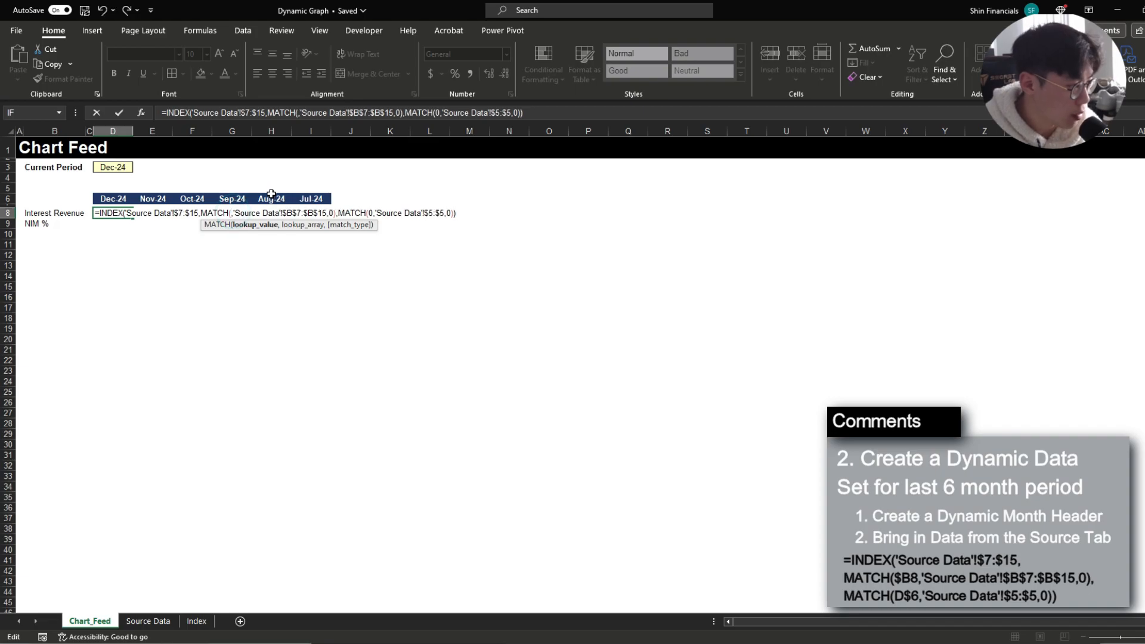
click(54, 213)
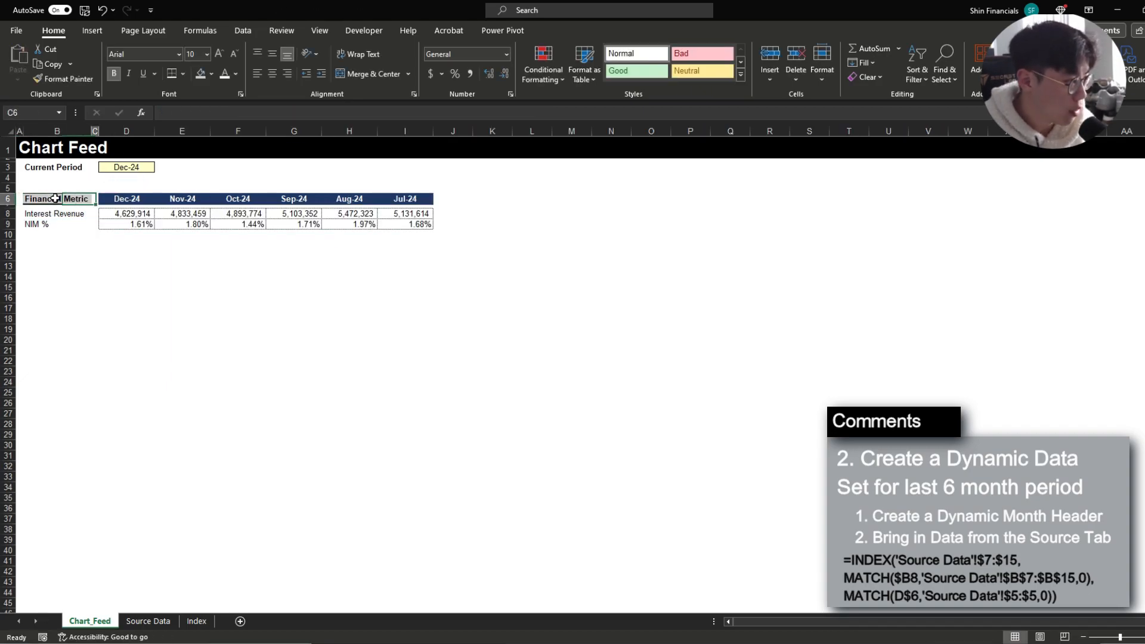
- Switch the Current Period to Mar-23 to confirm headers and values update, then set it back to Dec-24
click(125, 167)
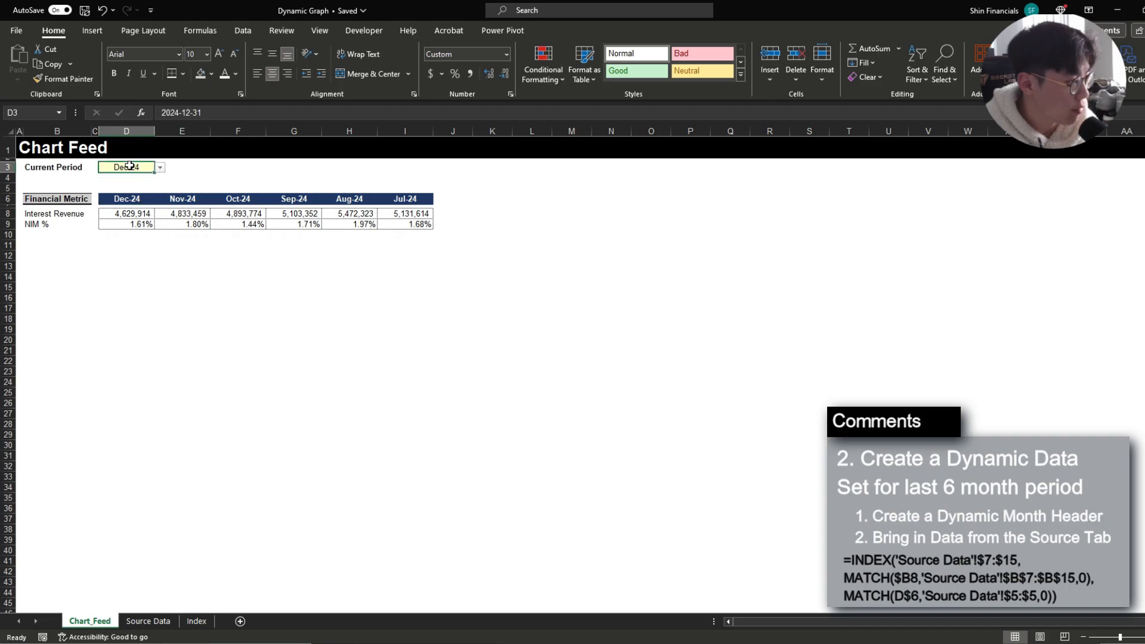
click(159, 167)
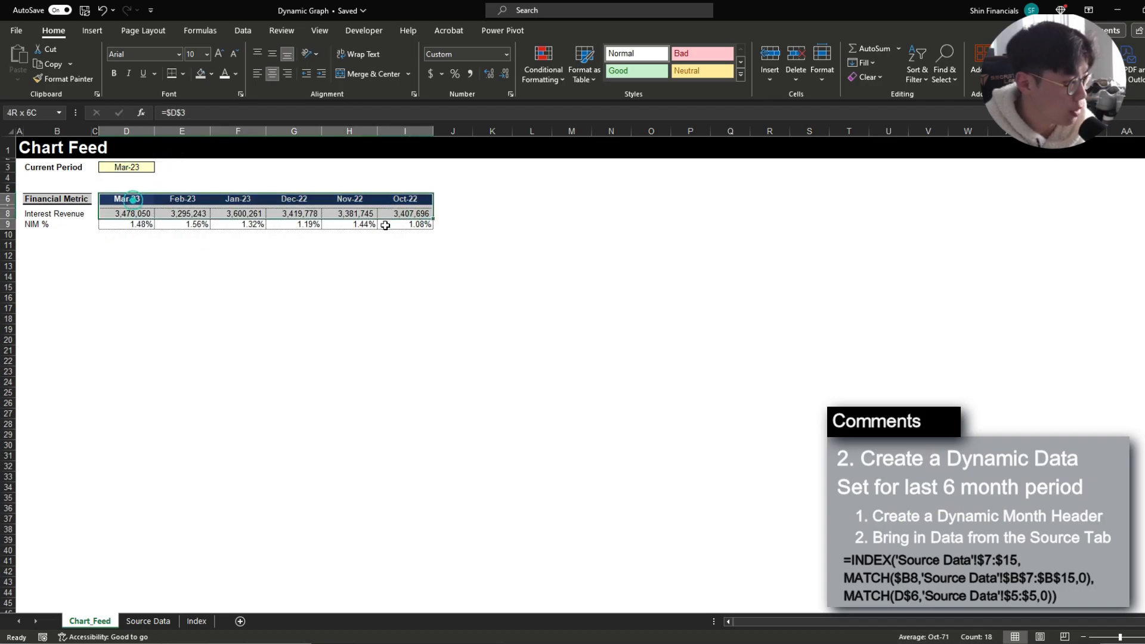
click(125, 199)
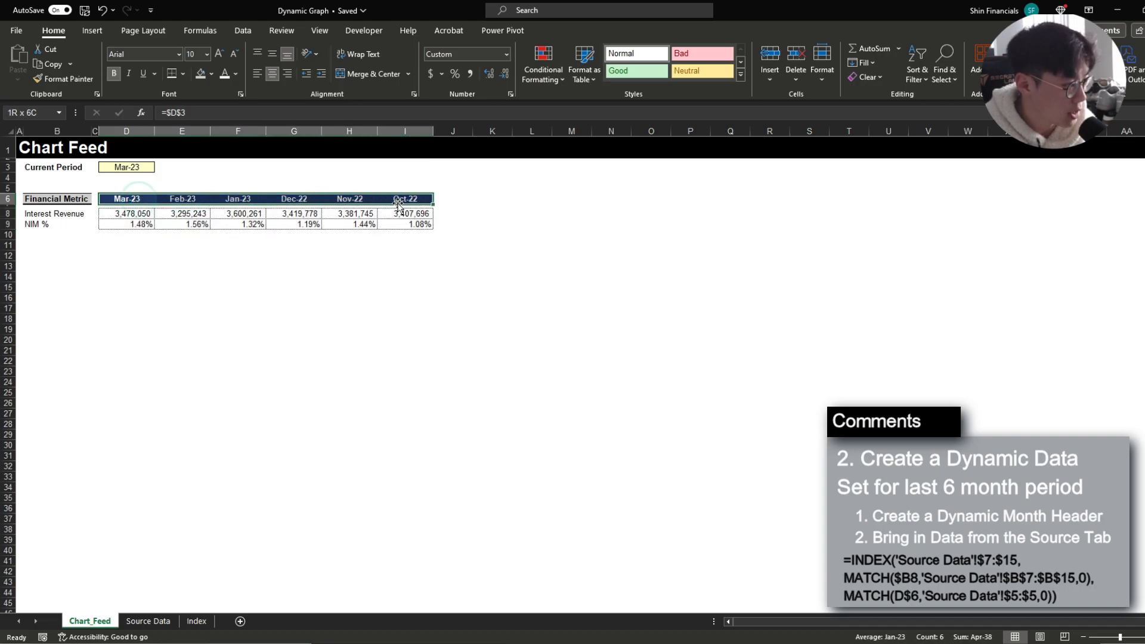
click(404, 224)
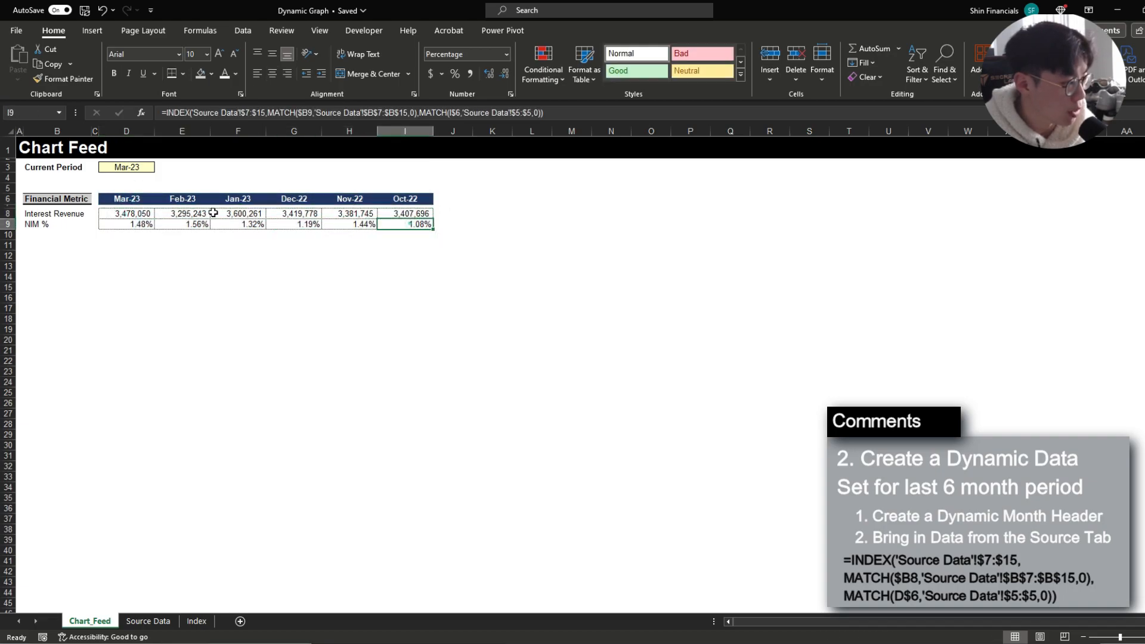
click(159, 167)
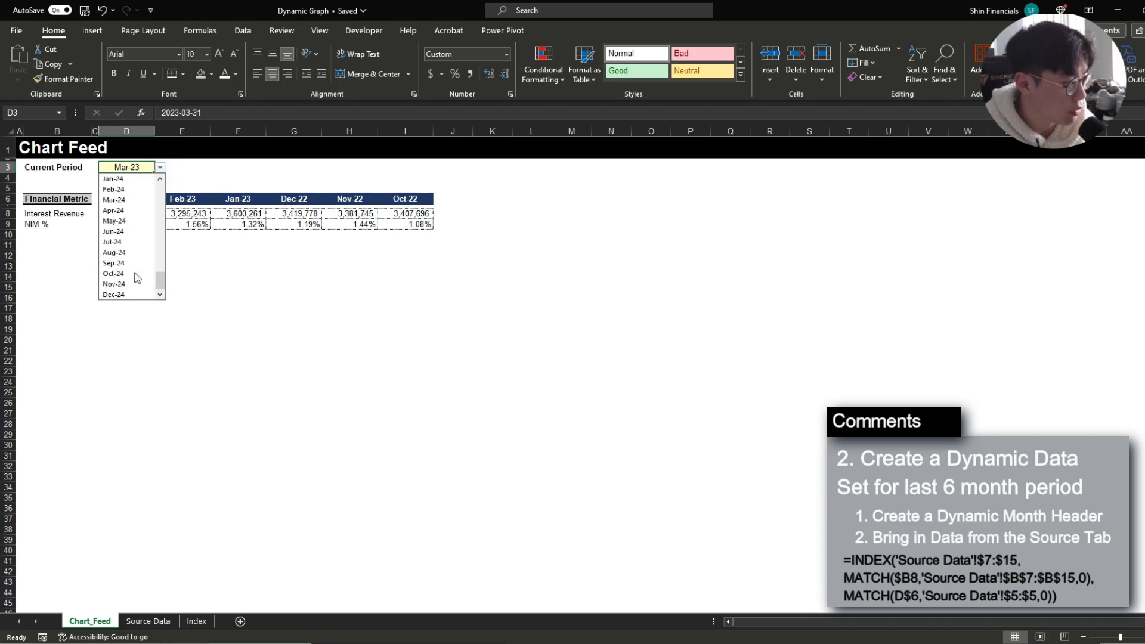
mouse_move(113, 209)
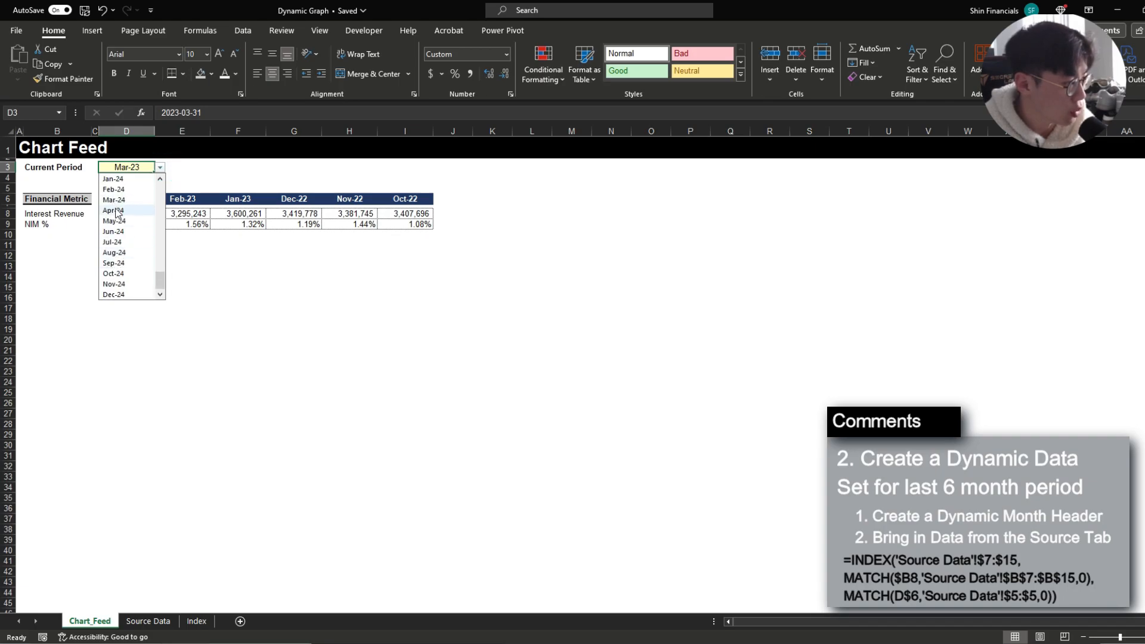
click(113, 210)
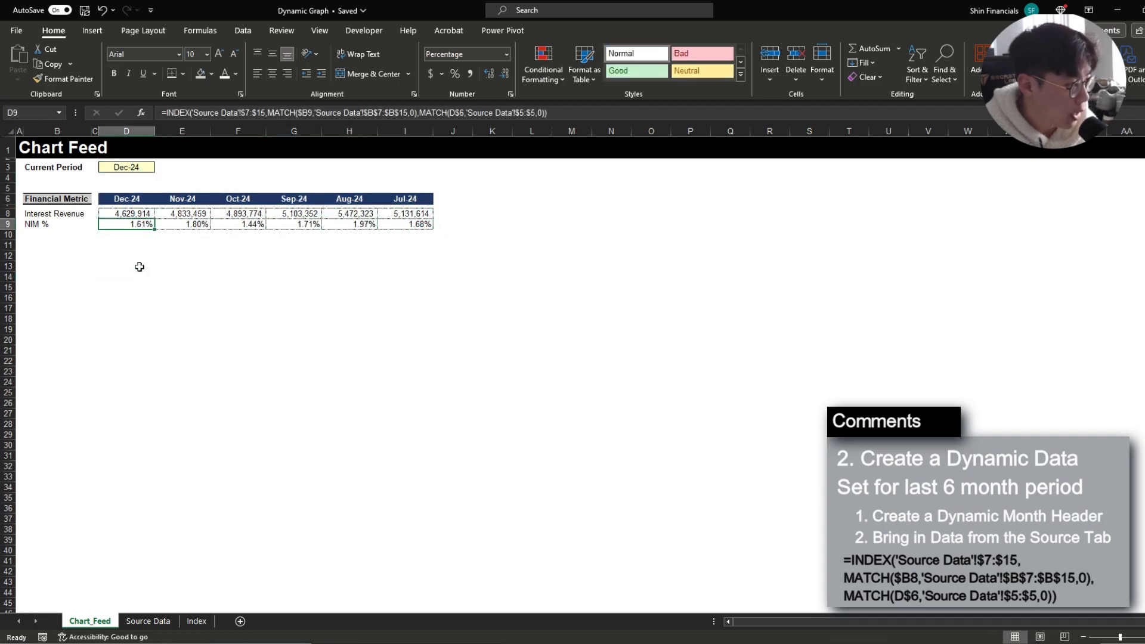
- Inspect the Interest Revenue formula's source references and the finished six-month block for Dec-24 to Jul-24
double_click(126, 213)
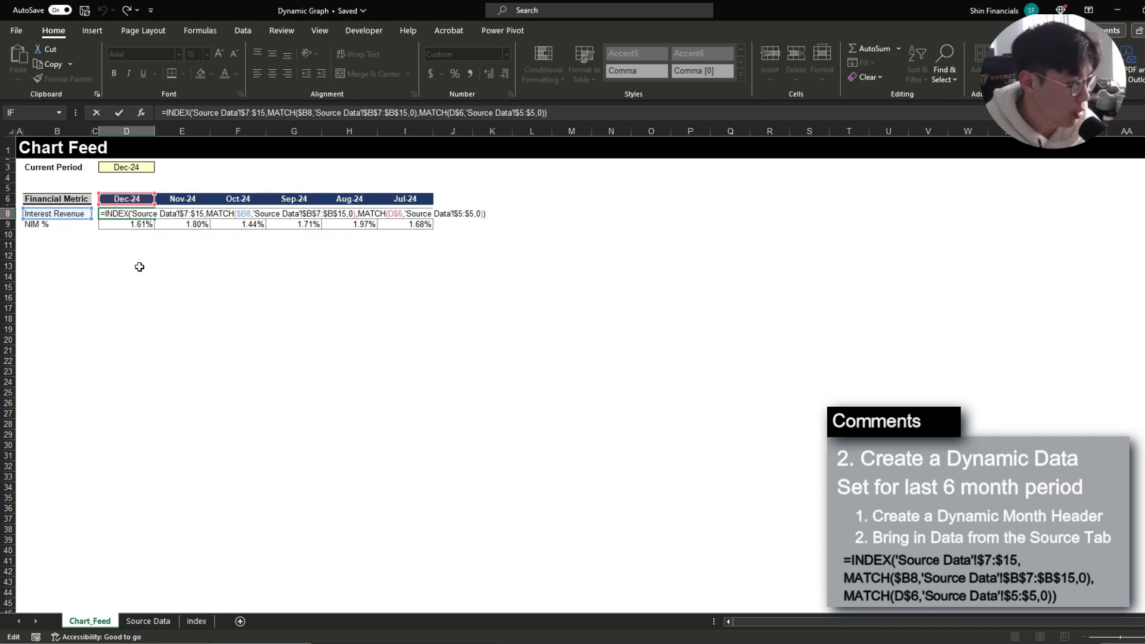
click(148, 620)
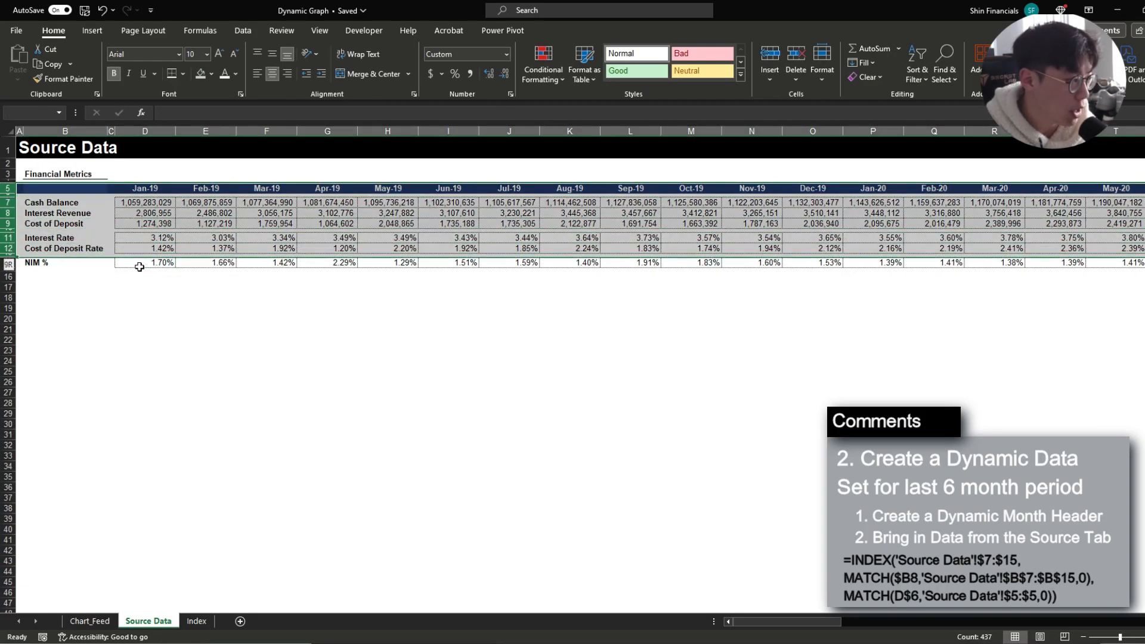
click(89, 620)
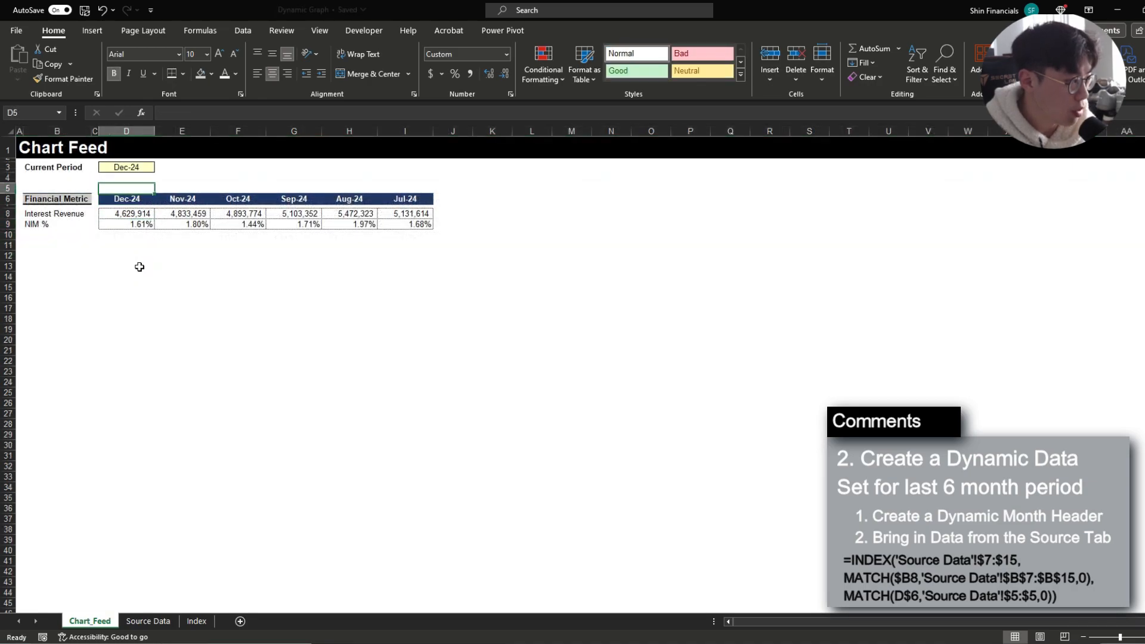
click(126, 167)
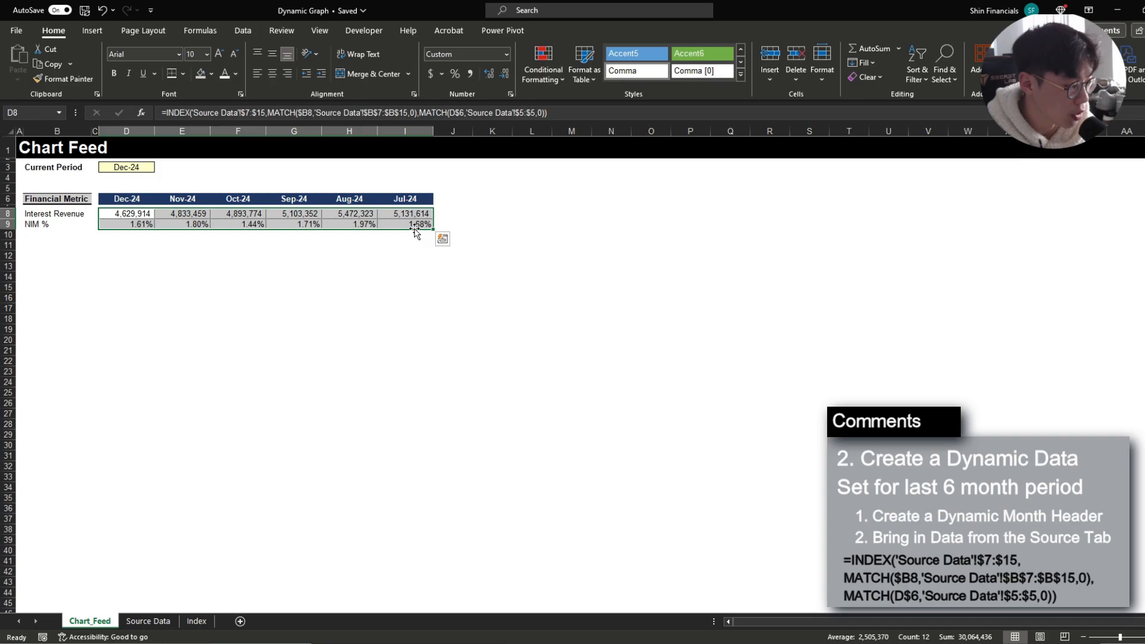
click(56, 213)
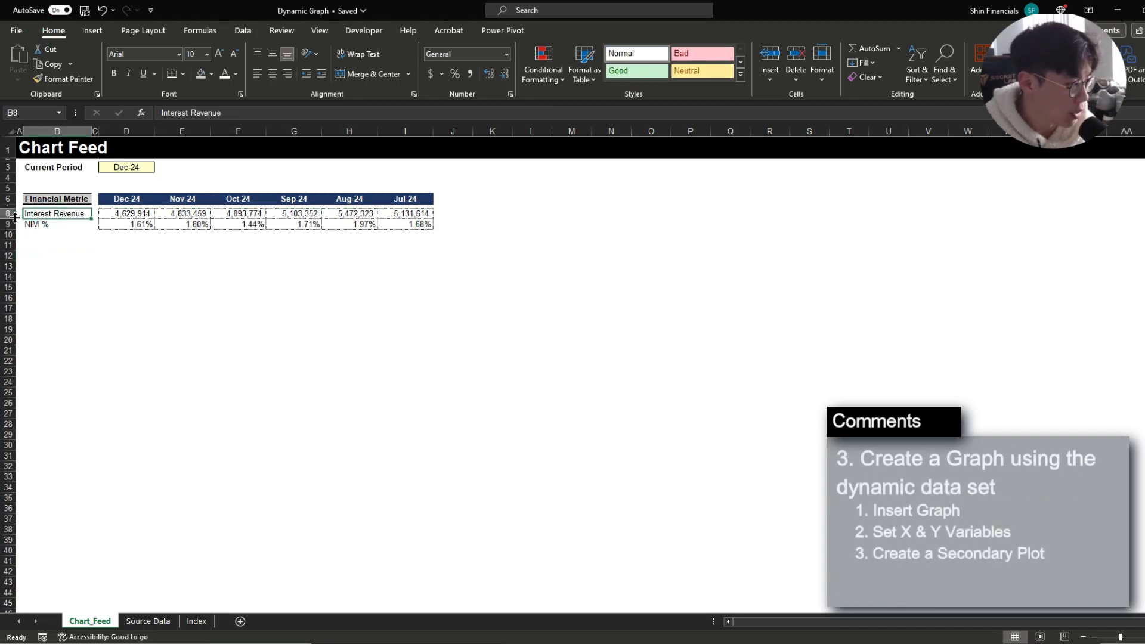
- Insert an empty chart below the Chart_Feed table and bring up its Select Data Source settings
click(91, 29)
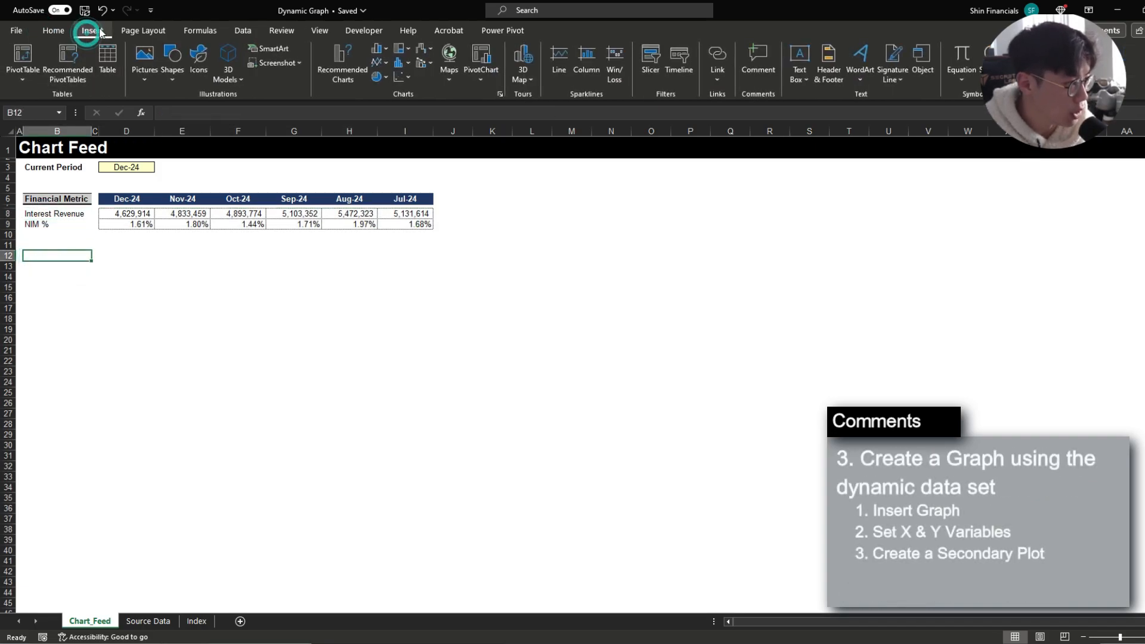
click(376, 58)
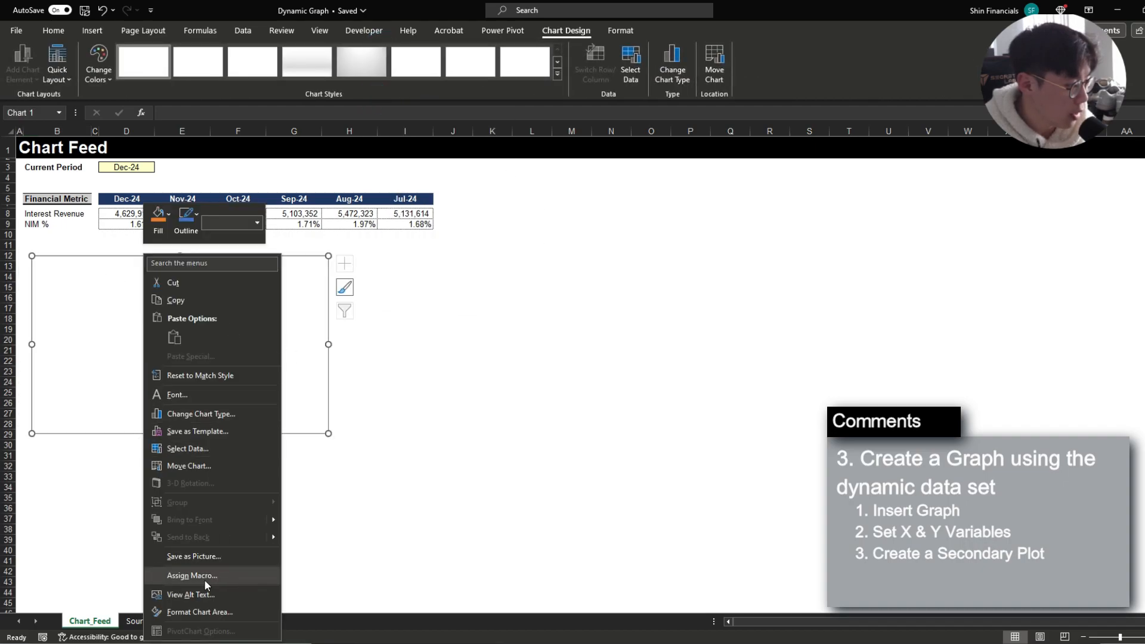
click(187, 447)
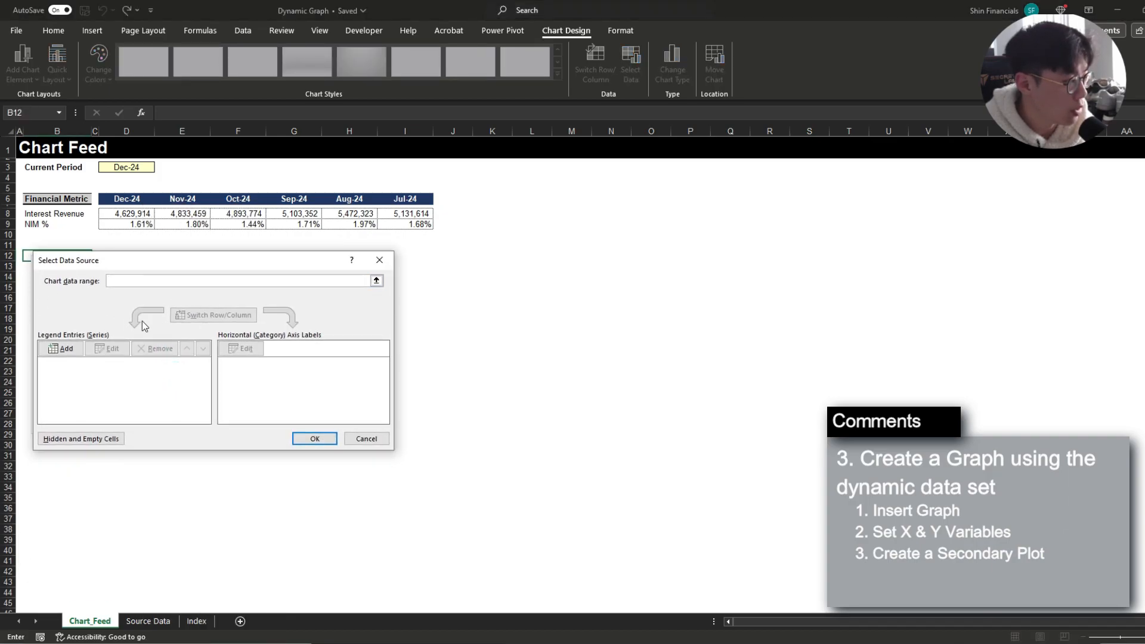
- Add the Interest Revenue series with name B8 and values D8:I8
click(219, 280)
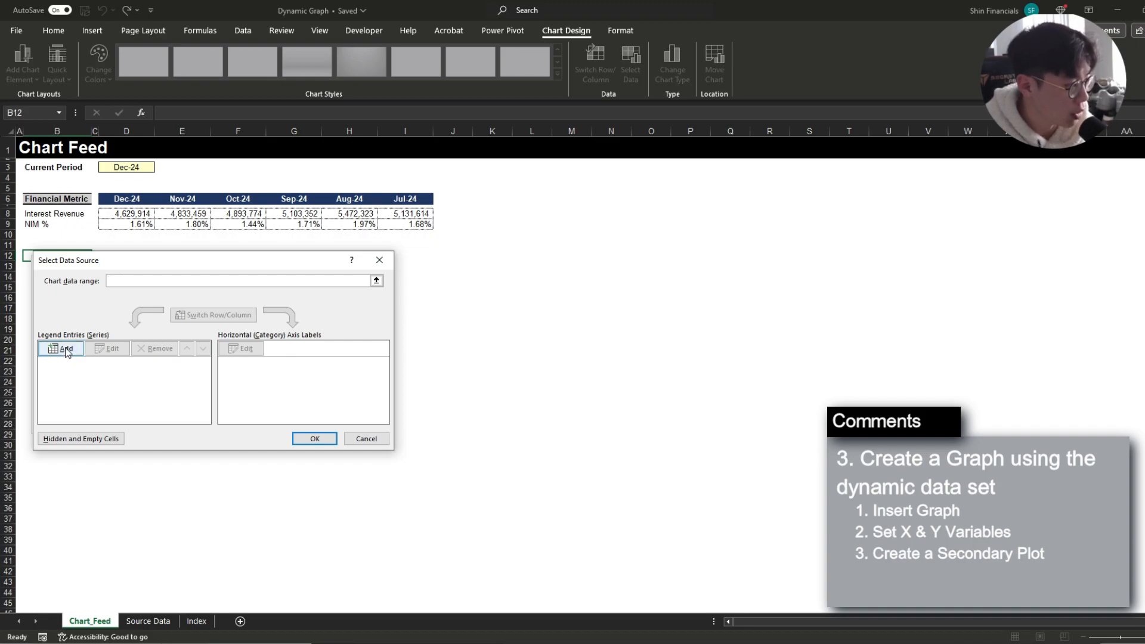
click(62, 348)
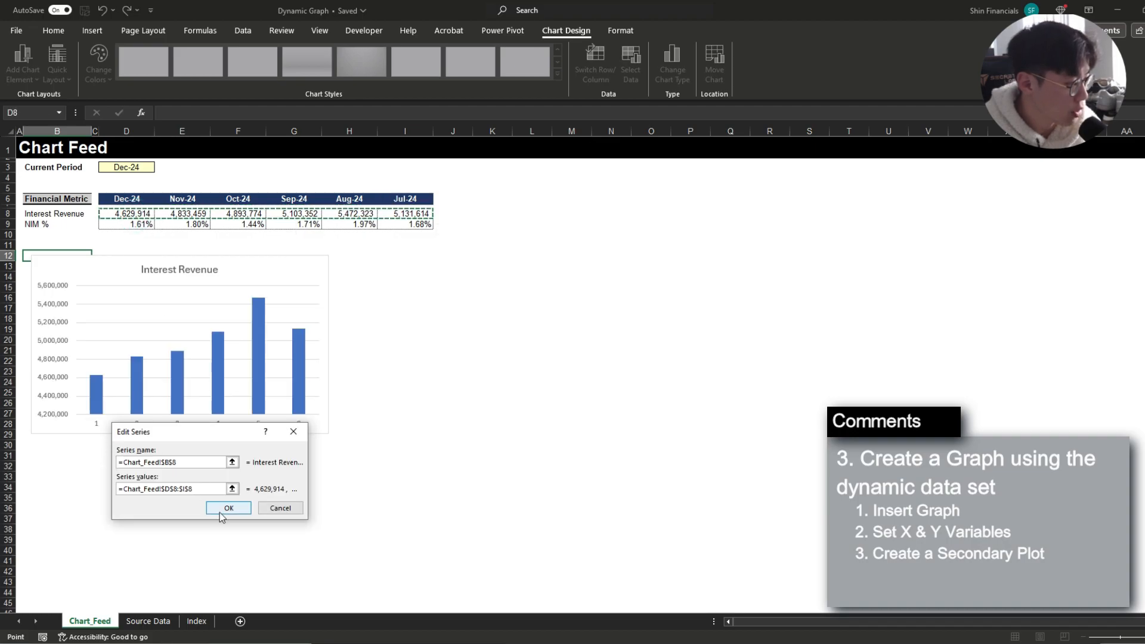
click(227, 508)
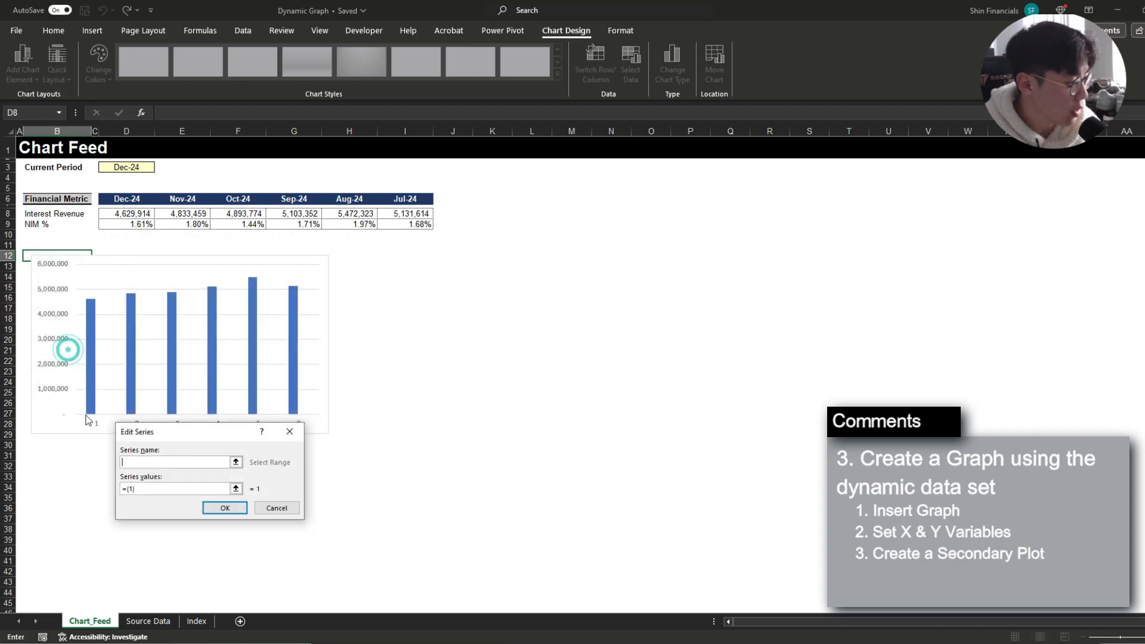
- Add the NIM % series with name B9 and values D9:I9
click(50, 224)
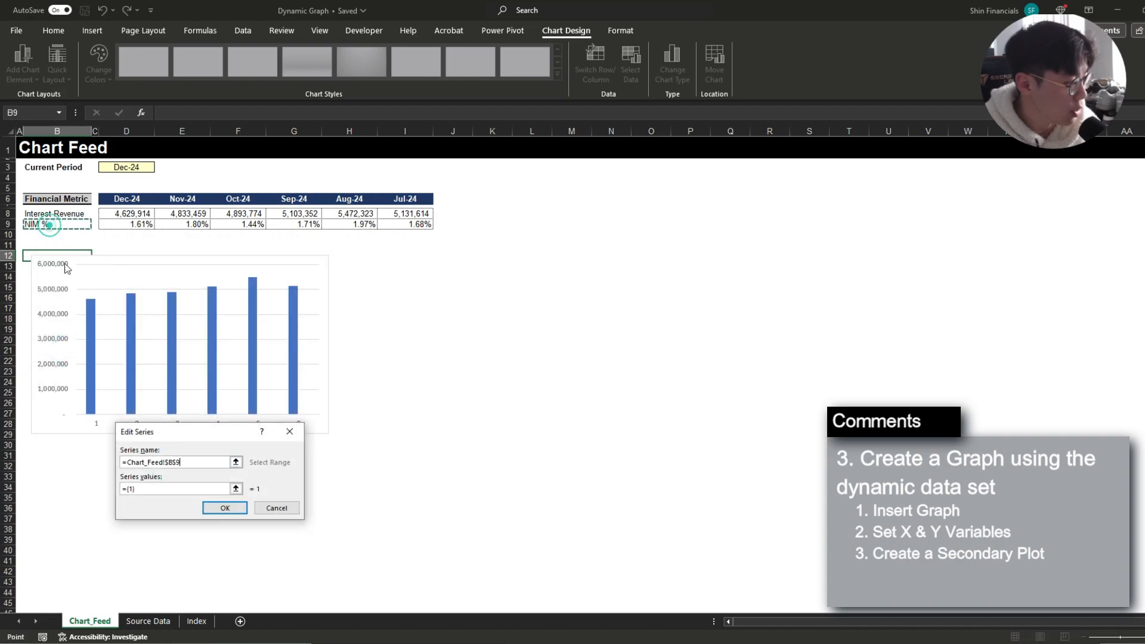
click(175, 489)
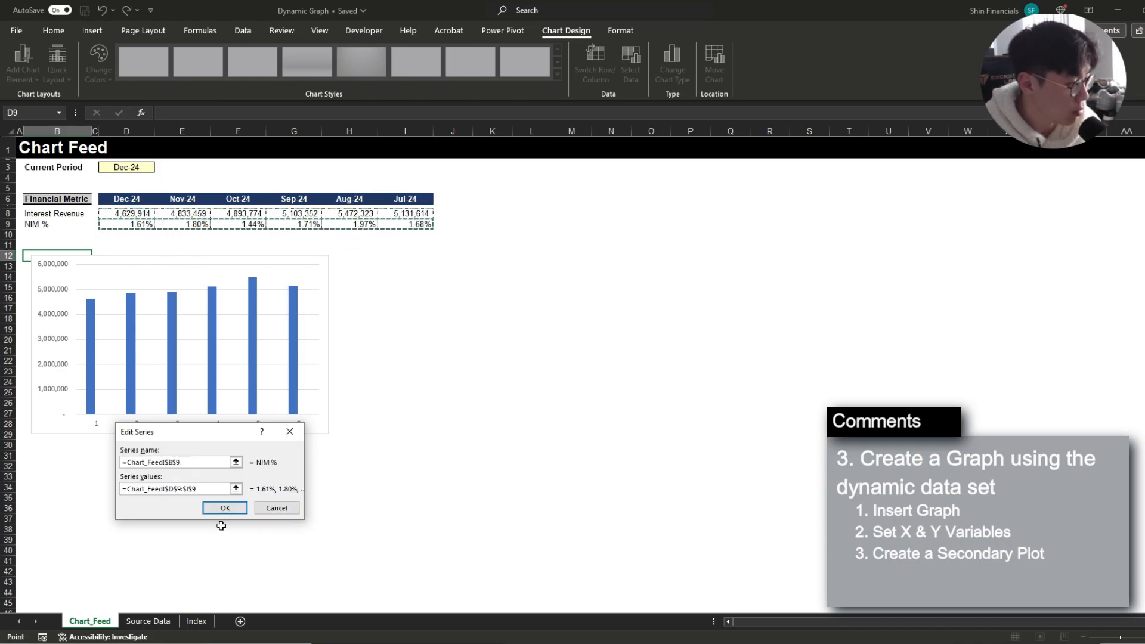
click(224, 507)
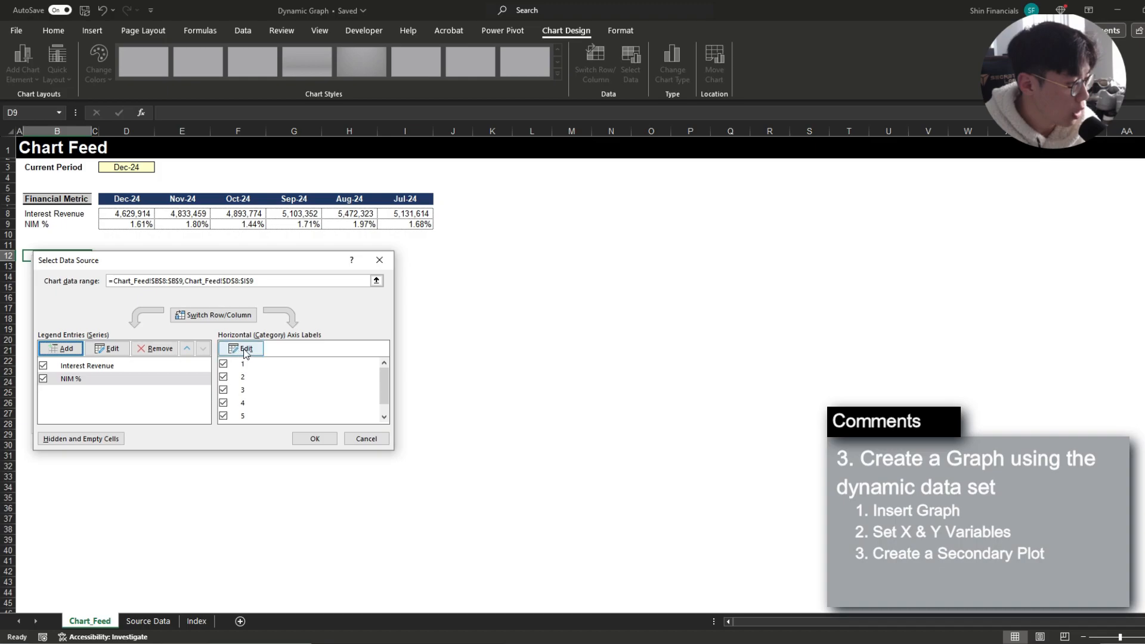
mouse_move(285, 358)
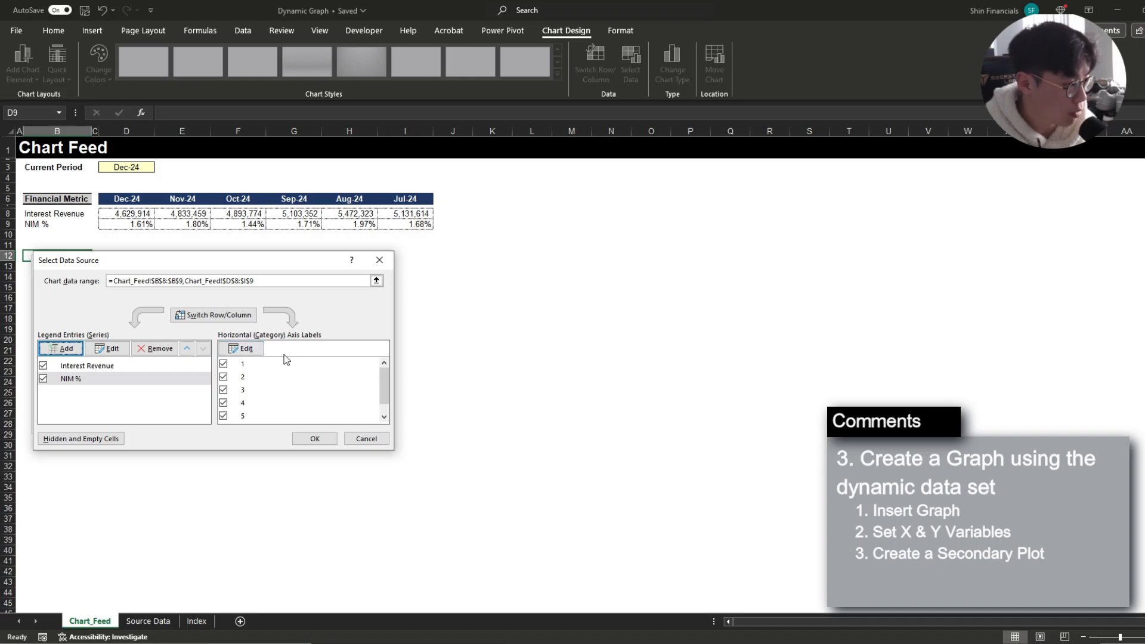
mouse_move(126, 199)
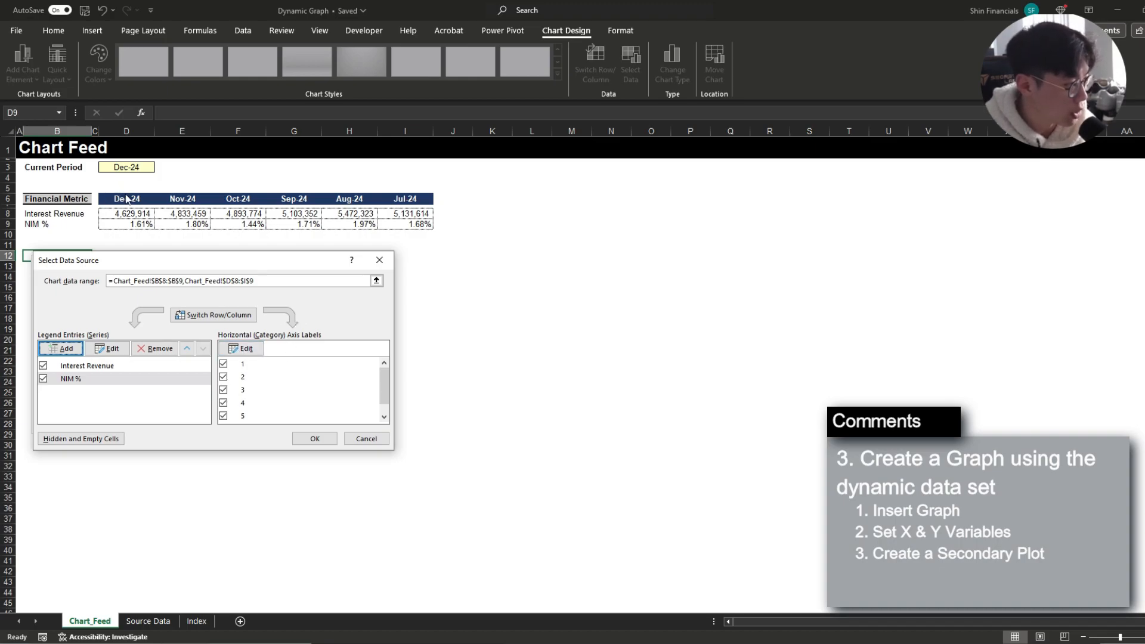
- Label the horizontal axis with the month headers D6:I6 (Jul-24 to Dec-24) and apply the data selection
click(239, 348)
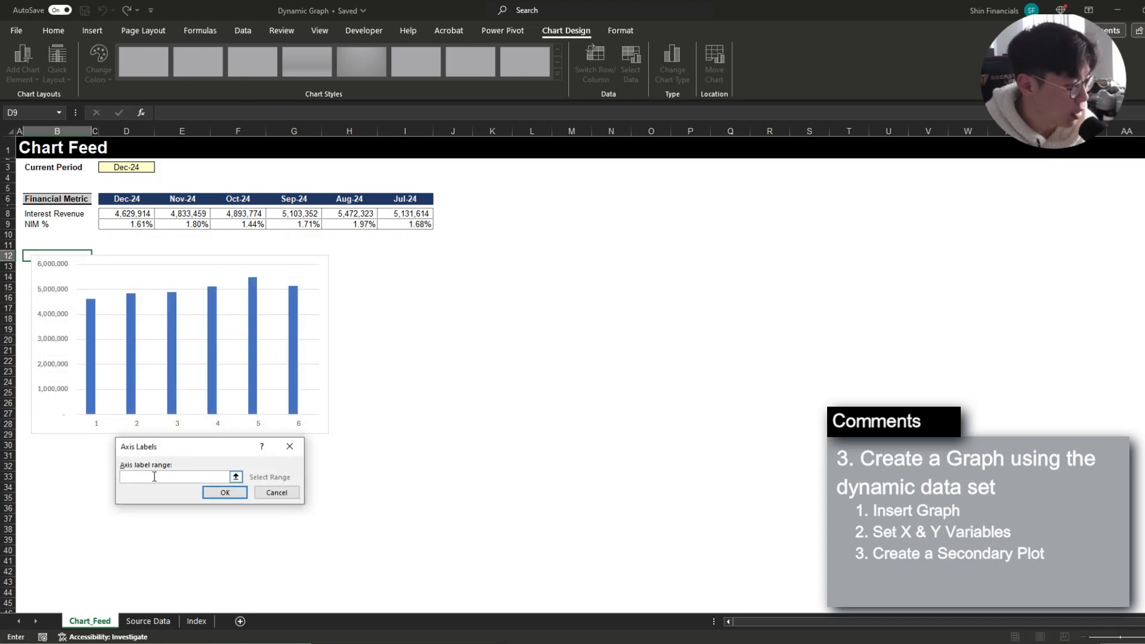
drag(125, 199, 409, 199)
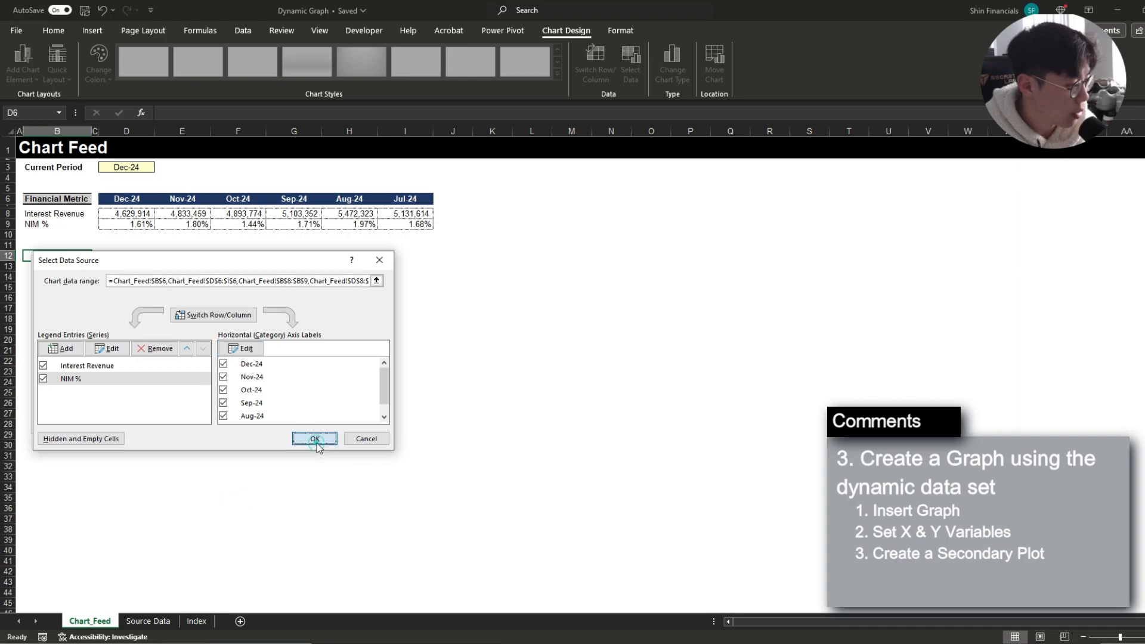
click(313, 438)
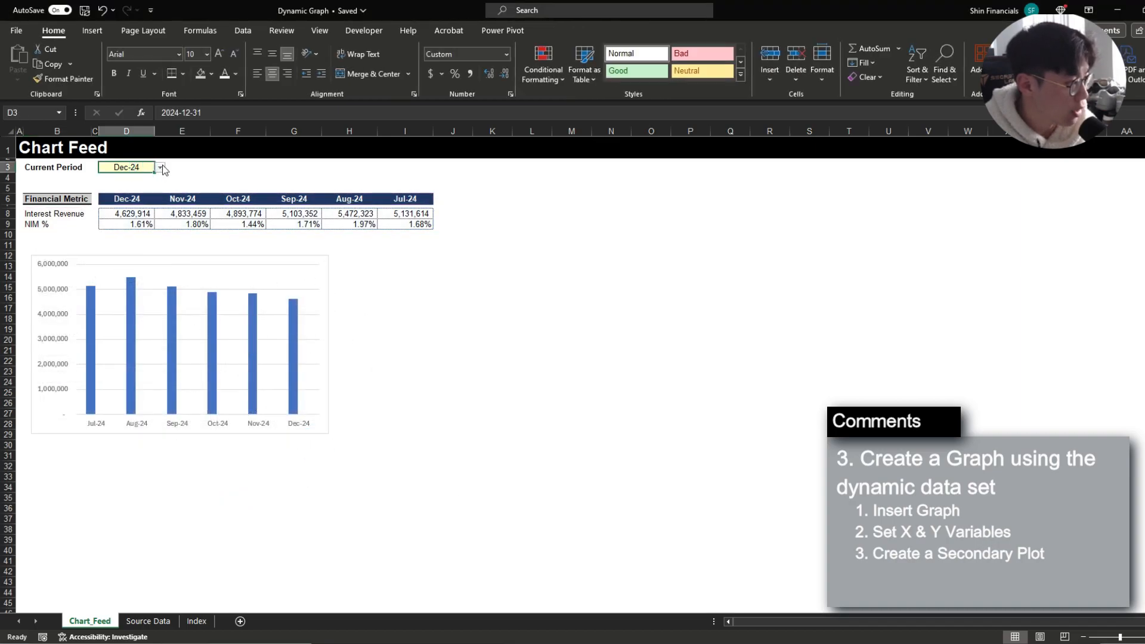
click(158, 166)
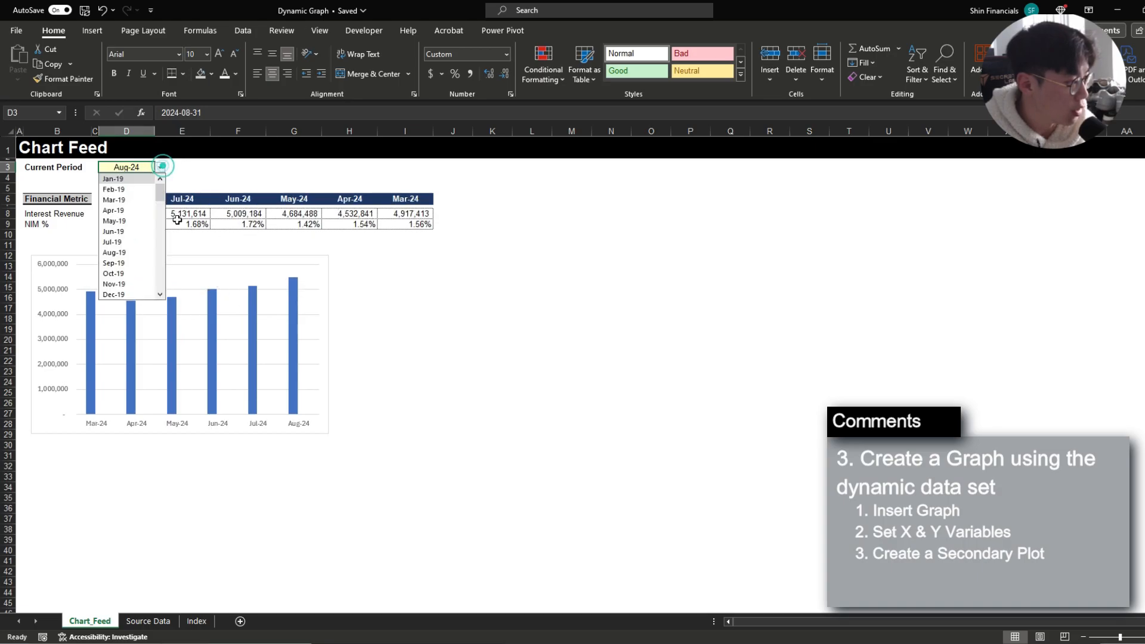
click(114, 190)
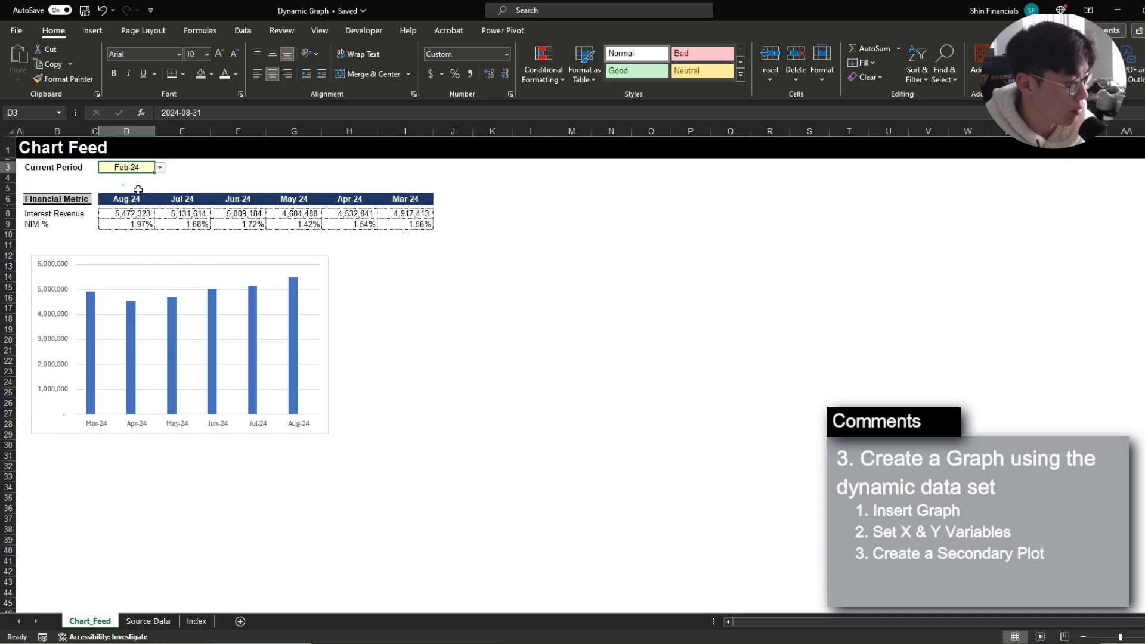
click(127, 167)
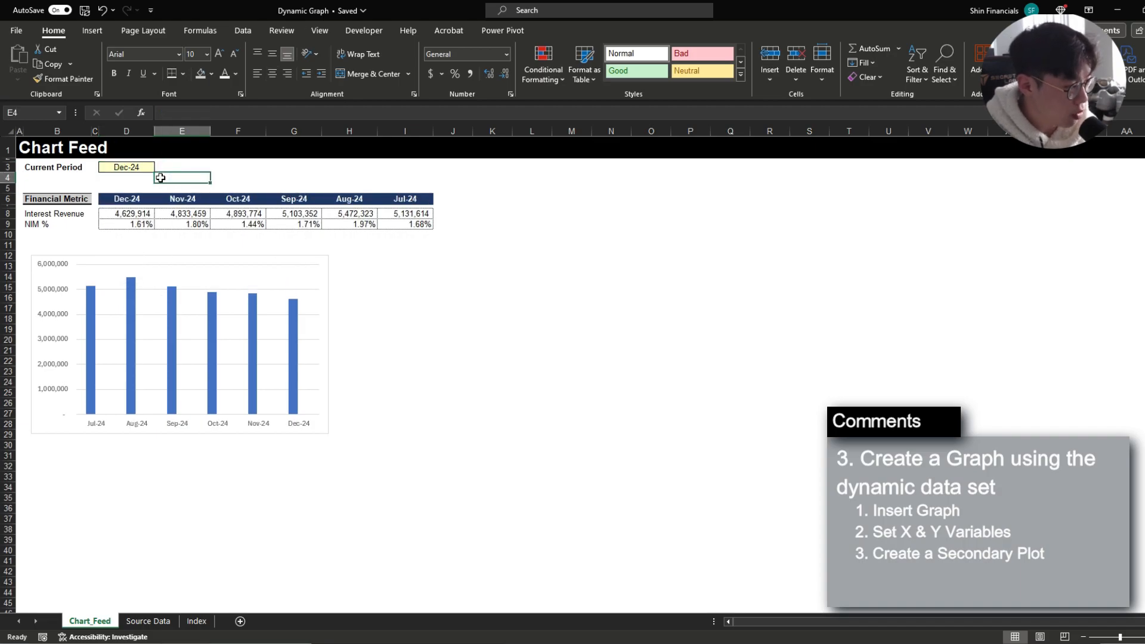
click(127, 224)
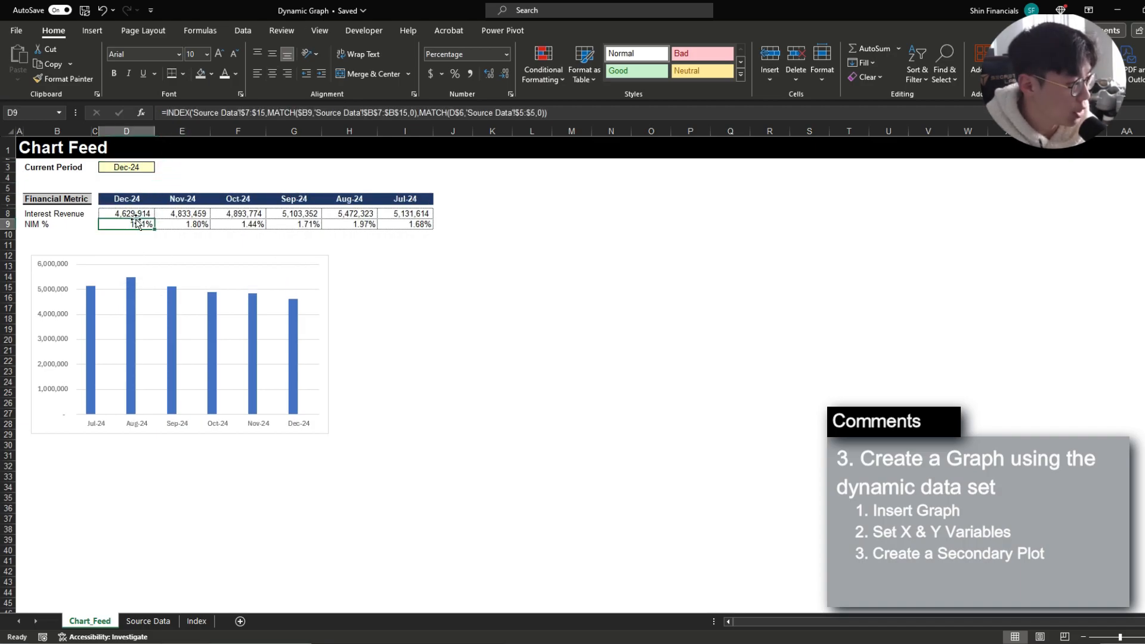
click(125, 214)
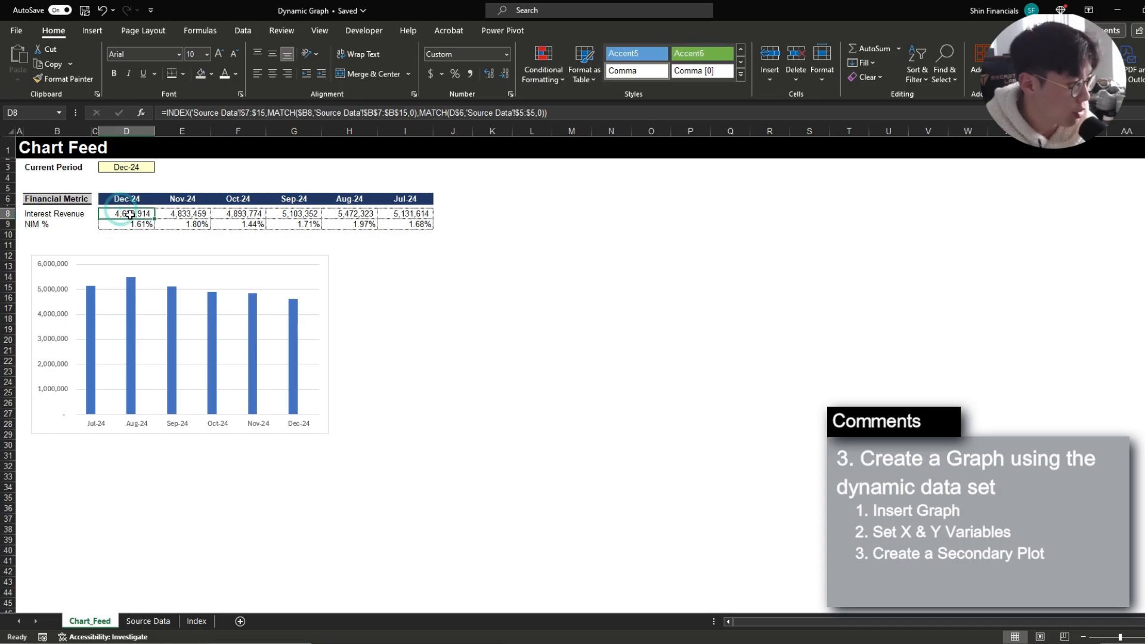
mouse_move(166, 262)
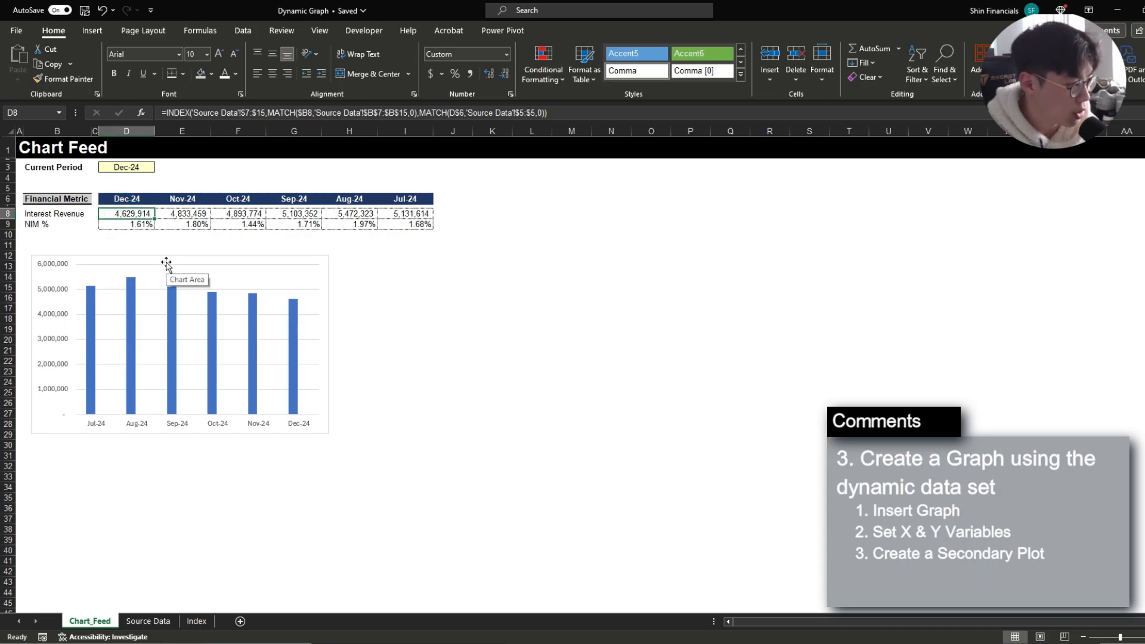
right_click(165, 263)
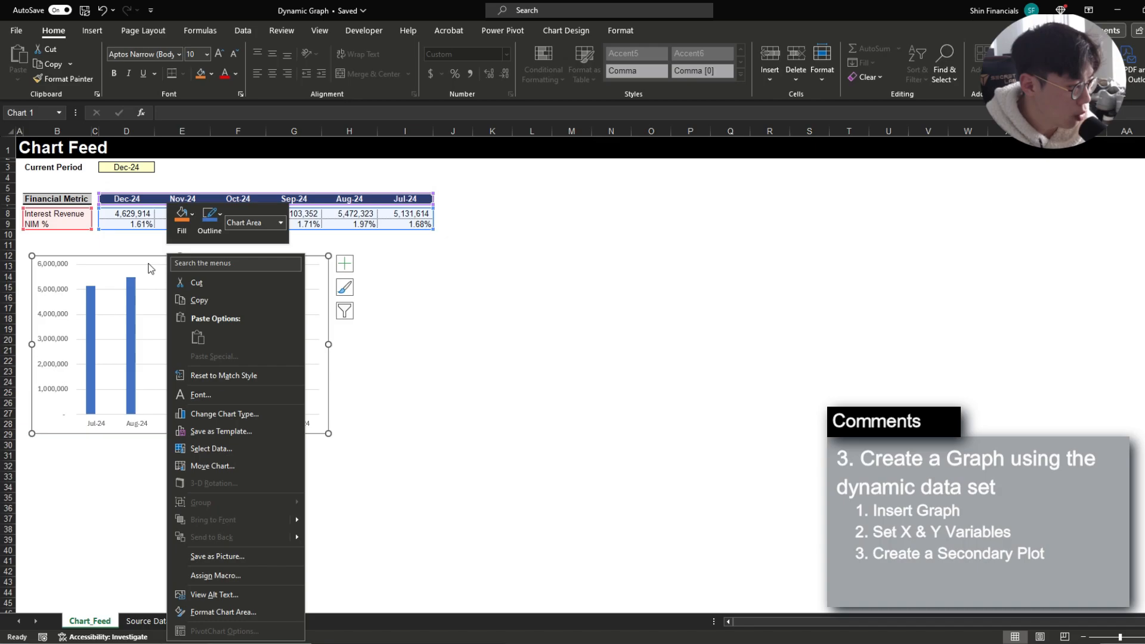
- Change to a Combo chart: Interest Revenue as columns, NIM % as a line on a secondary axis
click(225, 413)
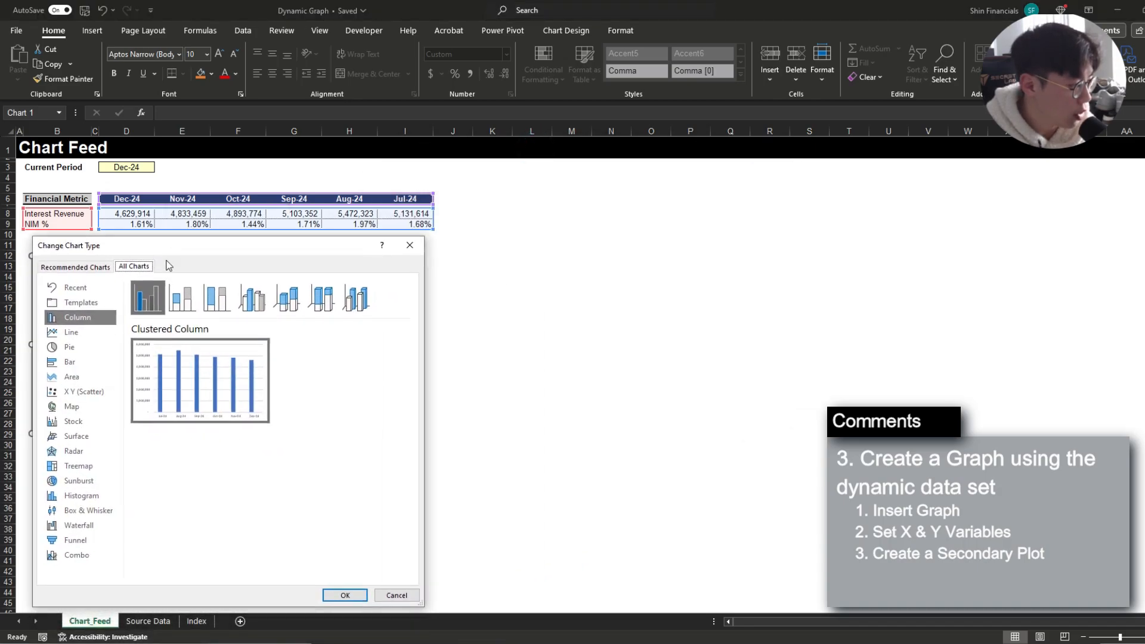
click(77, 554)
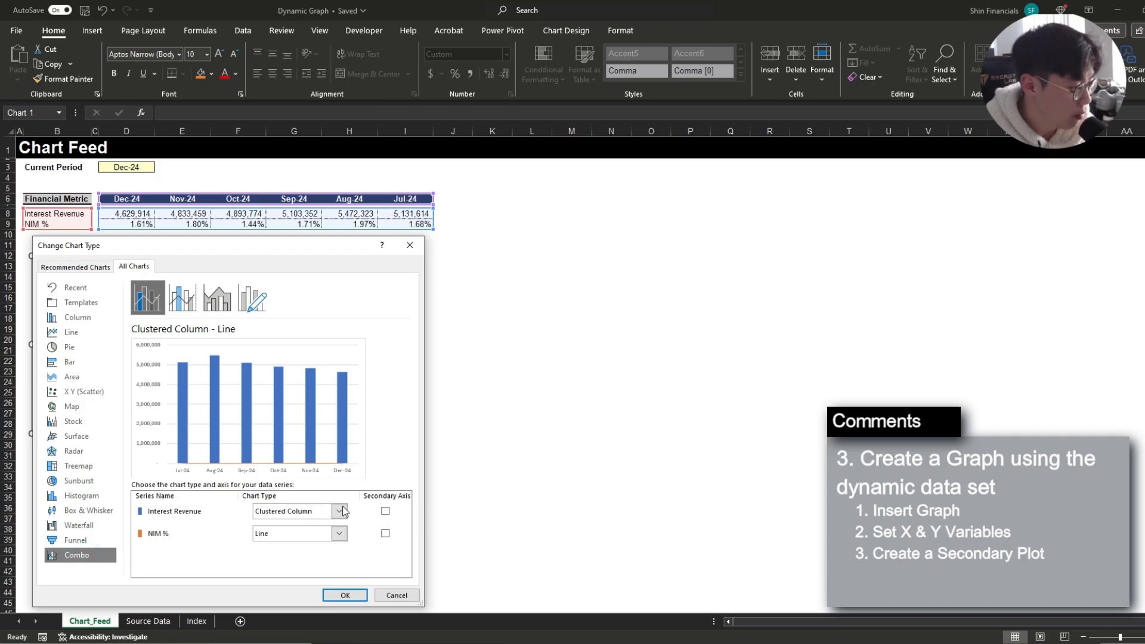
click(385, 533)
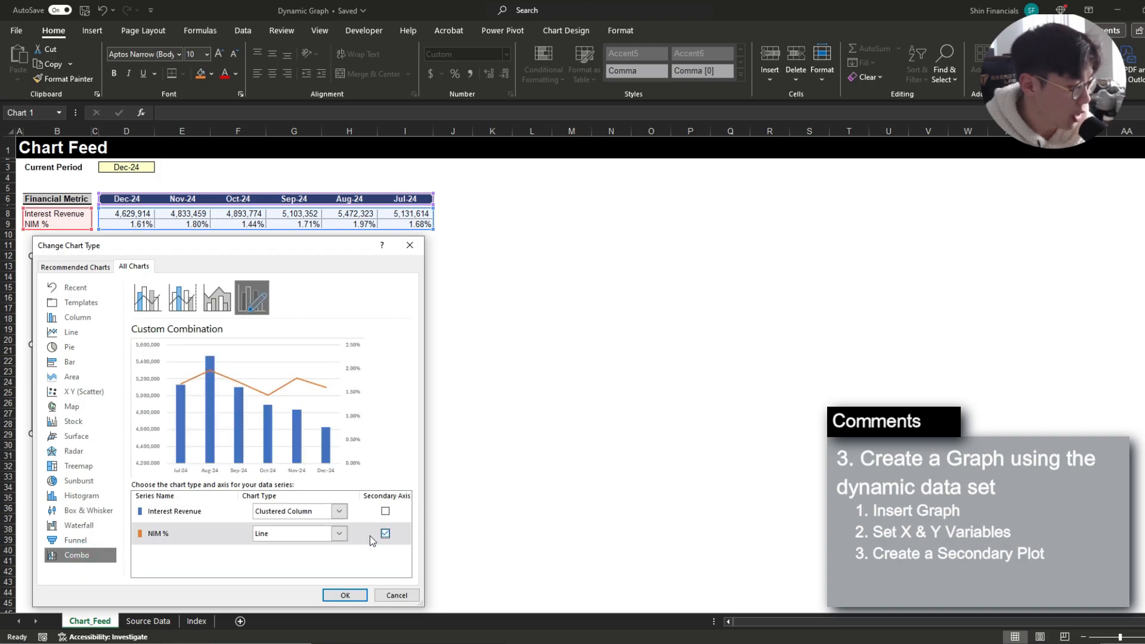
mouse_move(247, 539)
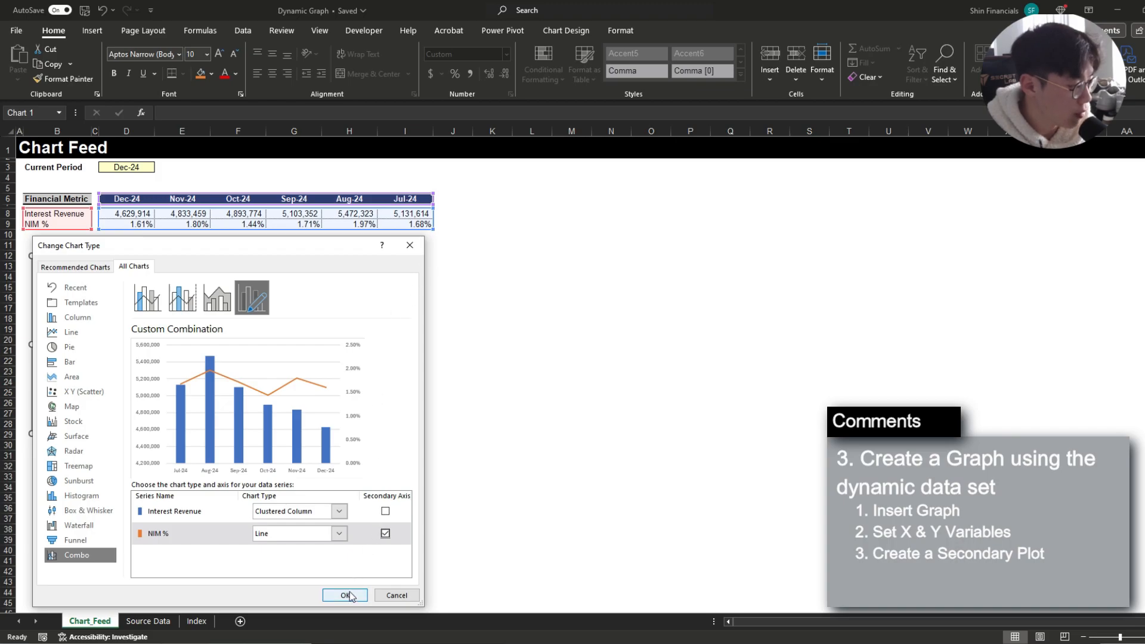
click(345, 595)
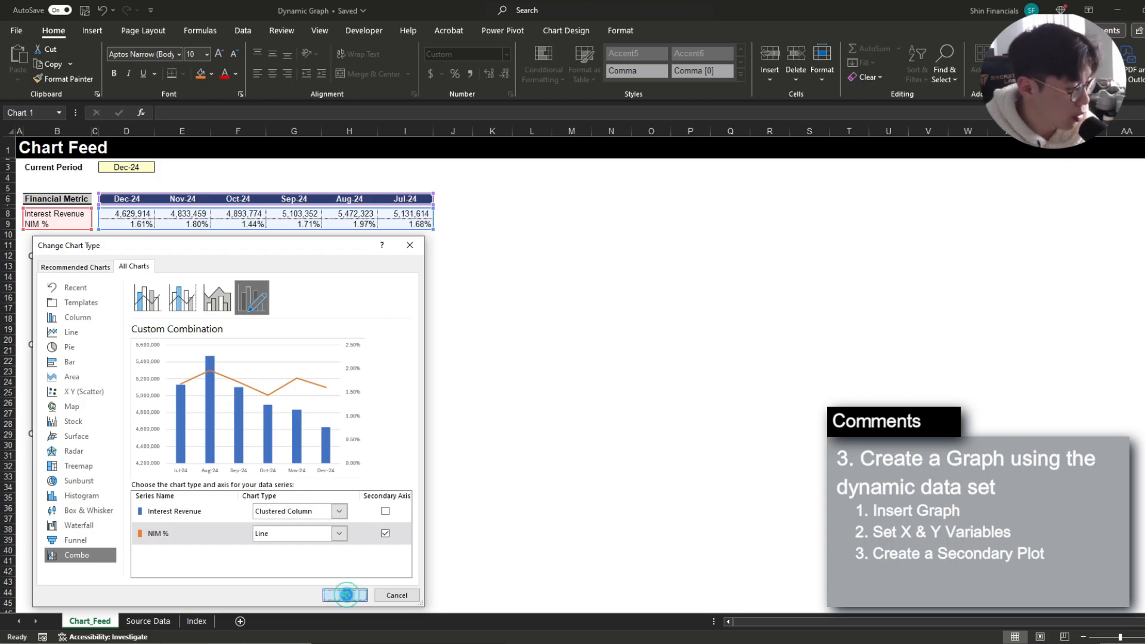
click(345, 595)
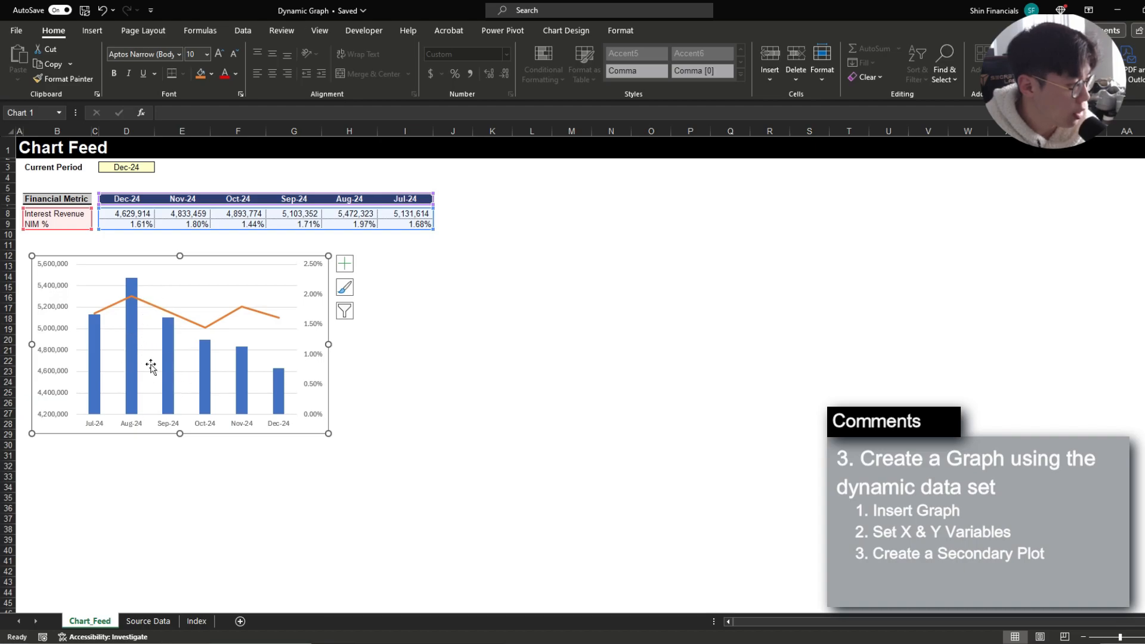
mouse_move(227, 355)
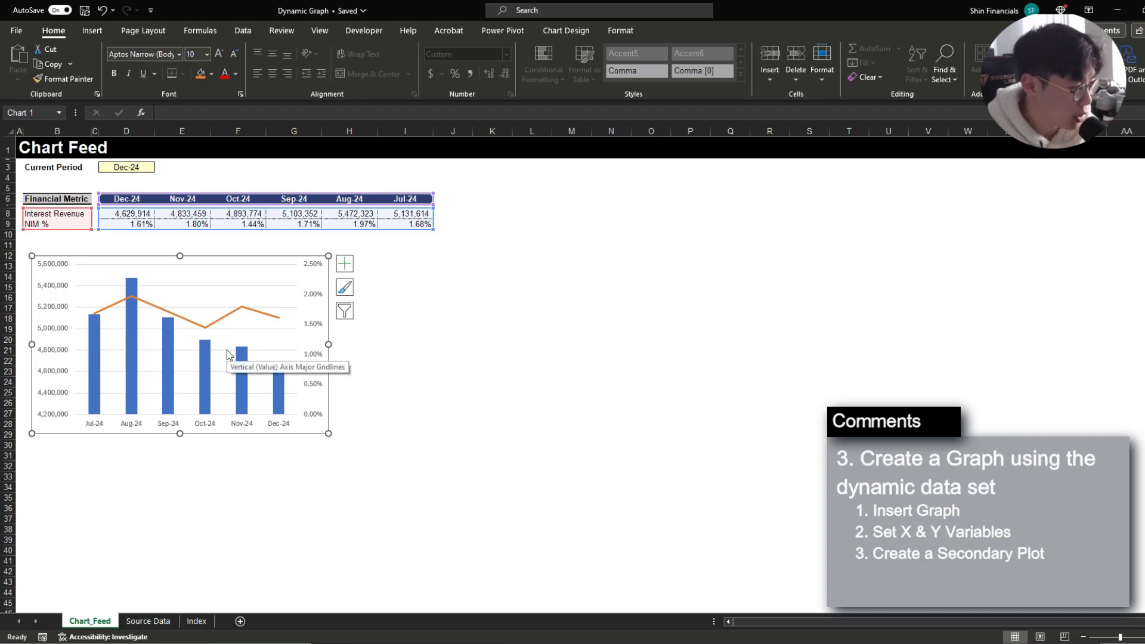
- Switch Current Period in D3 to Apr-24 so the table and chart show Nov-23 through Apr-24
click(238, 177)
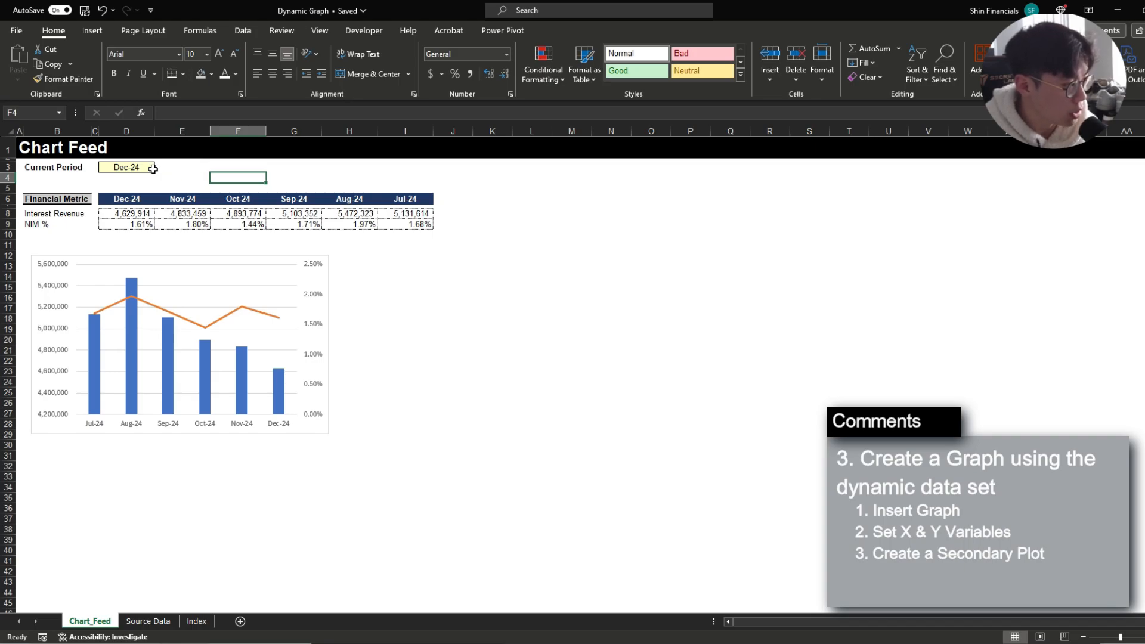
mouse_move(62, 199)
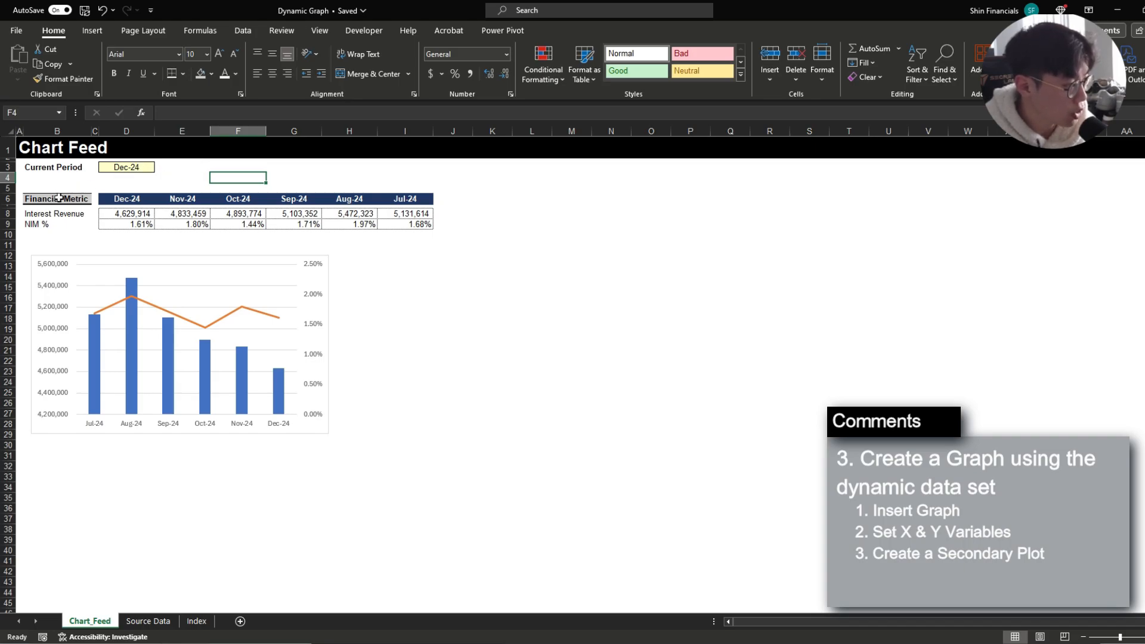
click(125, 167)
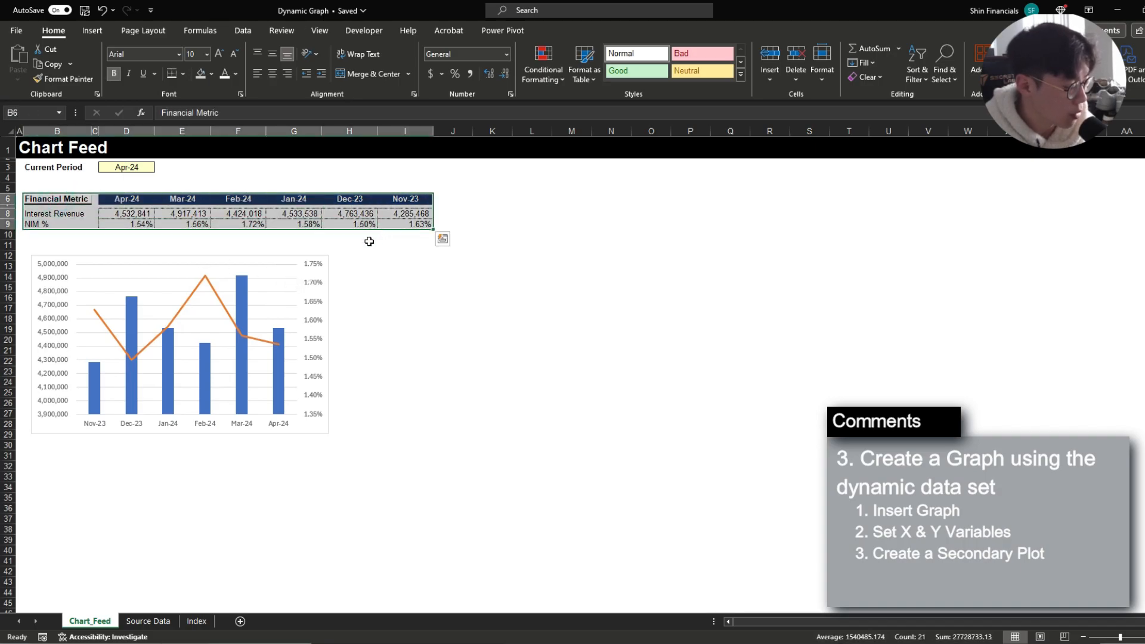
click(348, 243)
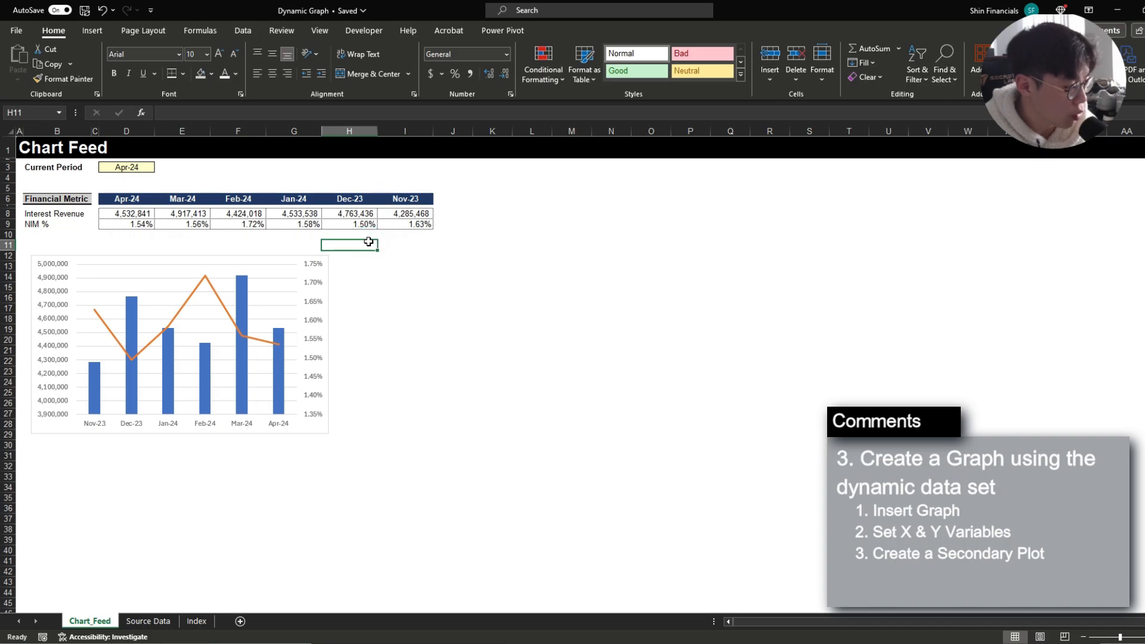
click(125, 167)
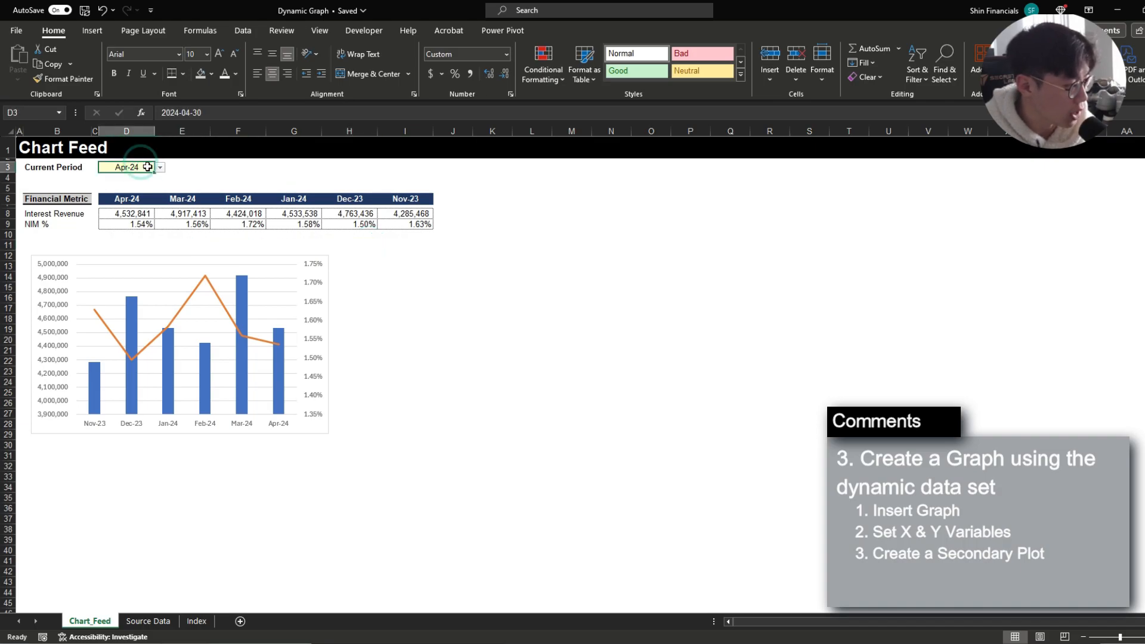